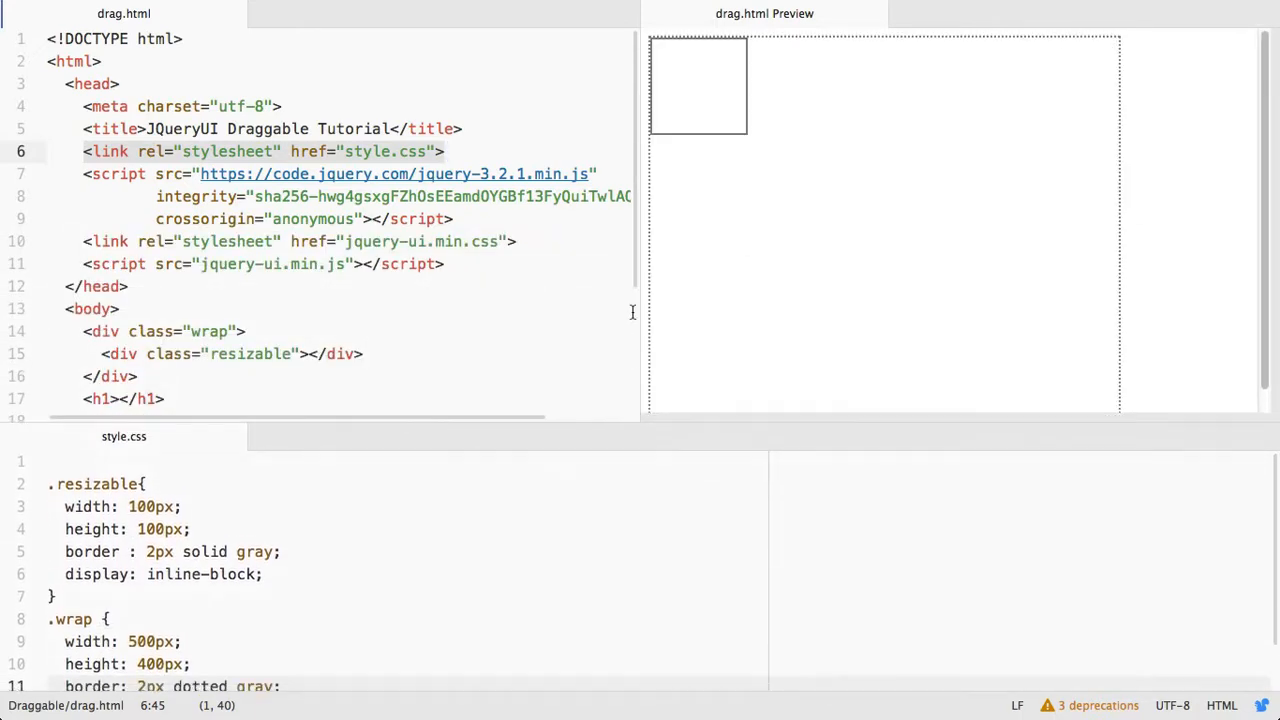
{"action": "mouse_move", "coordinate": [676, 420]}
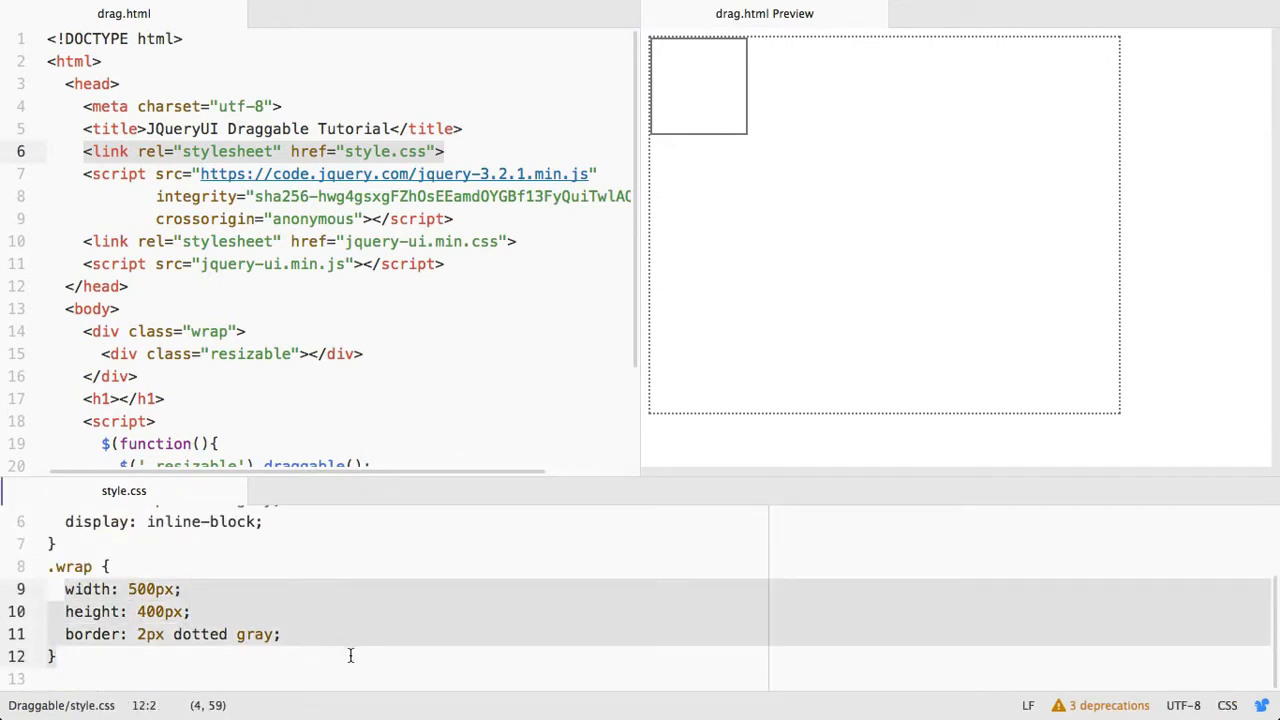
{"action": "mouse_move", "coordinate": [726, 370]}
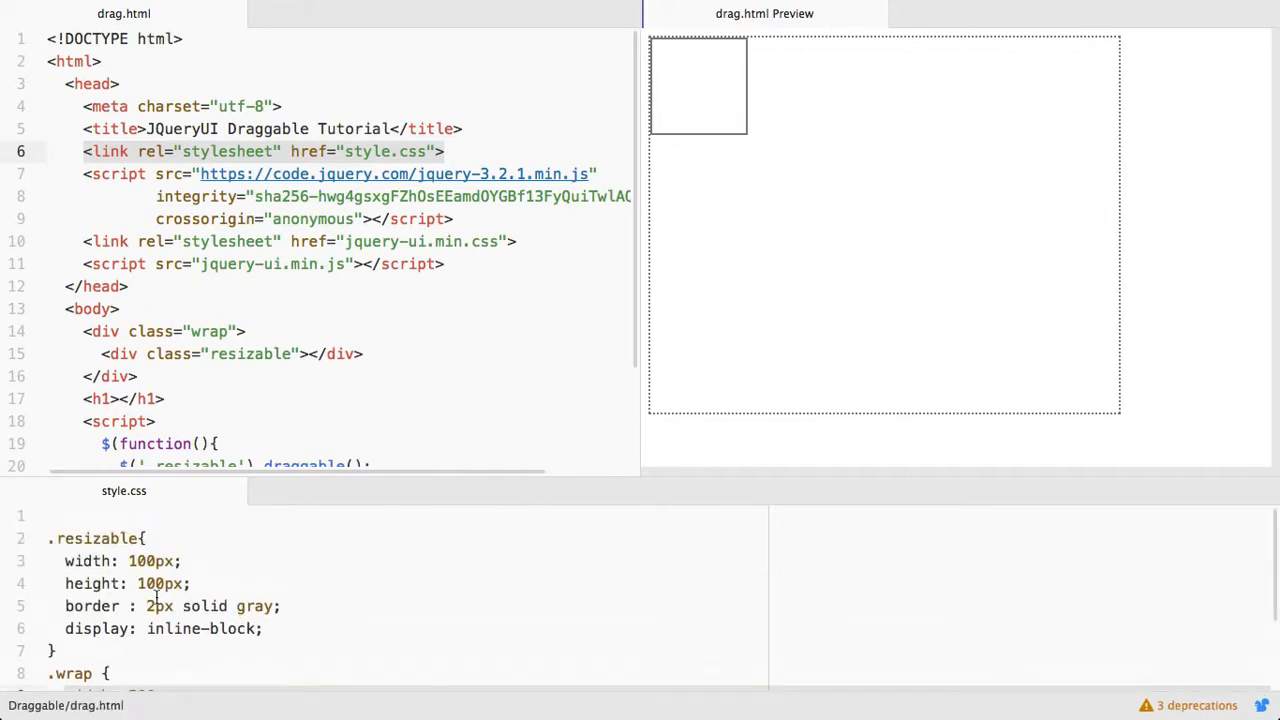
Return to editing the drag.html script in Atom
{"action": "double_click", "coordinate": [94, 538]}
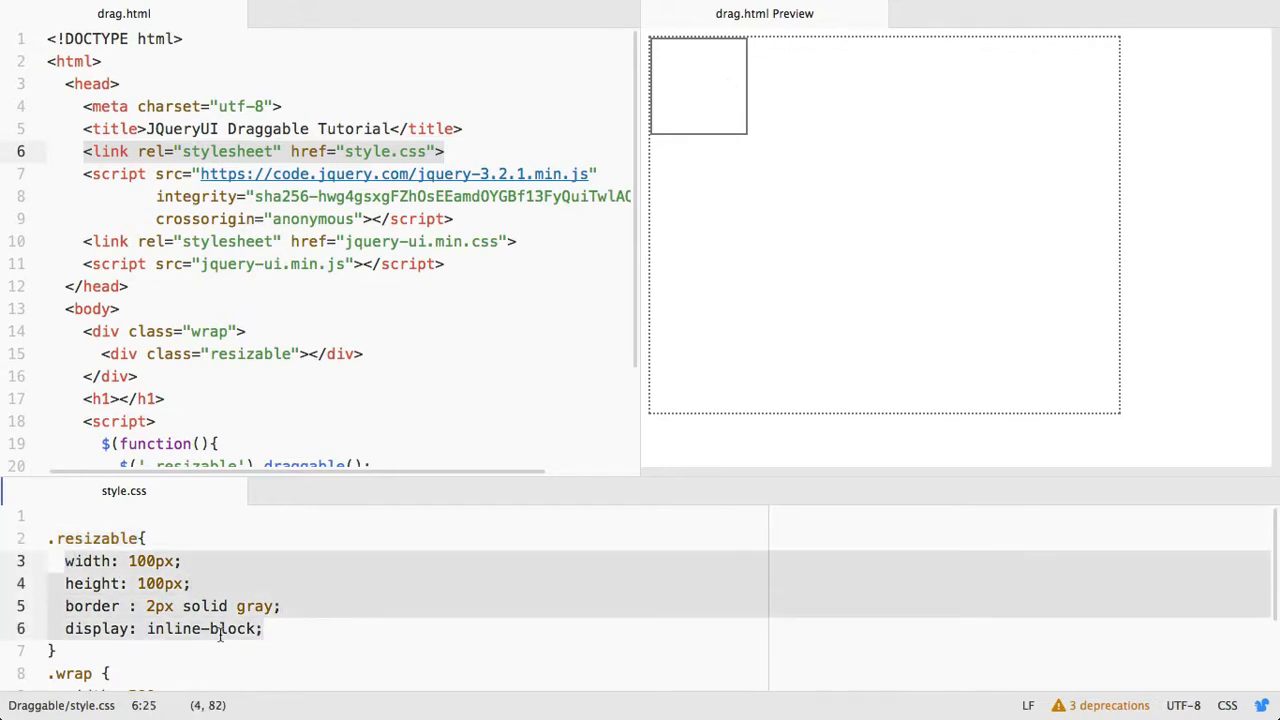
{"action": "left_click", "coordinate": [258, 628]}
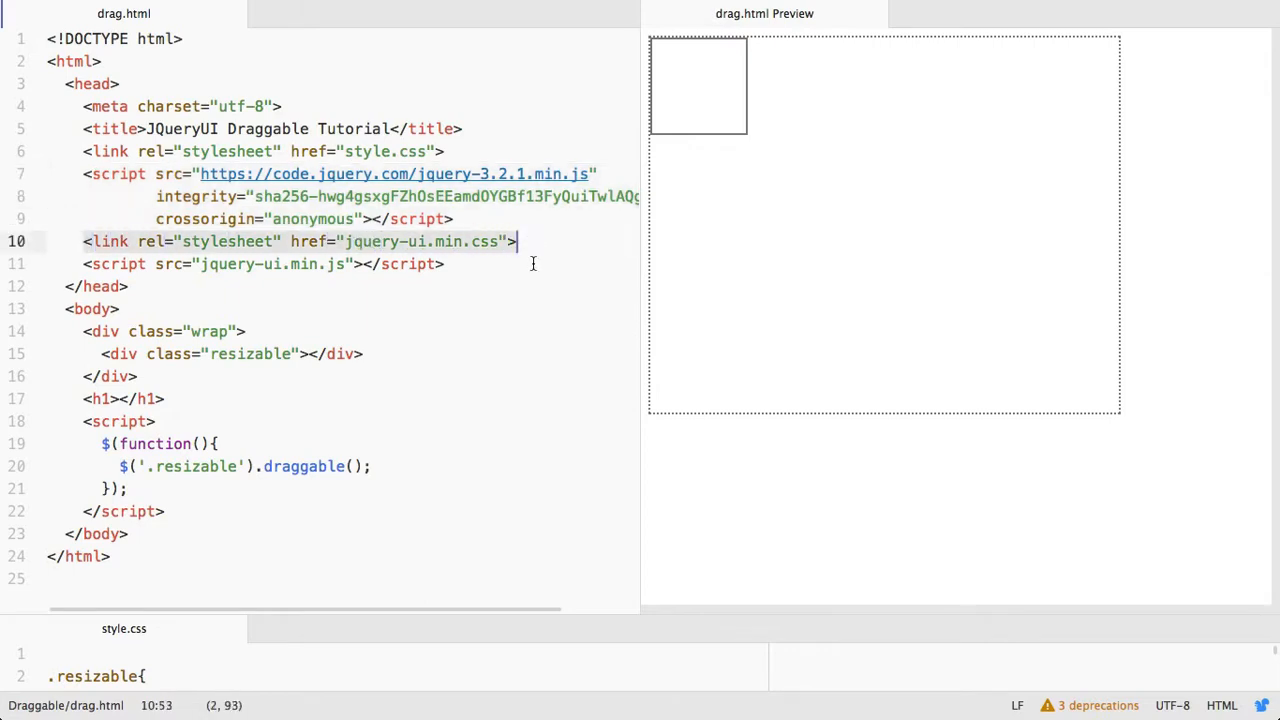
{"action": "left_click", "coordinate": [444, 264]}
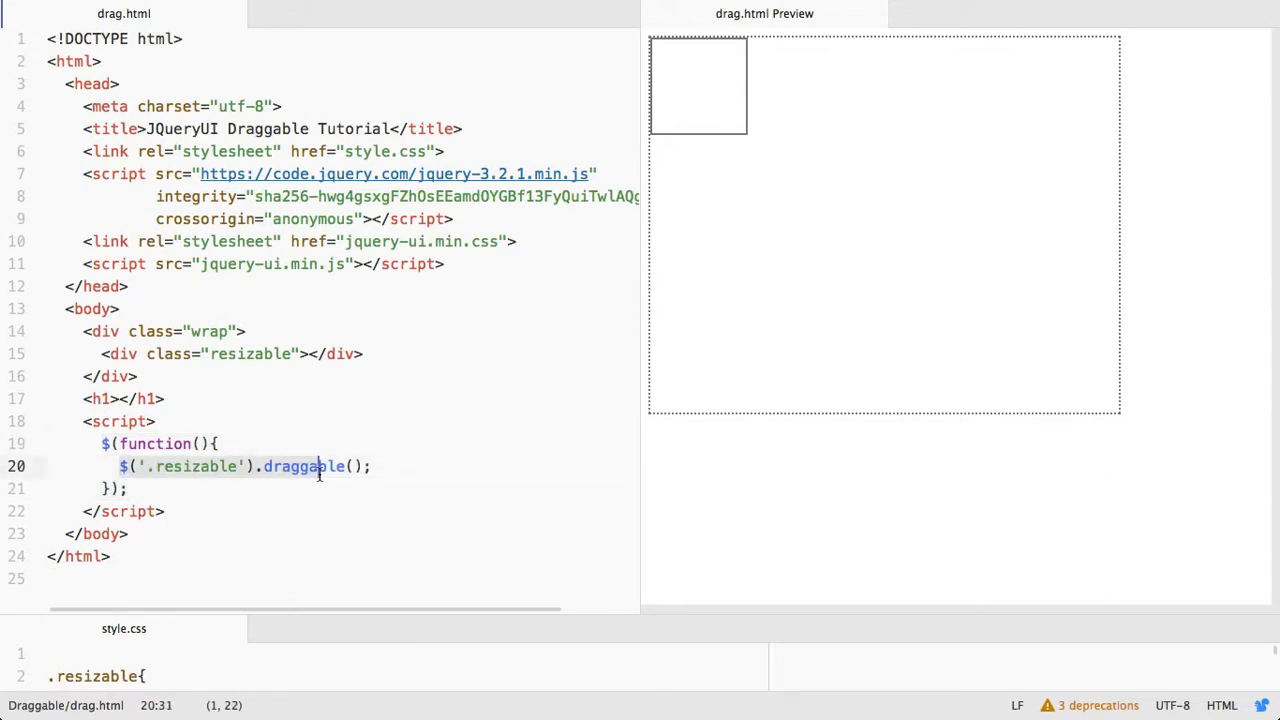
Drag the square box from the top-left corner toward the middle of the dotted wrap area
{"action": "left_click_drag", "start_coordinate": [698, 86], "coordinate": [732, 164]}
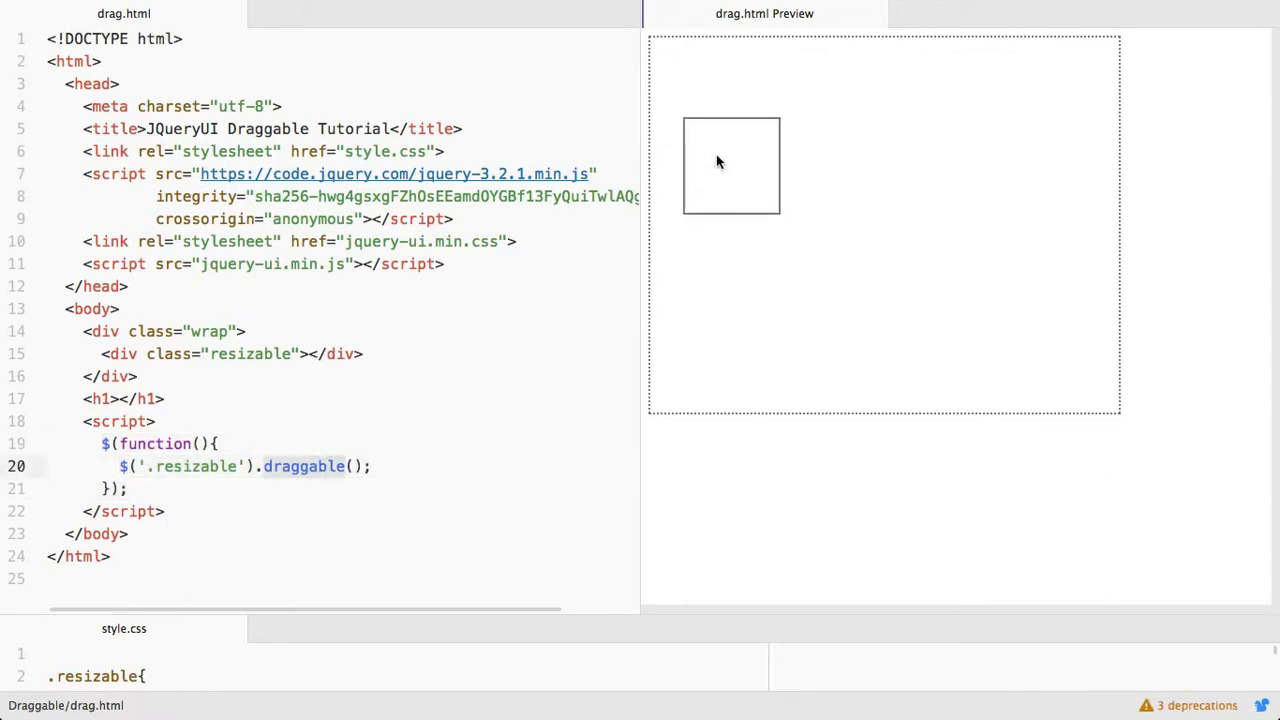
{"action": "left_click_drag", "start_coordinate": [730, 164], "coordinate": [836, 224]}
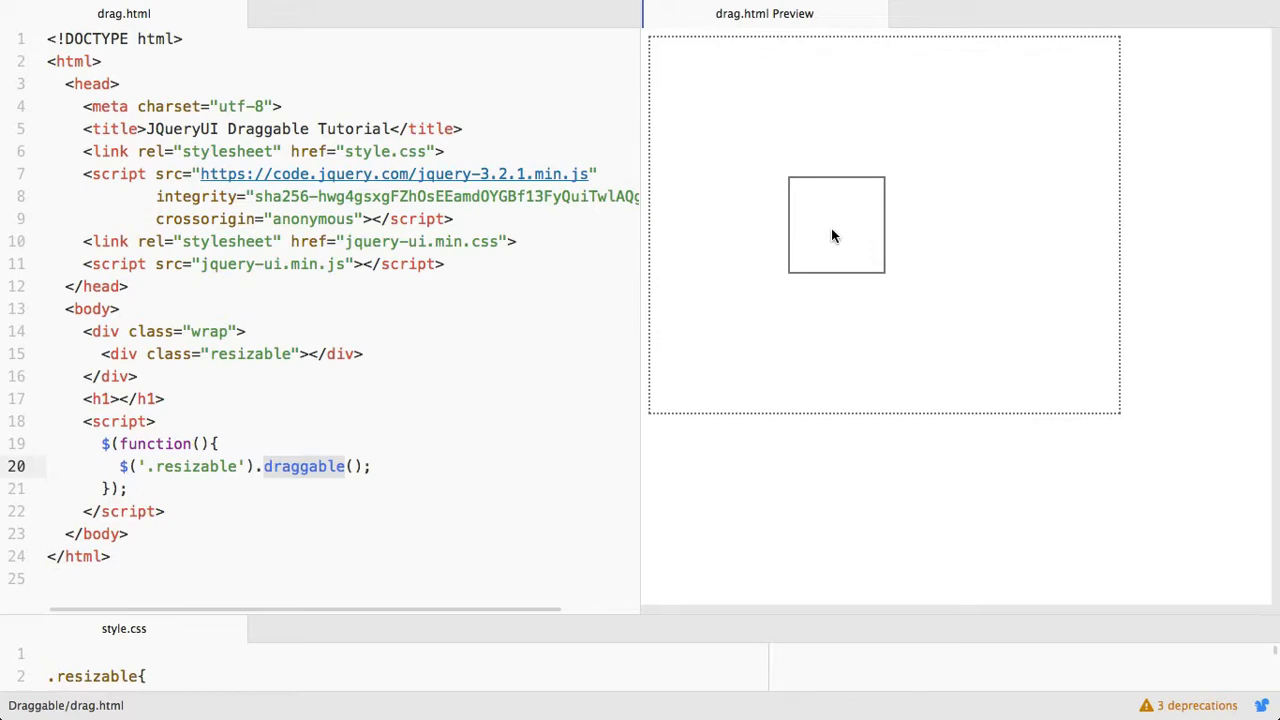
{"action": "left_click_drag", "start_coordinate": [836, 224], "coordinate": [896, 224]}
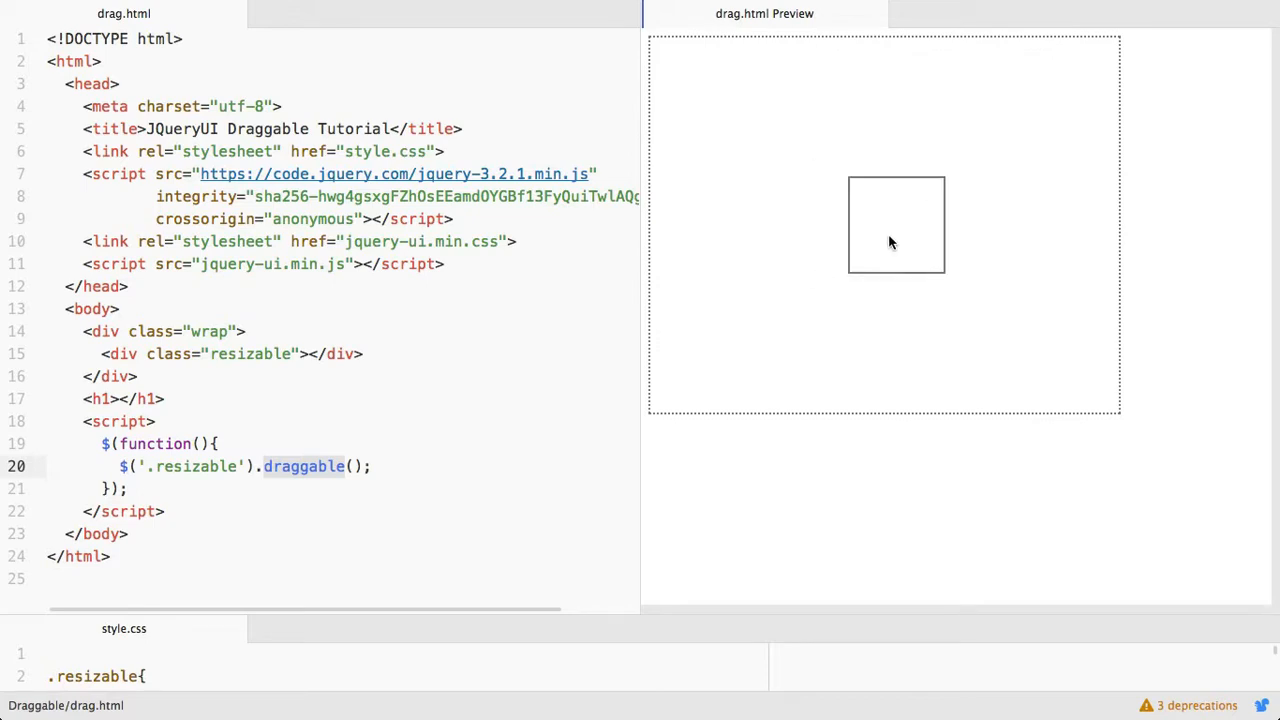
{"action": "left_click_drag", "start_coordinate": [892, 244], "coordinate": [896, 220]}
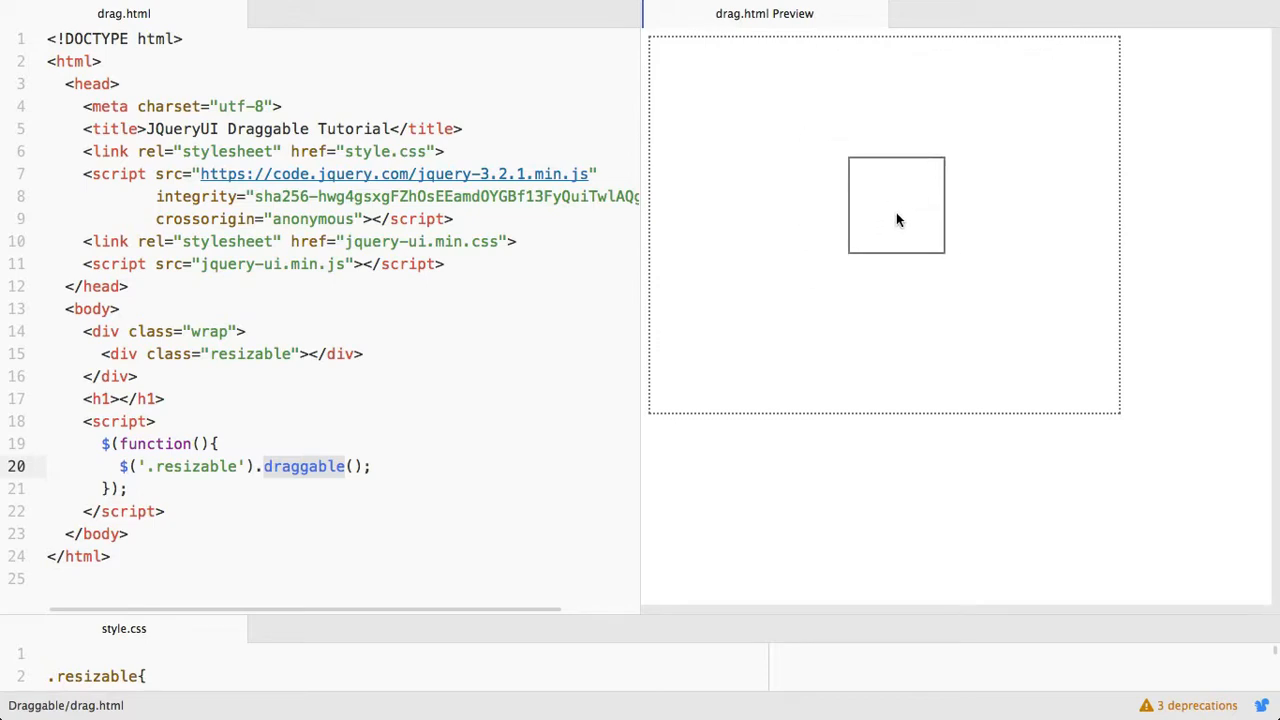
{"action": "left_click", "coordinate": [372, 466]}
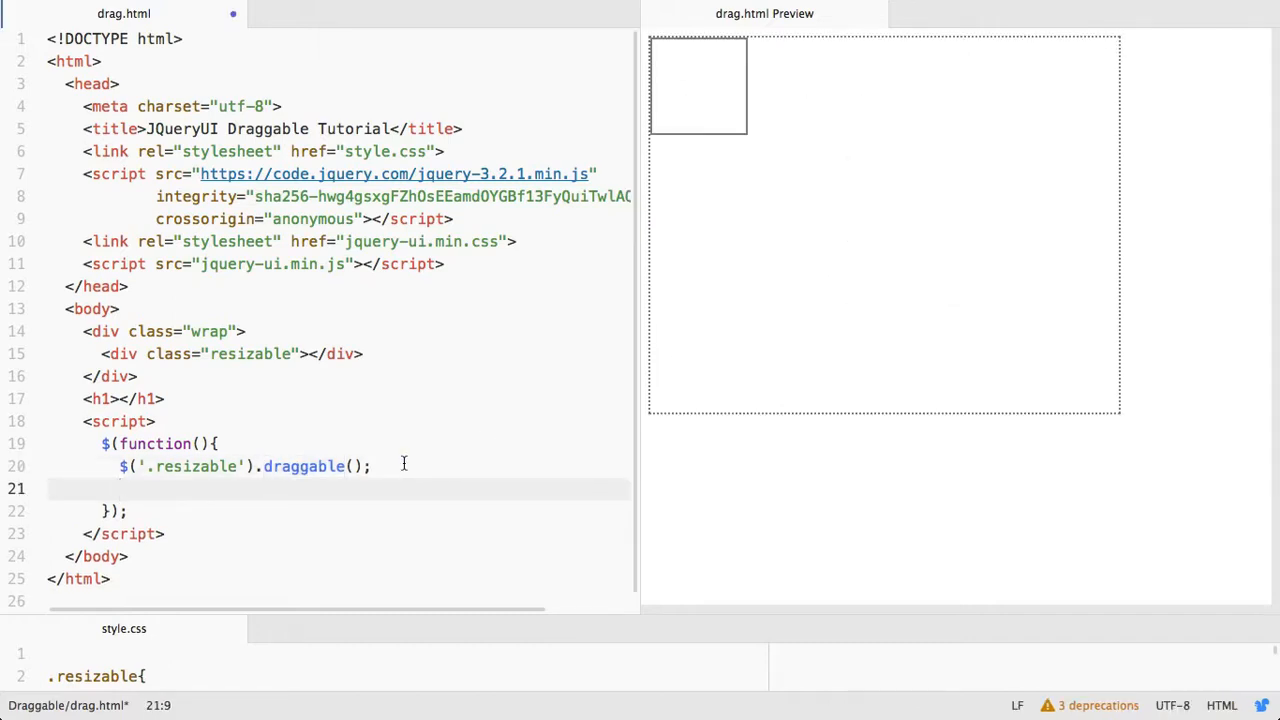
Add $('.resizable').resizable(); below the draggable call
{"action": "type", "text": "$()"}
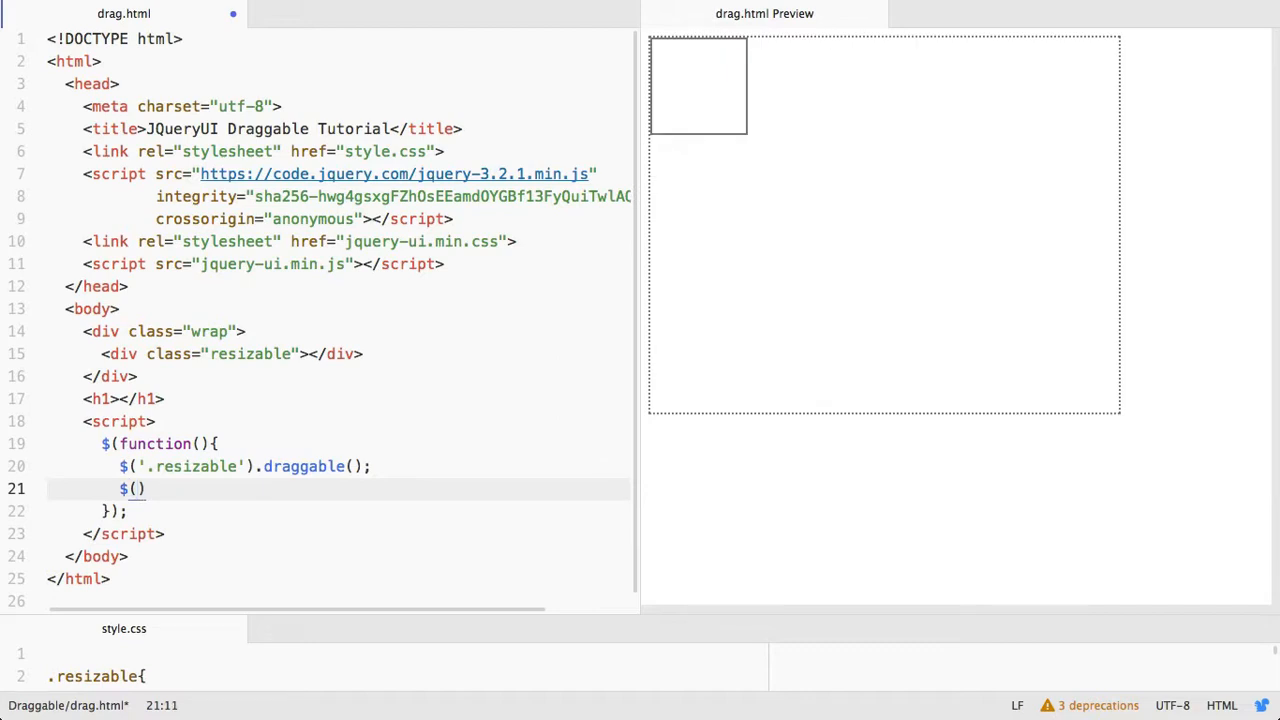
{"action": "type", "text": "'"}
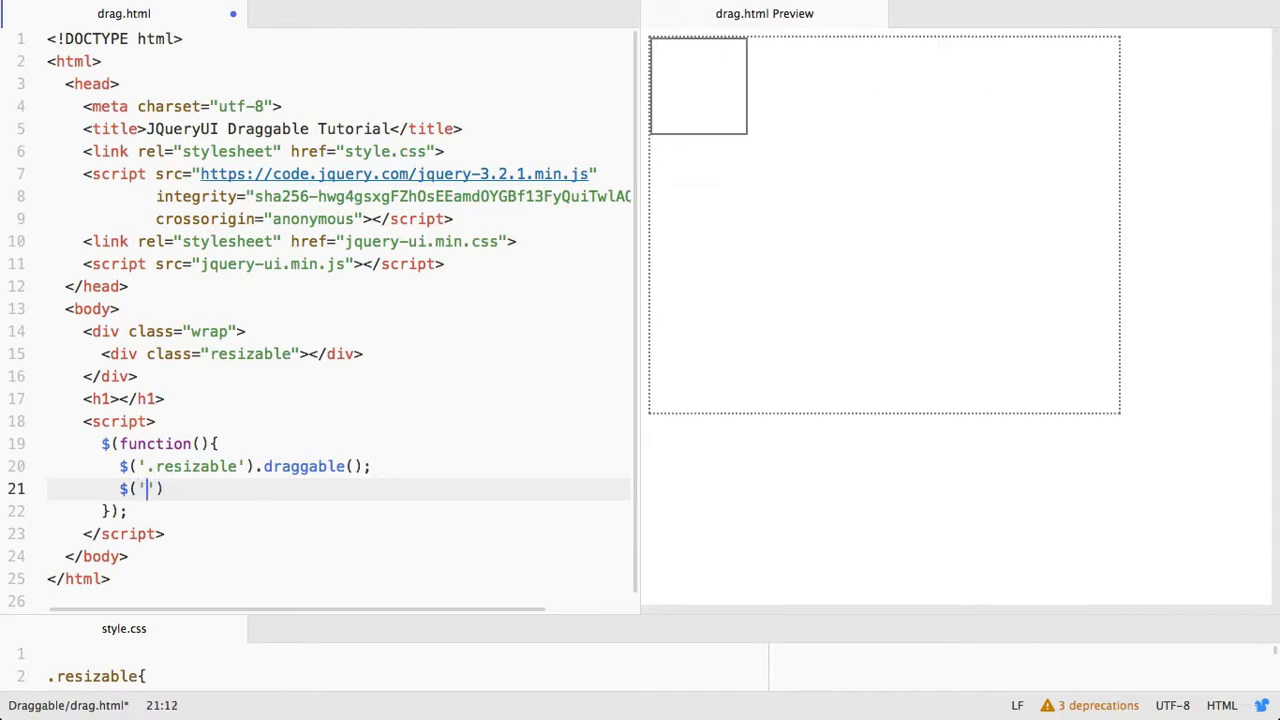
{"action": "type", "text": "."}
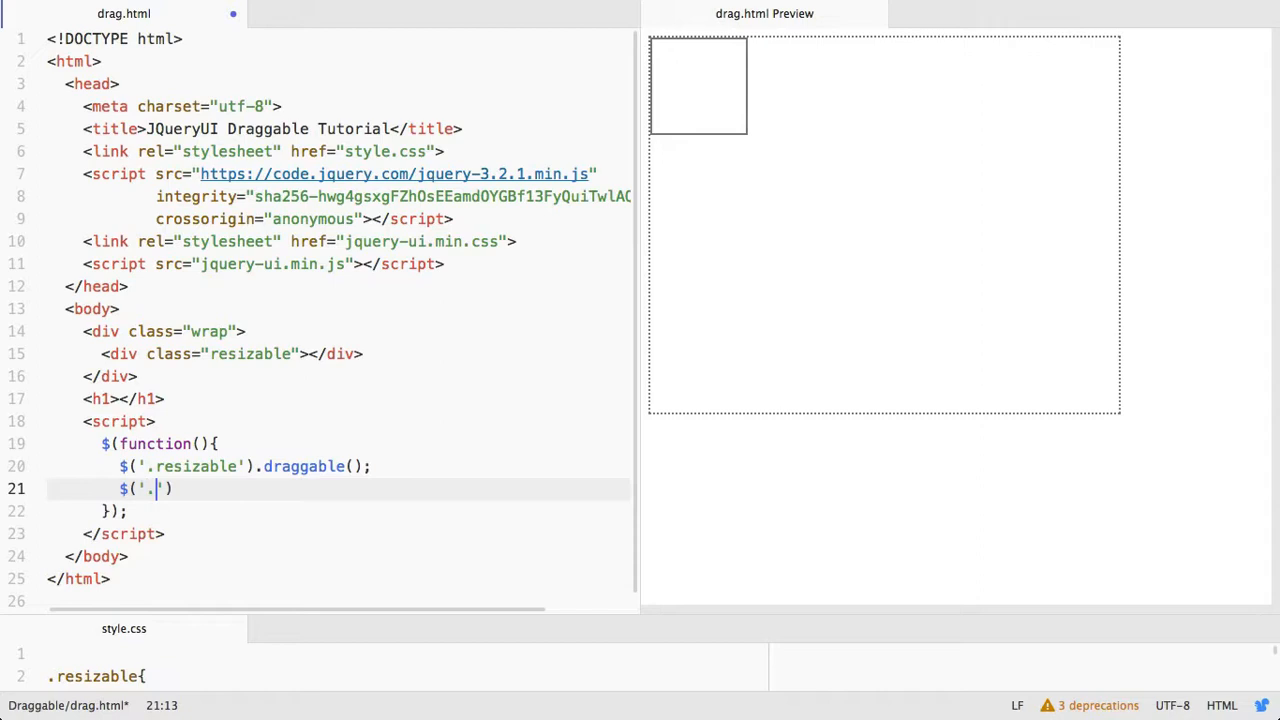
{"action": "type", "text": "resi"}
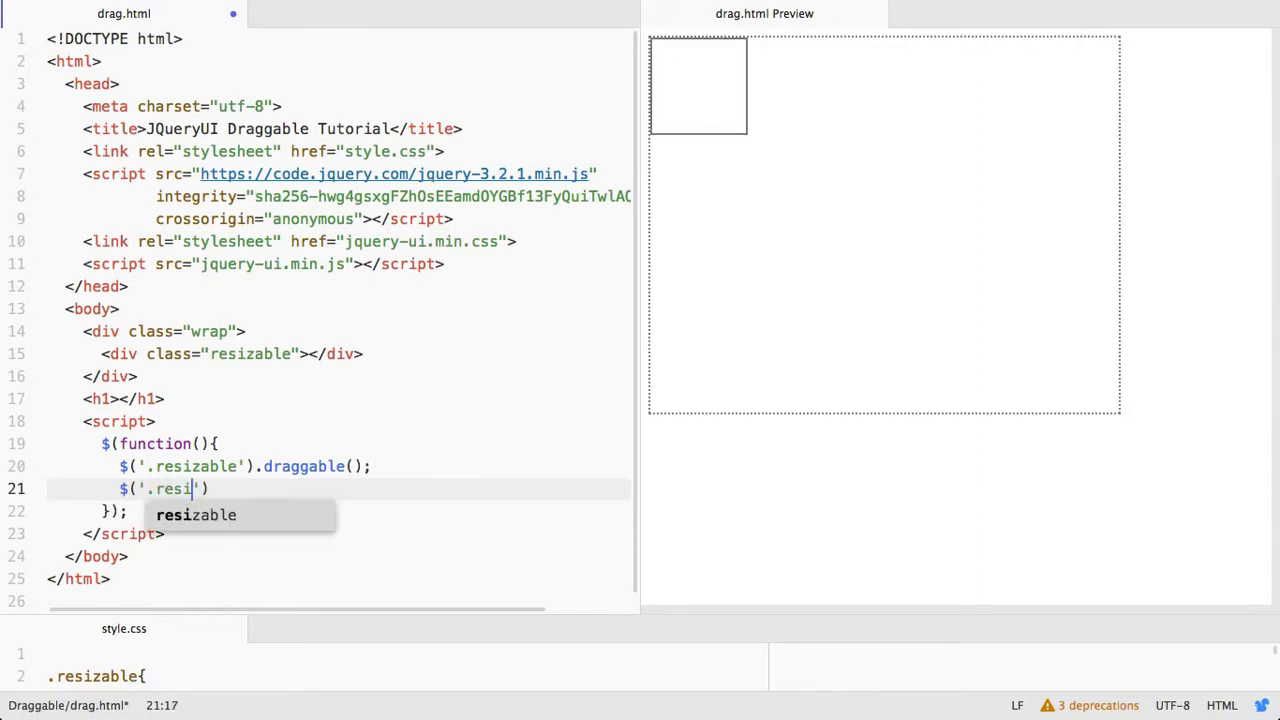
{"action": "key", "text": "Tab"}
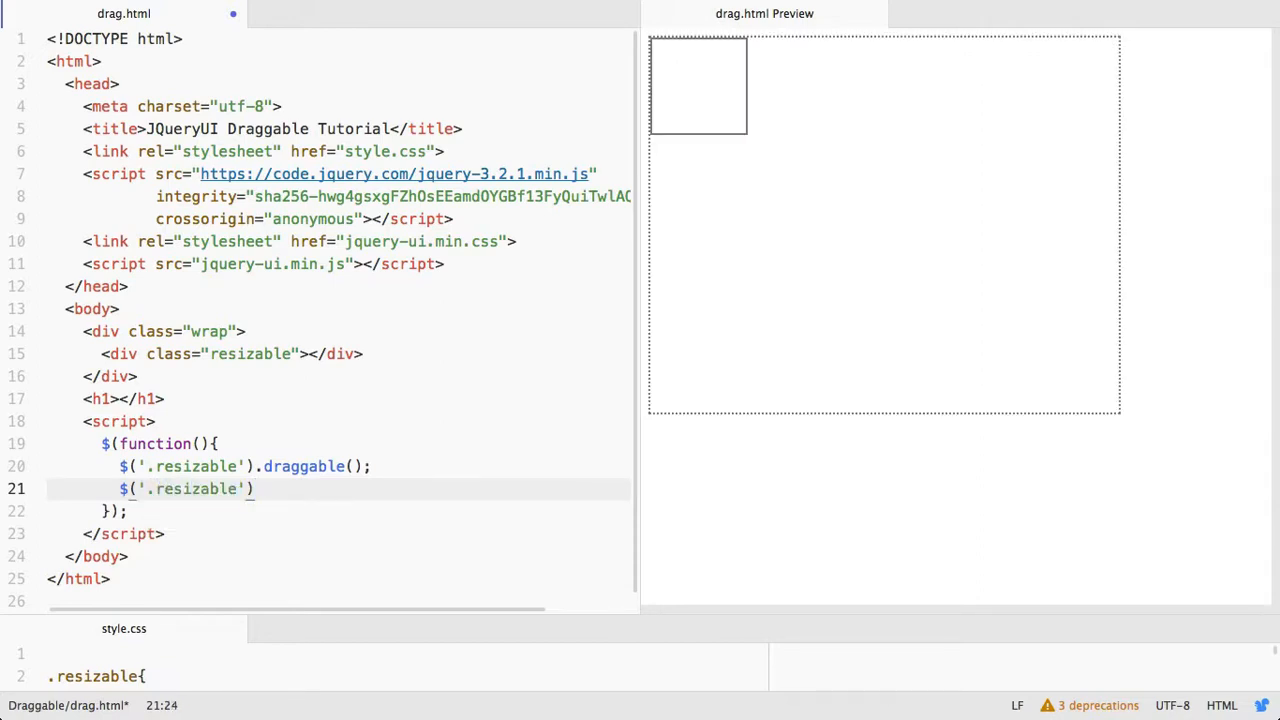
{"action": "type", "text": "."}
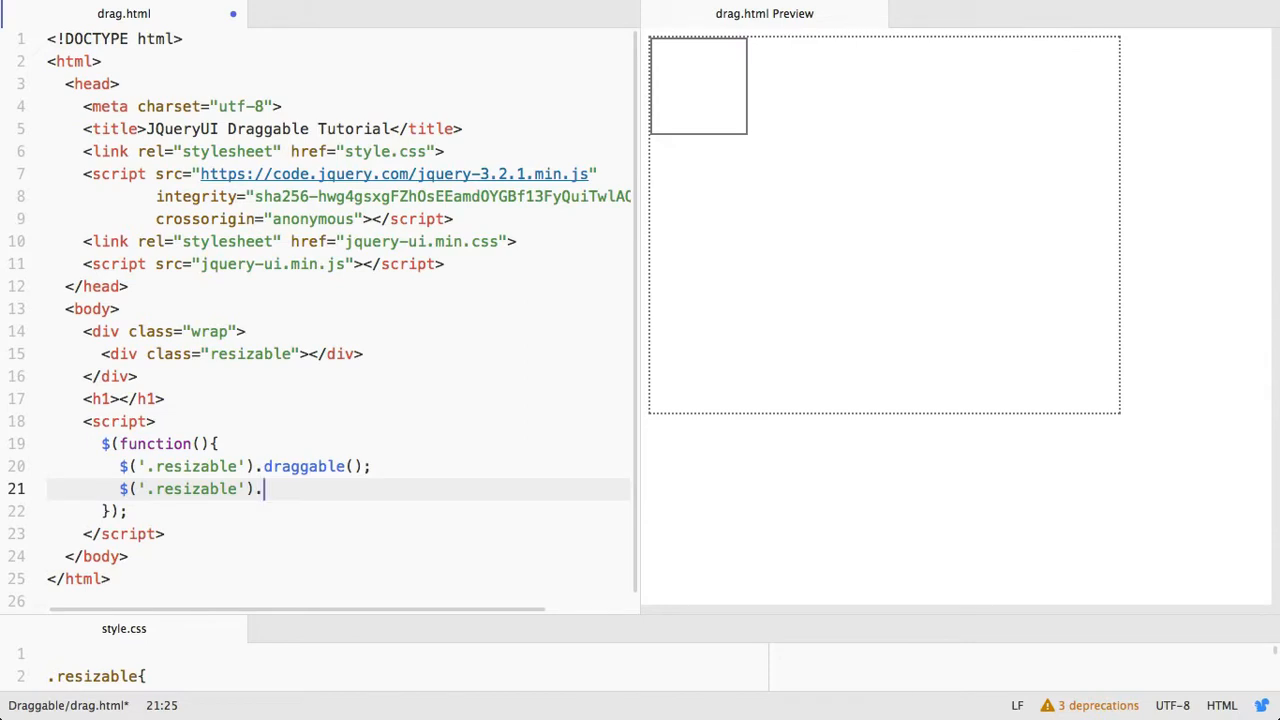
{"action": "type", "text": "resizable();"}
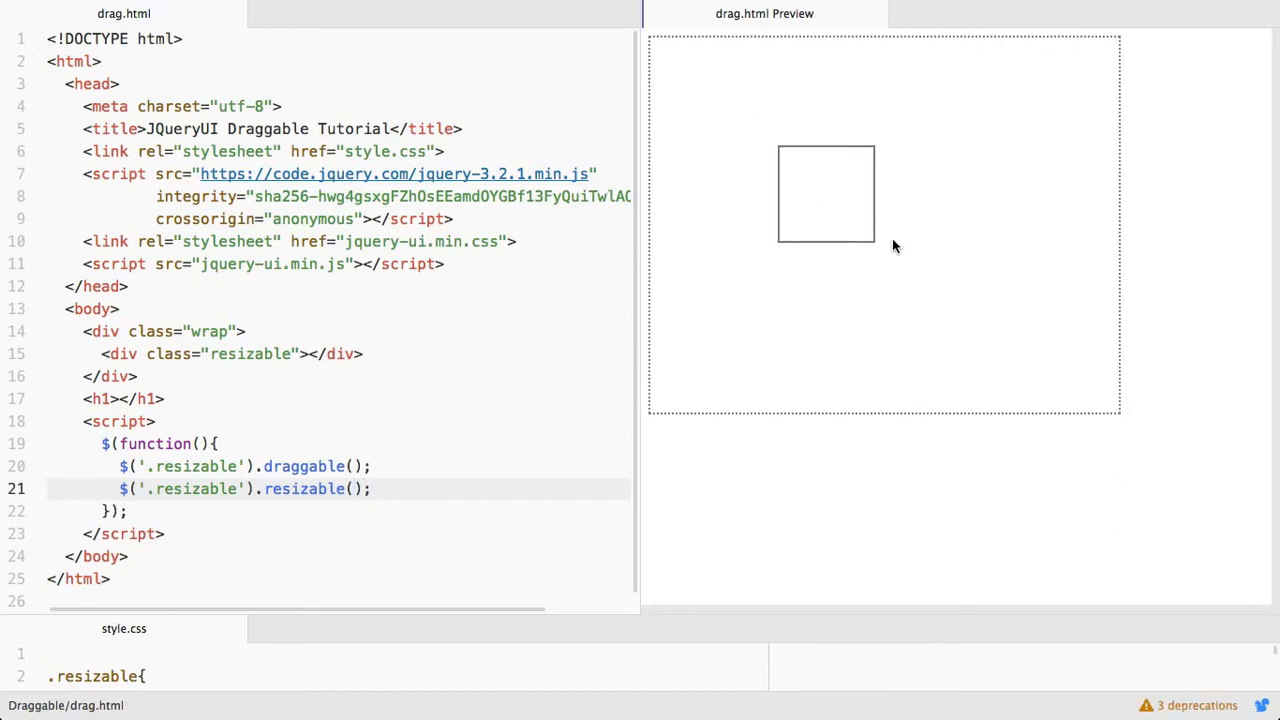
{"action": "mouse_move", "coordinate": [870, 238]}
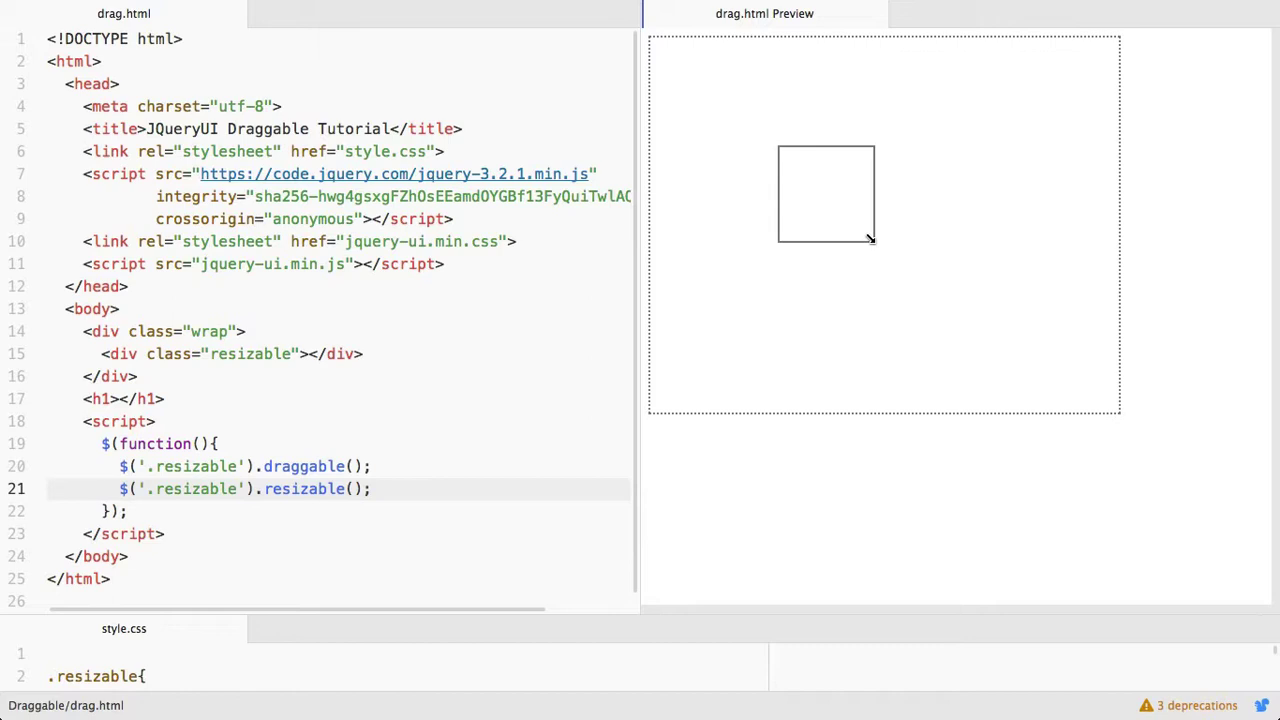
Enlarge the box in the preview by dragging its bottom-right corner
{"action": "left_click_drag", "start_coordinate": [870, 238], "coordinate": [848, 248]}
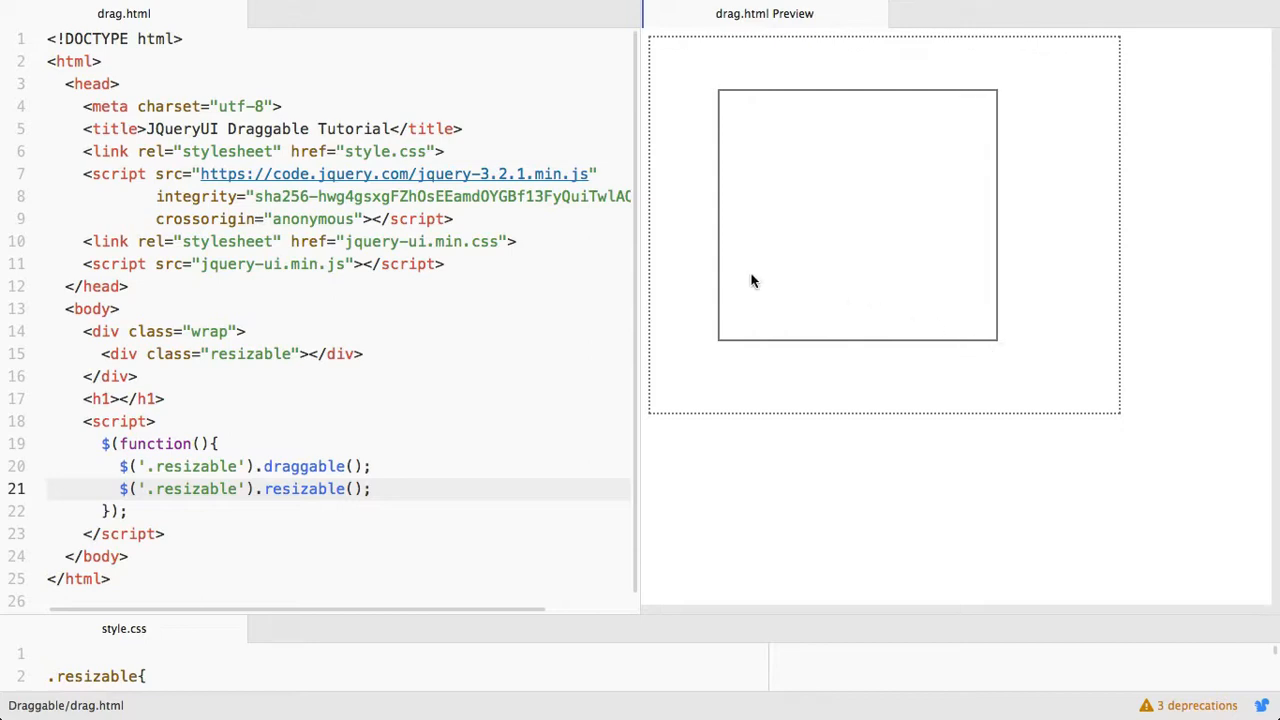
{"action": "left_click_drag", "start_coordinate": [756, 282], "coordinate": [716, 252]}
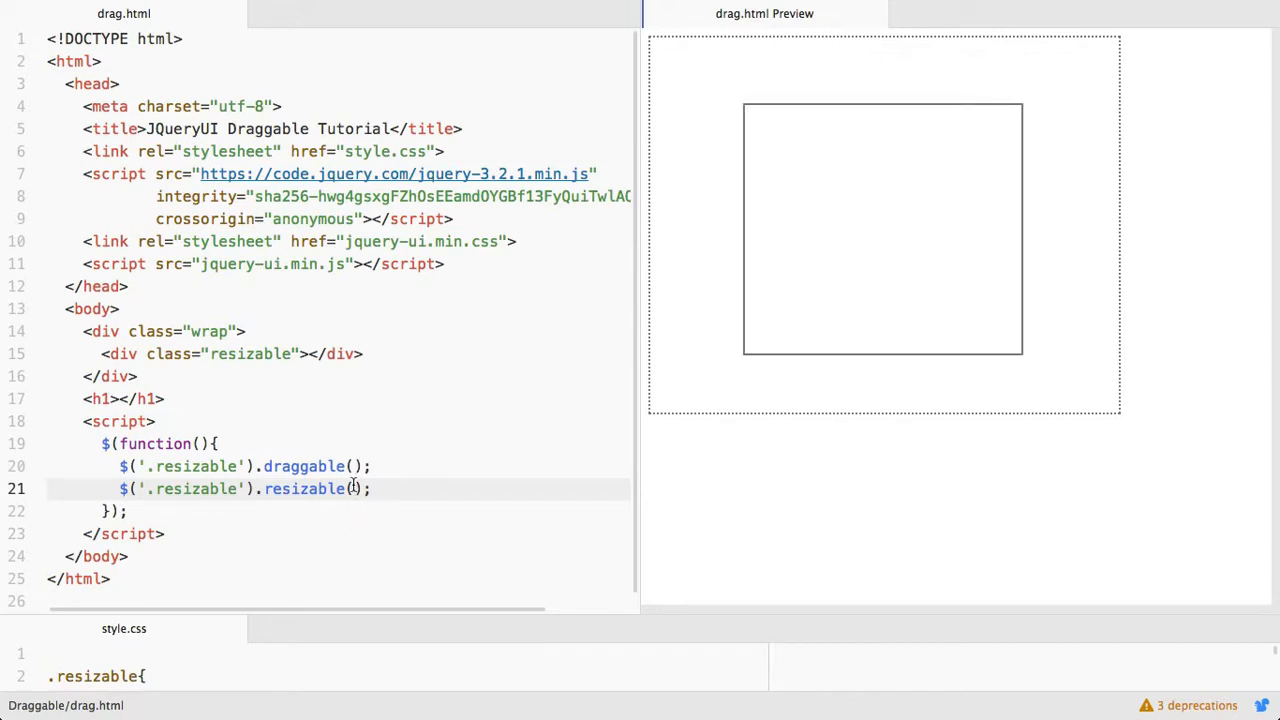
Pass handles "n,s,w,e" to resizable() and stretch the box from its left edge to test
{"action": "type", "text": "{"}
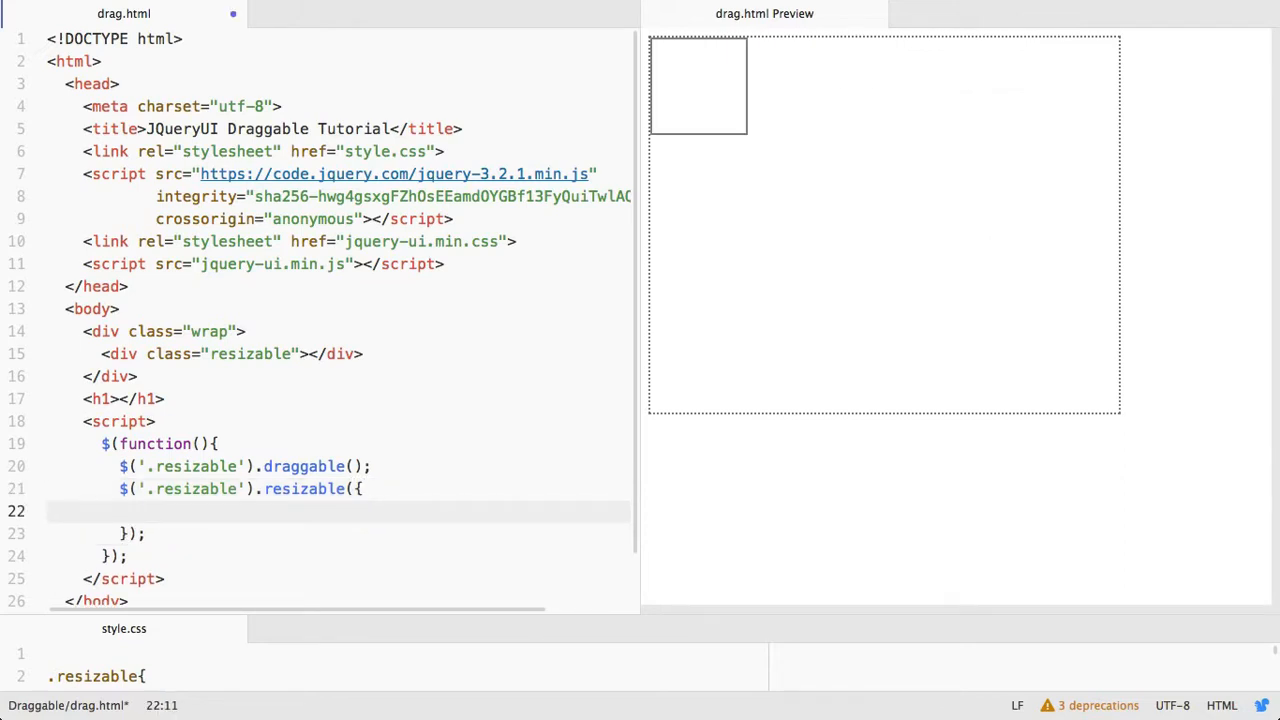
{"action": "type", "text": "j"}
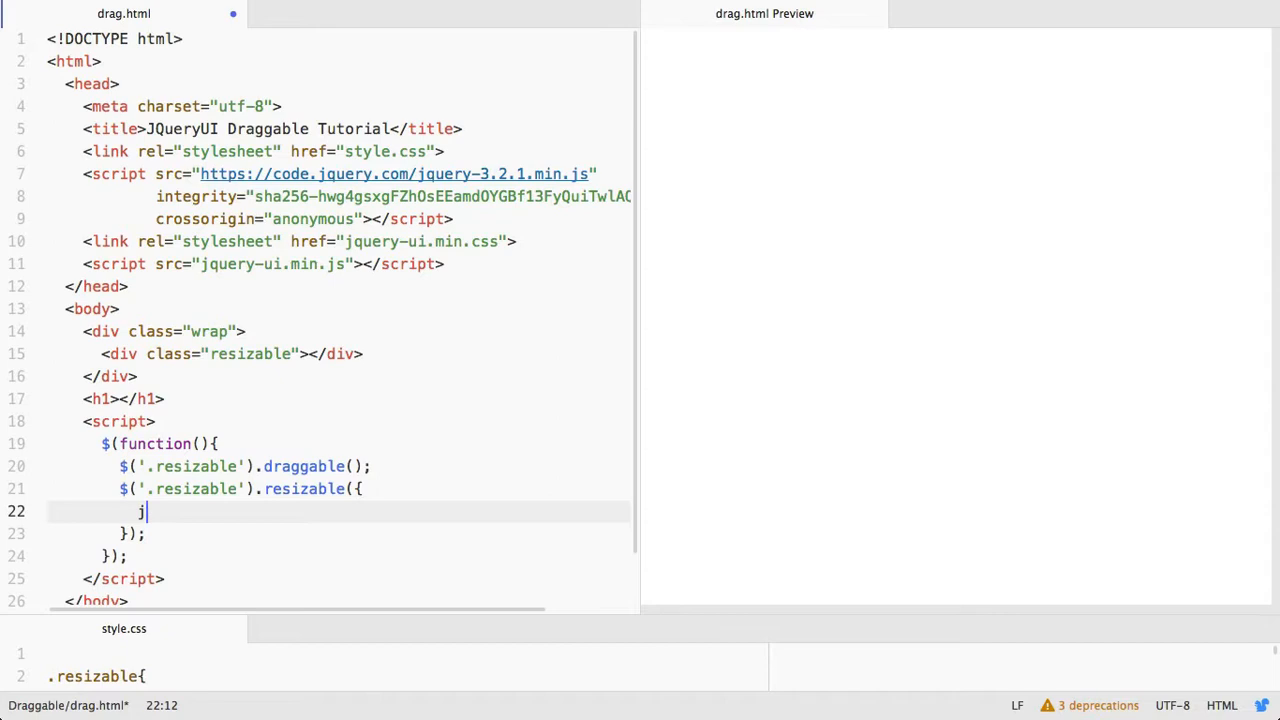
{"action": "type", "text": "handles :"}
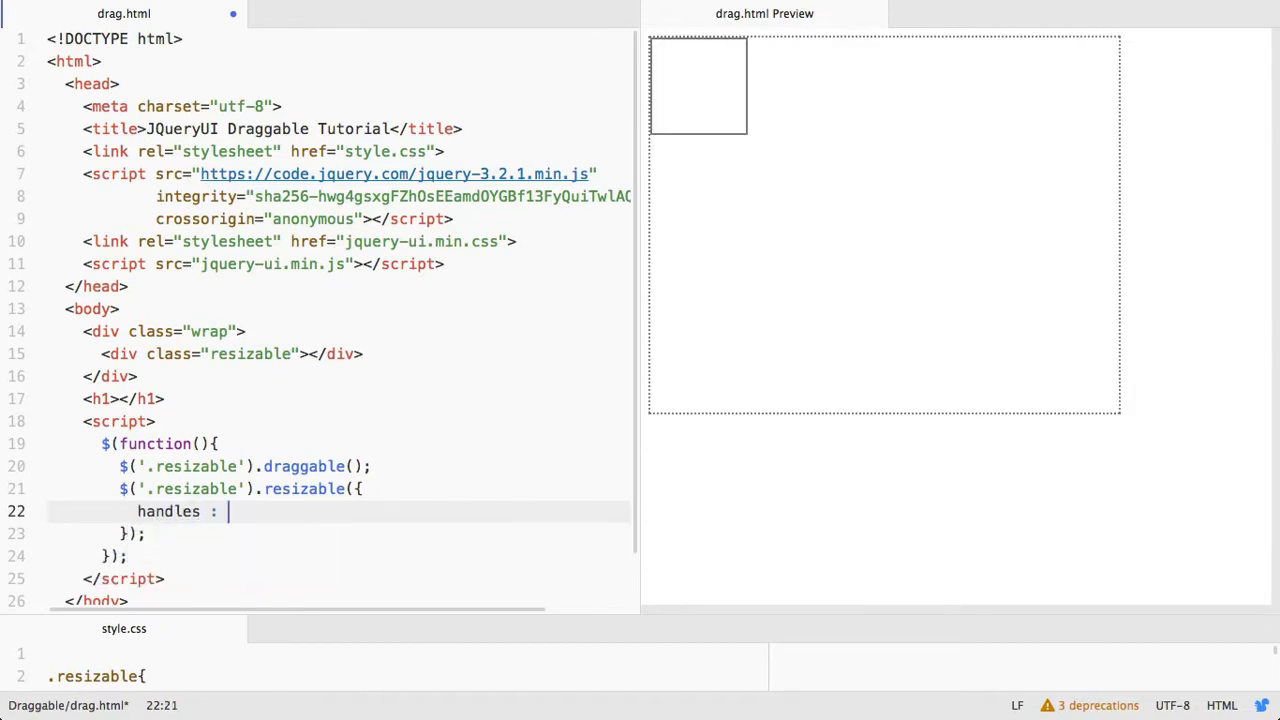
{"action": "type", "text": "\"\""}
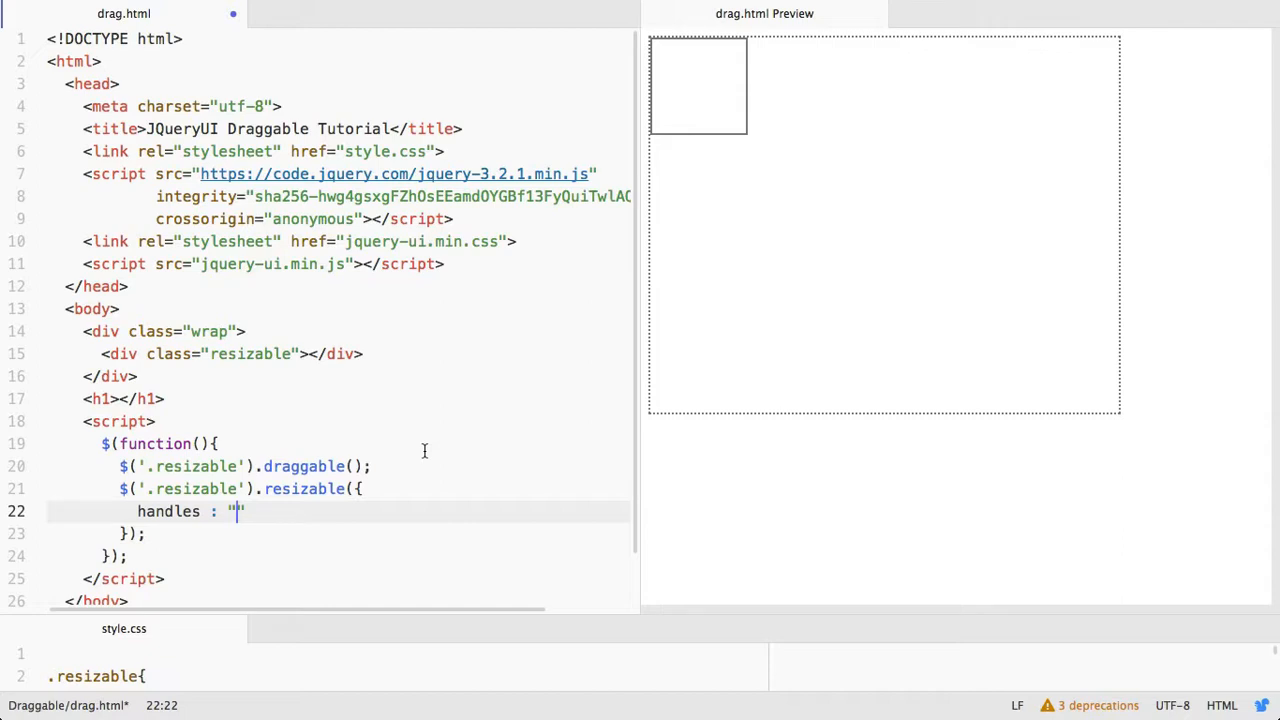
{"action": "type", "text": "n"}
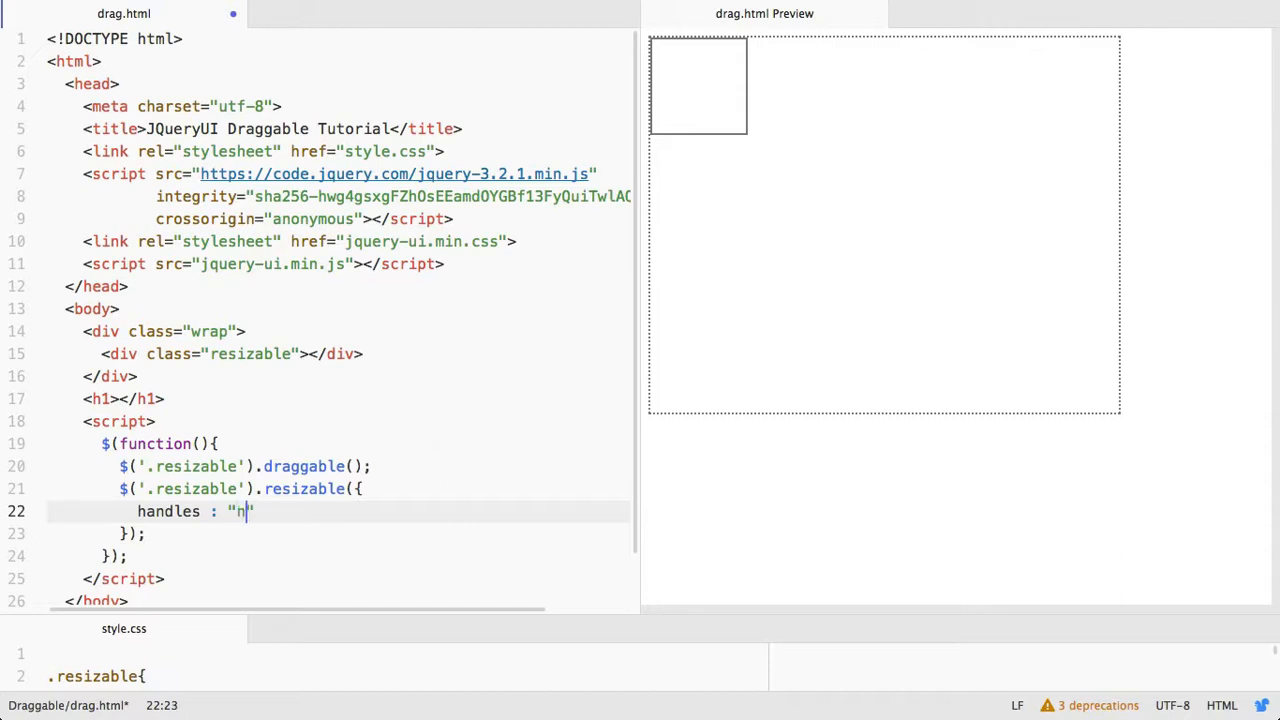
{"action": "type", "text": ","}
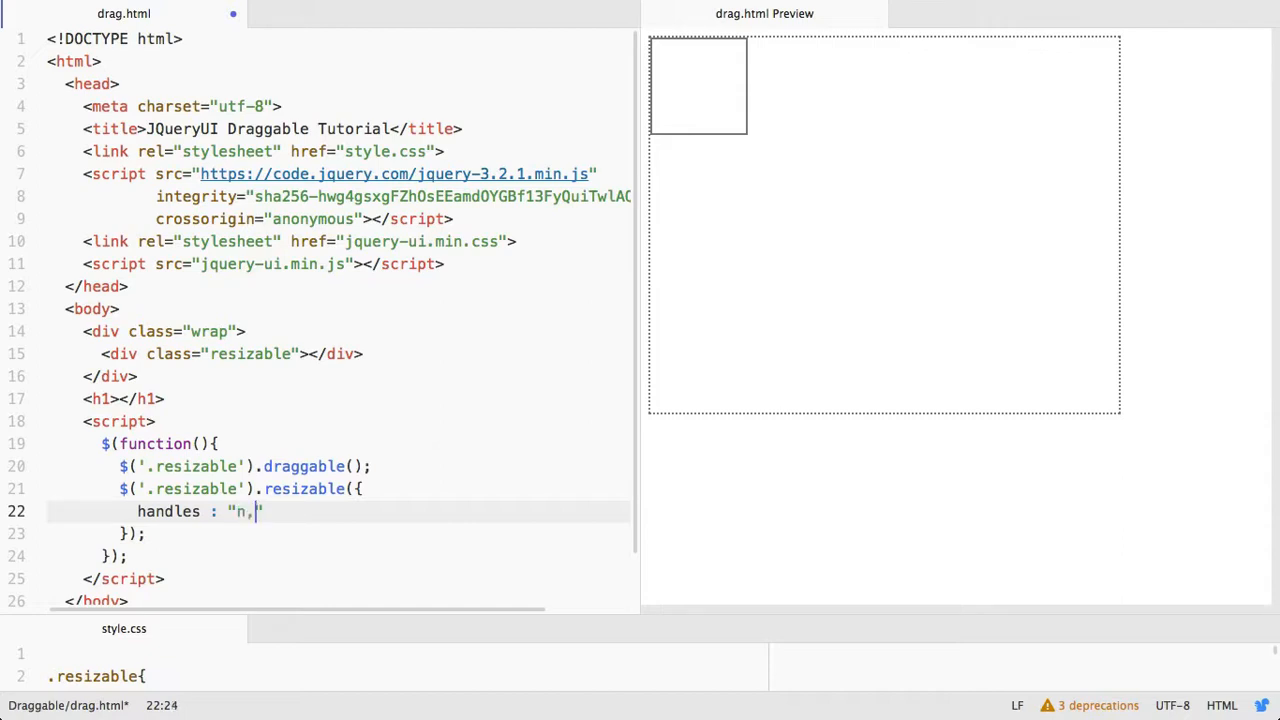
{"action": "type", "text": "s,w,"}
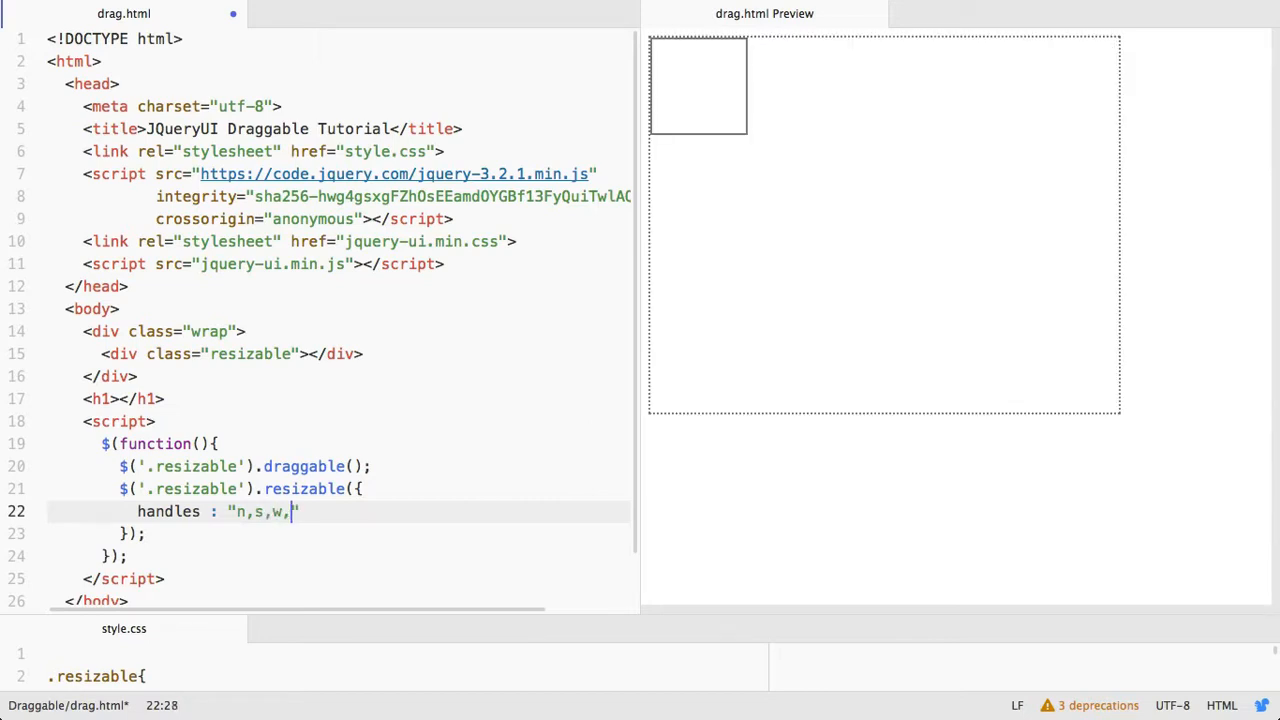
{"action": "type", "text": "e"}
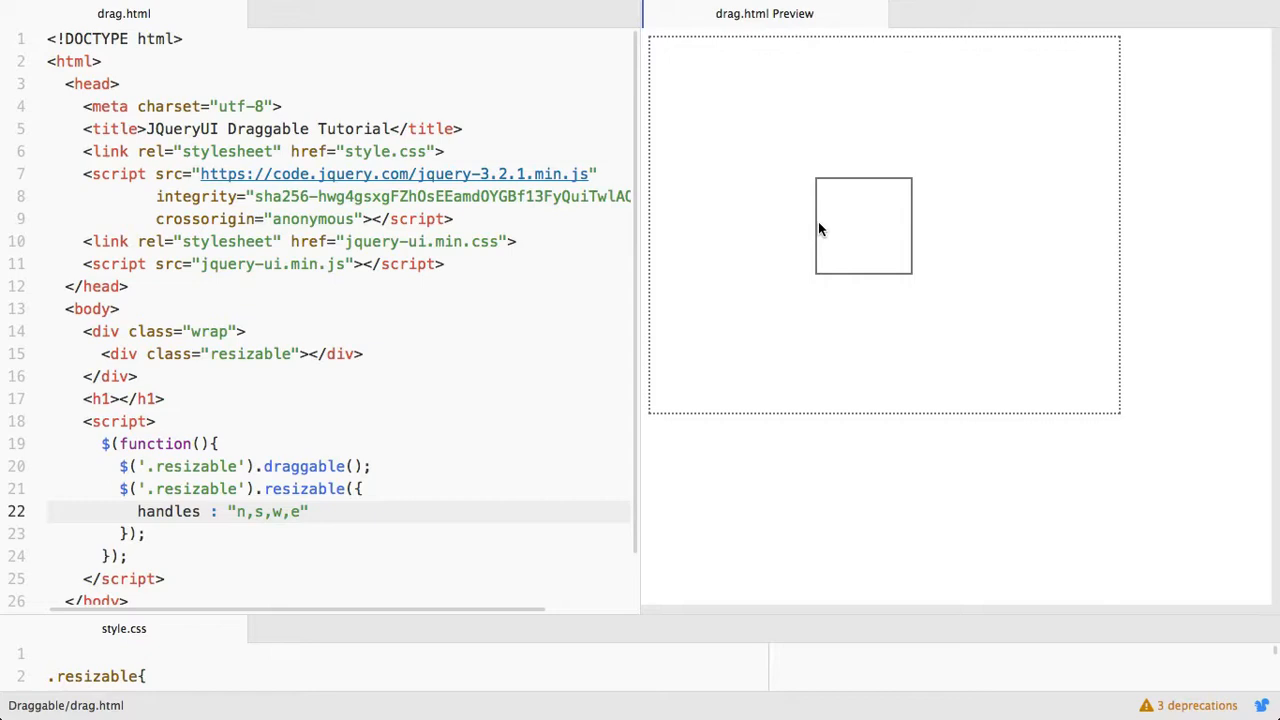
{"action": "left_click_drag", "start_coordinate": [816, 224], "coordinate": [750, 224]}
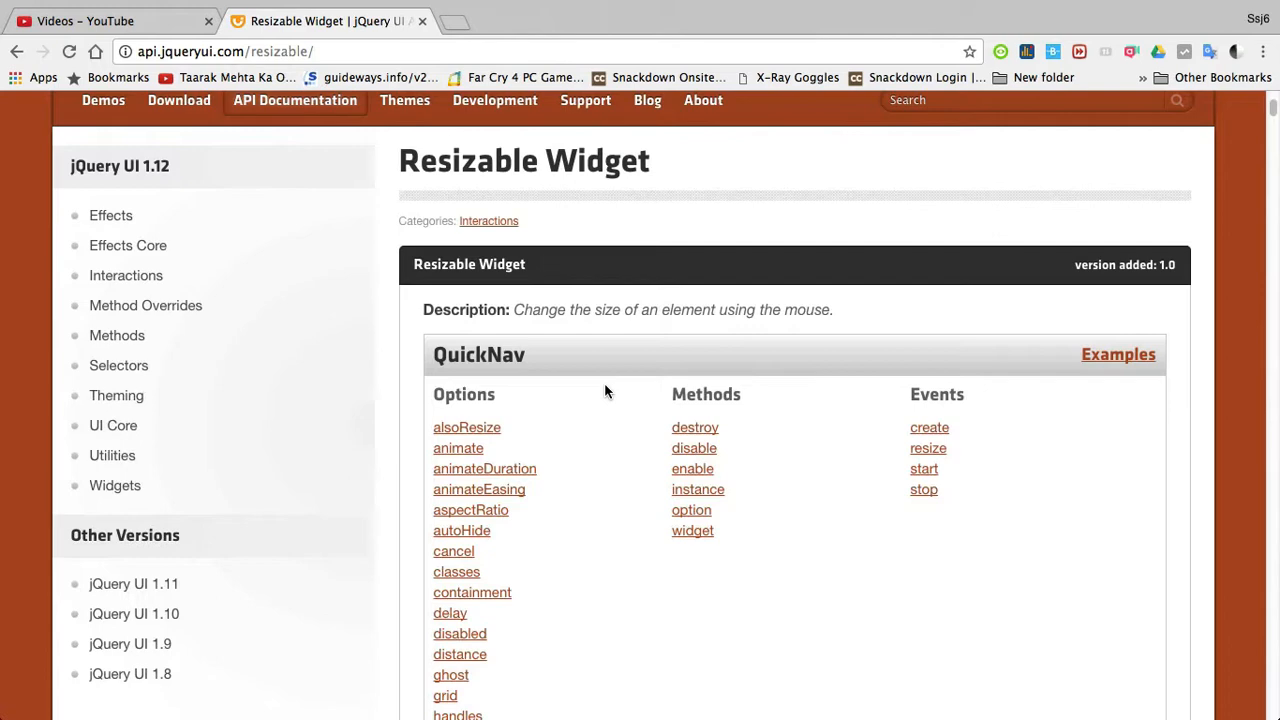
Scroll the Resizable Widget page down to its QuickNav options, methods and events lists
{"action": "scroll", "scroll_direction": "down", "scroll_amount": 3}
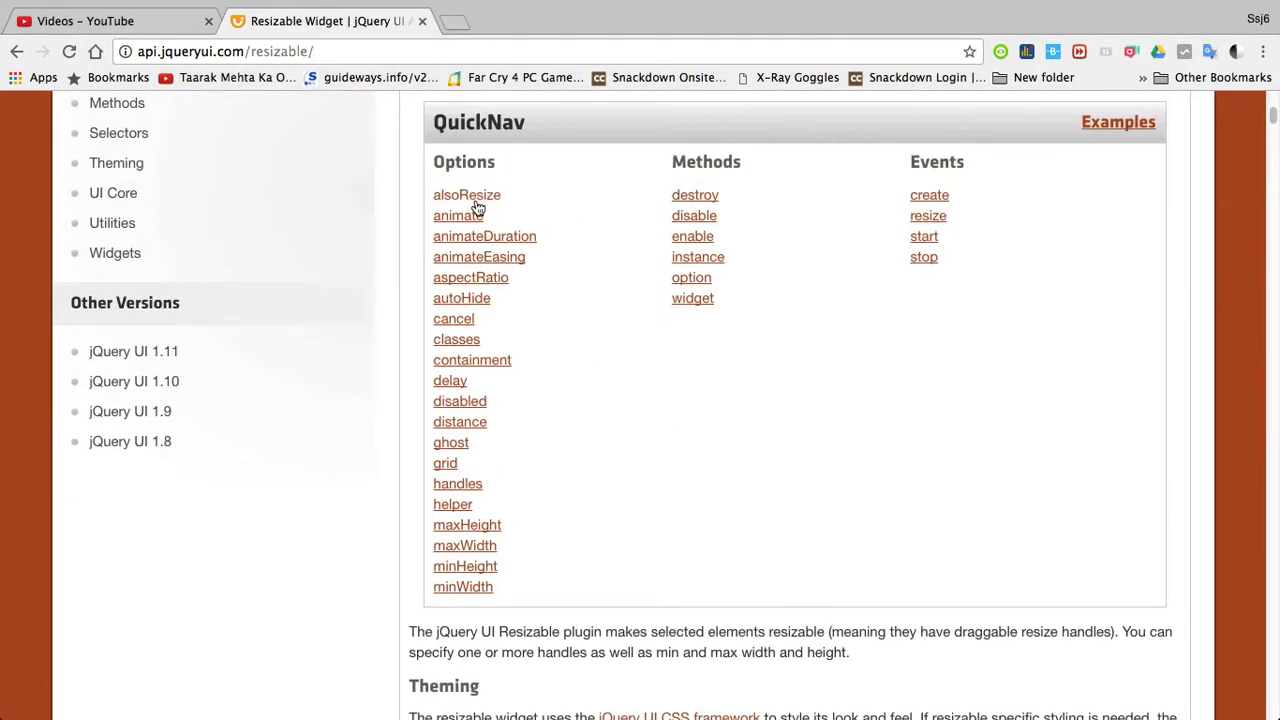
{"action": "mouse_move", "coordinate": [516, 336]}
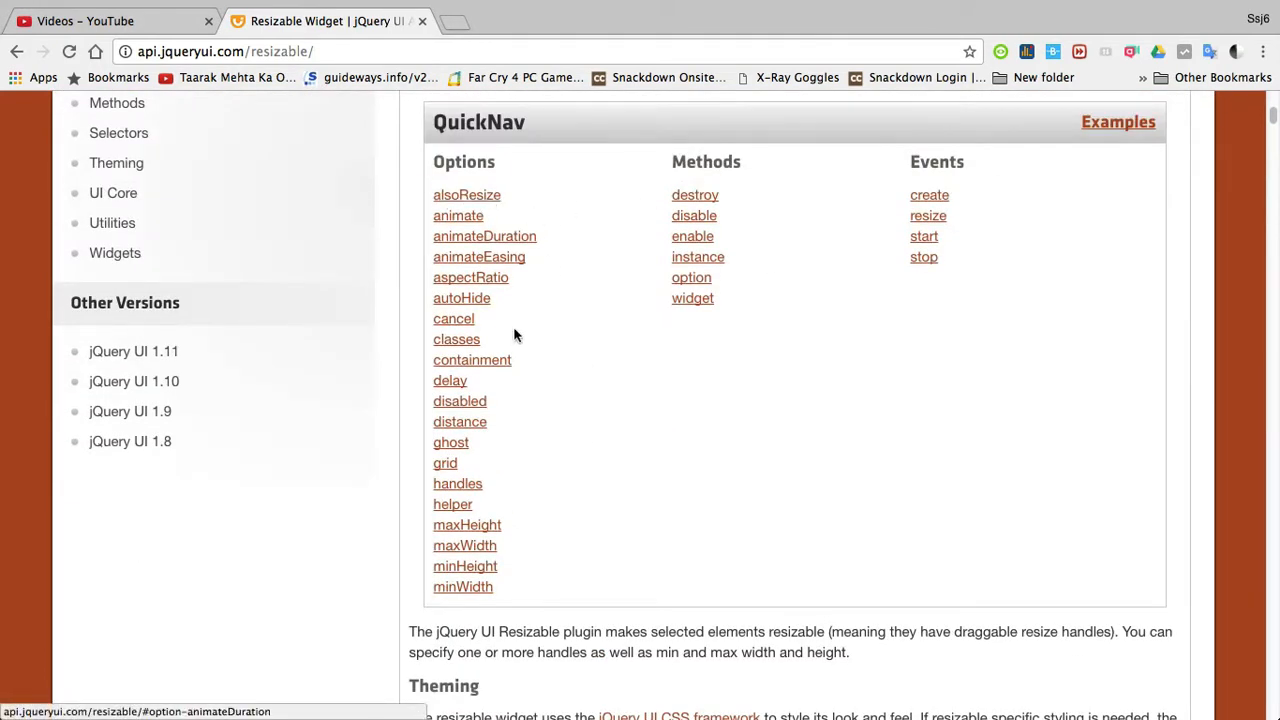
{"action": "mouse_move", "coordinate": [484, 548]}
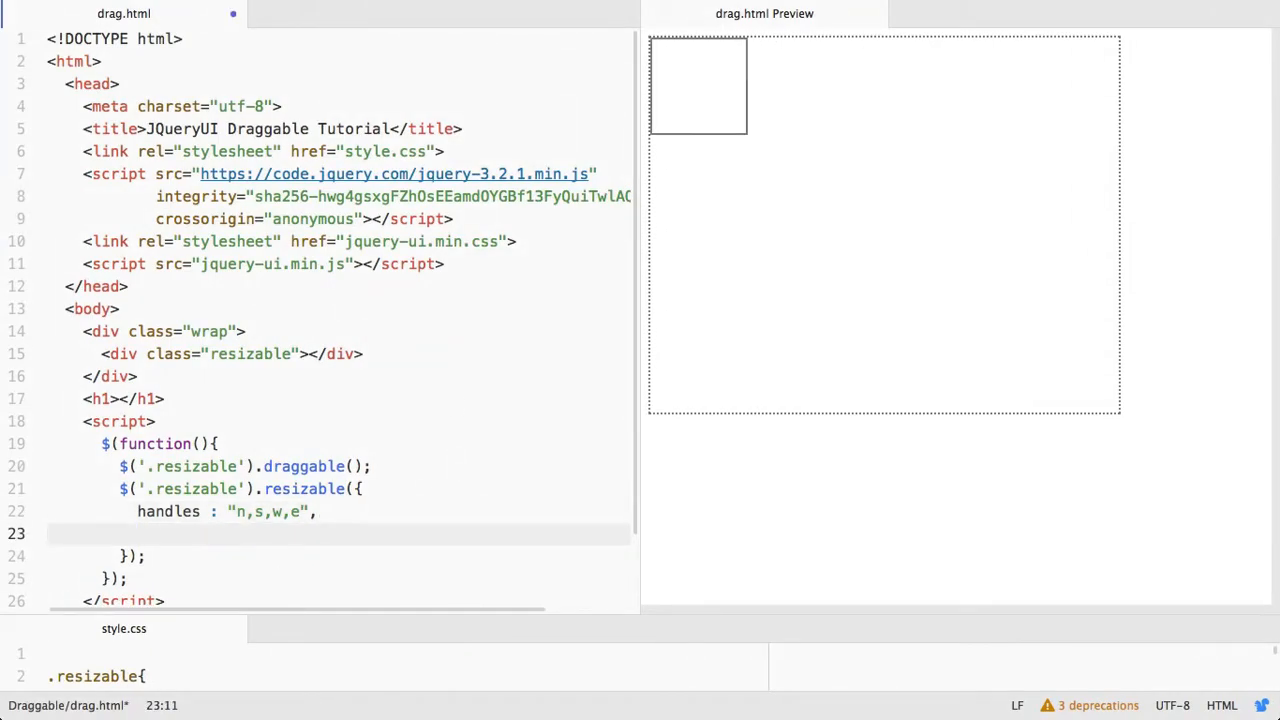
Add maxHeight : 200 and maxWidth : 200 to the resizable() options
{"action": "type", "text": "m"}
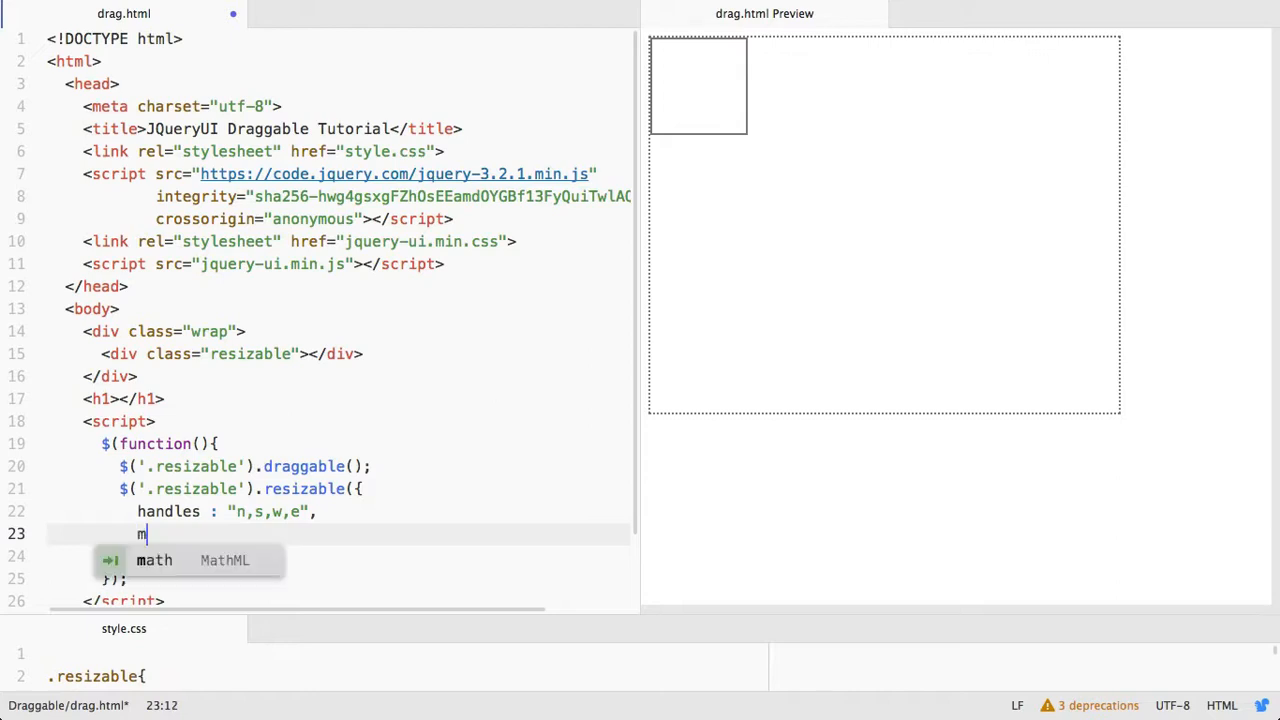
{"action": "type", "text": "axHeight :"}
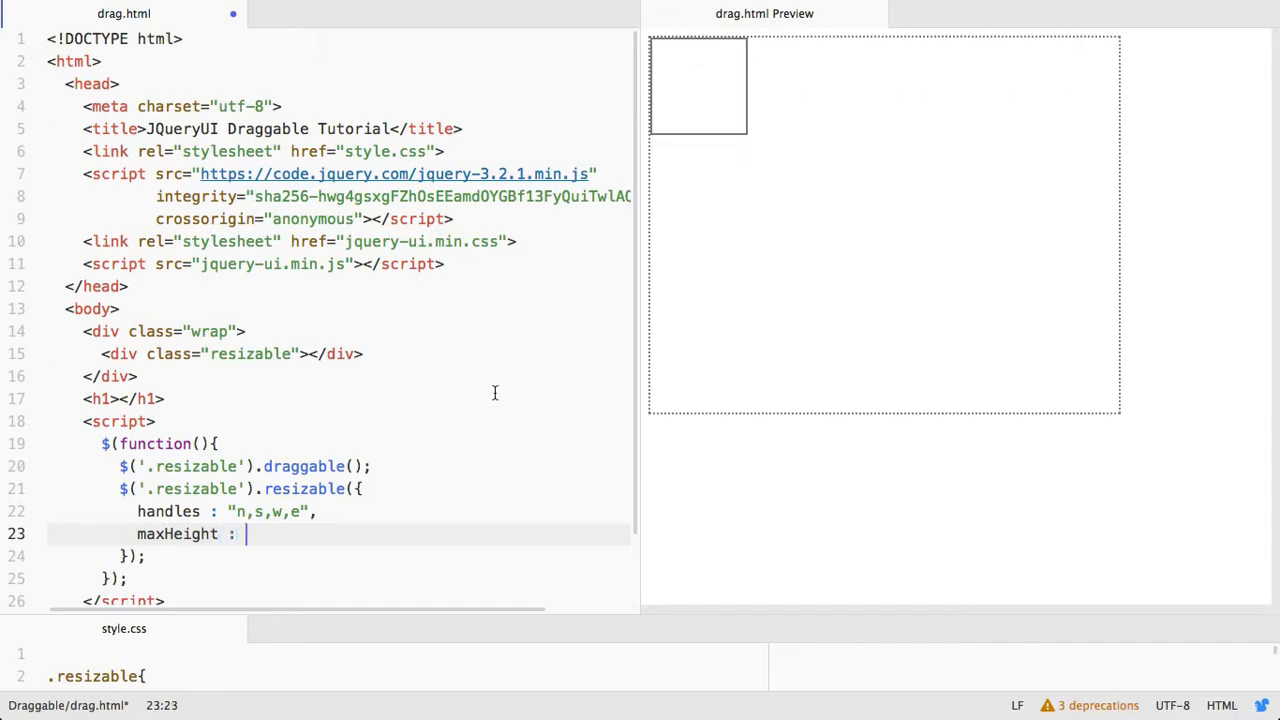
{"action": "type", "text": "200,"}
{"action": "type", "text": "ma"}
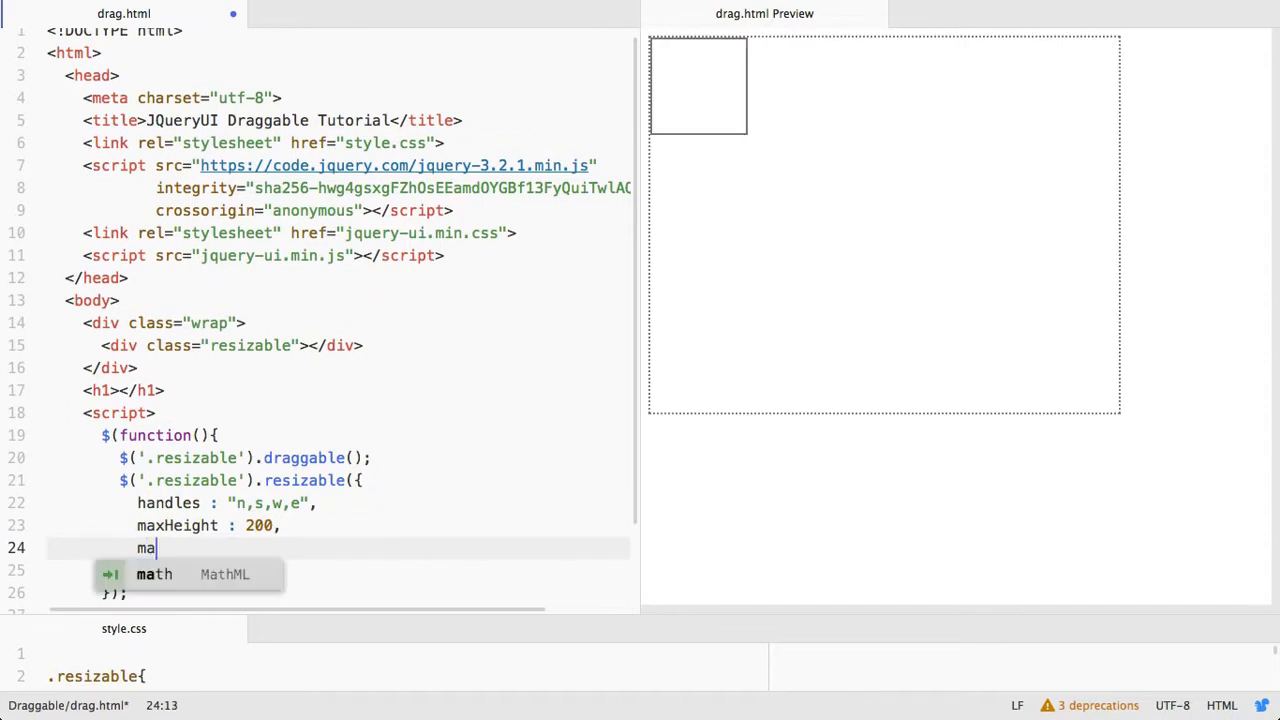
{"action": "type", "text": "xWidth : 2"}
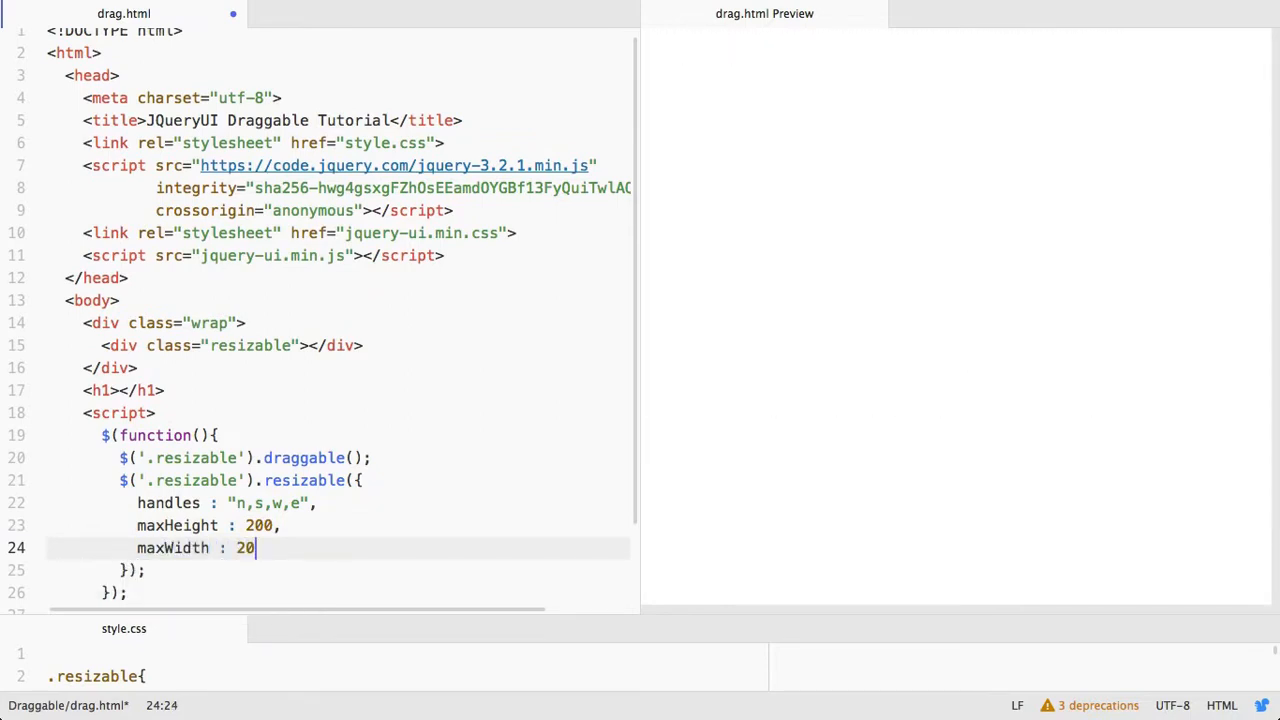
{"action": "type", "text": "0,"}
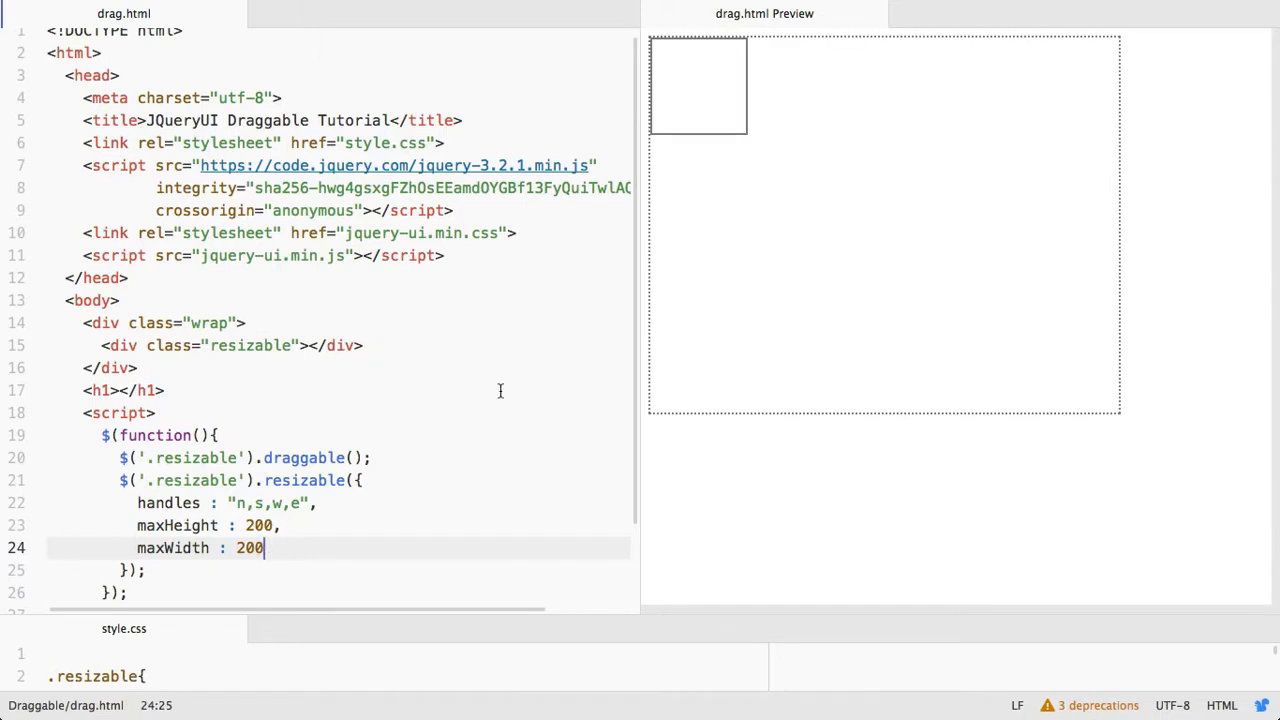
Move the box into the preview's middle and try stretching it past the 200 maximum
{"action": "left_click_drag", "start_coordinate": [696, 86], "coordinate": [840, 262]}
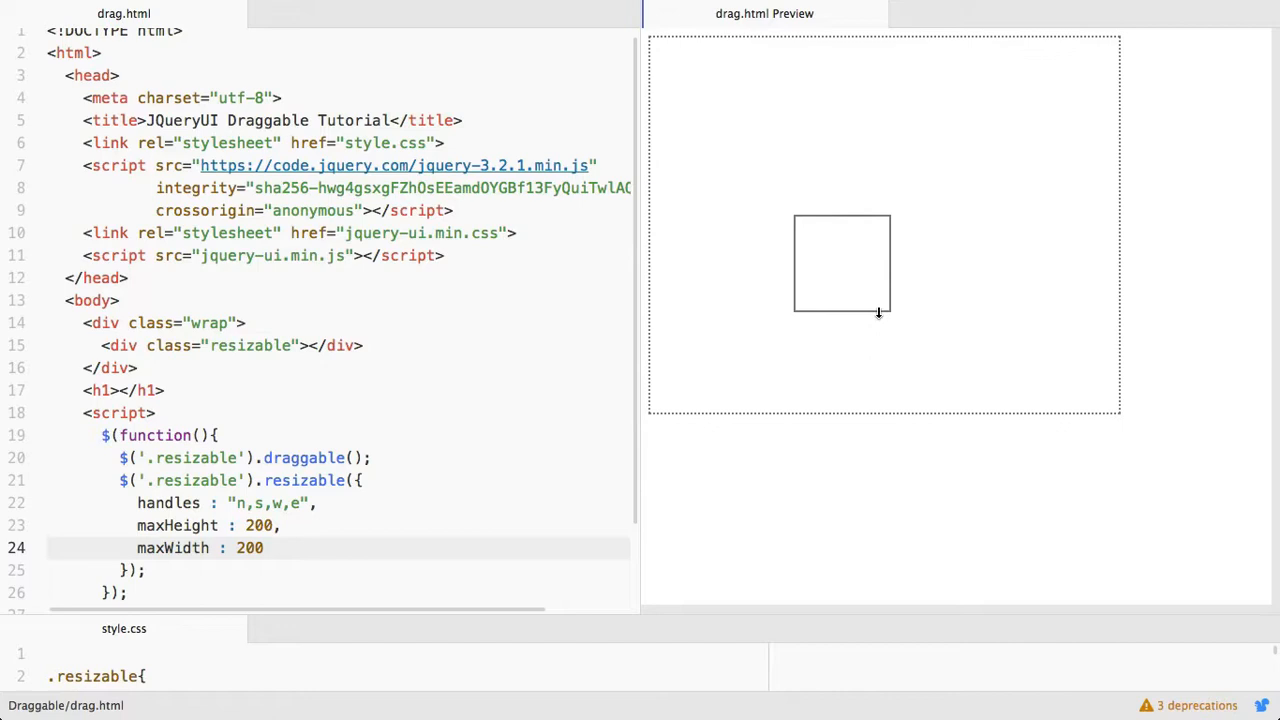
{"action": "left_click_drag", "start_coordinate": [878, 312], "coordinate": [884, 276]}
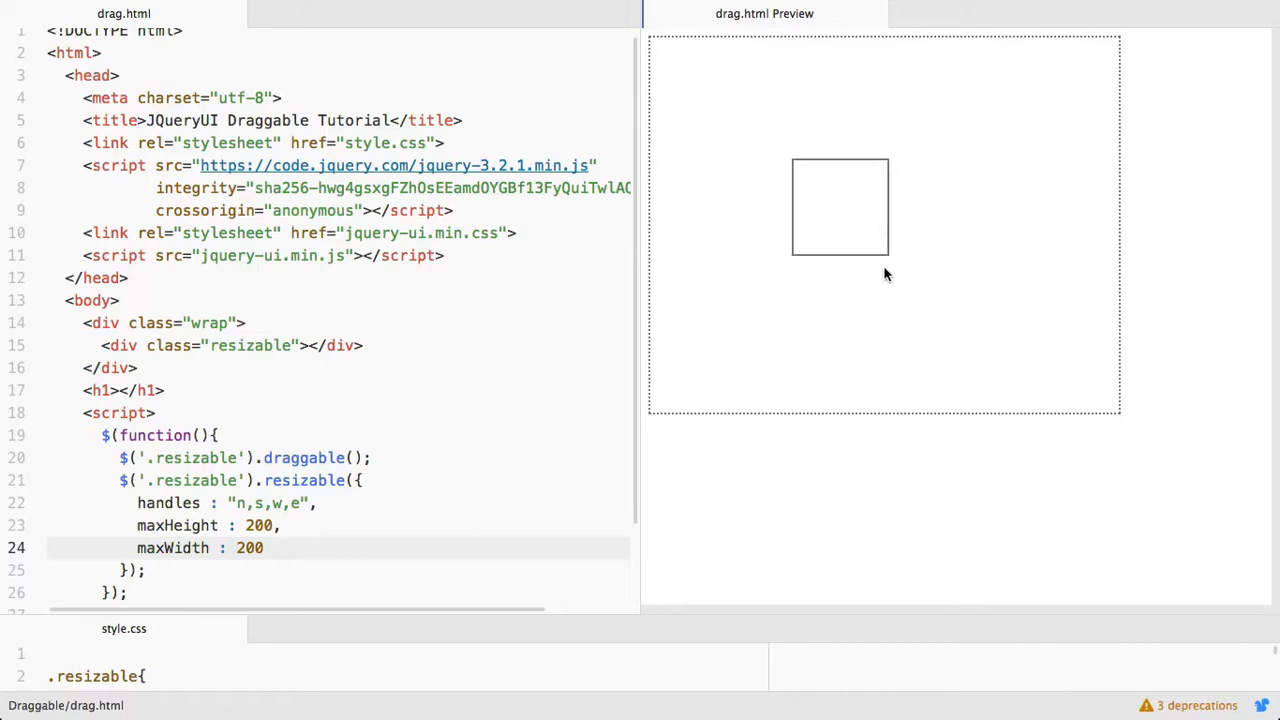
{"action": "left_click_drag", "start_coordinate": [840, 258], "coordinate": [878, 364]}
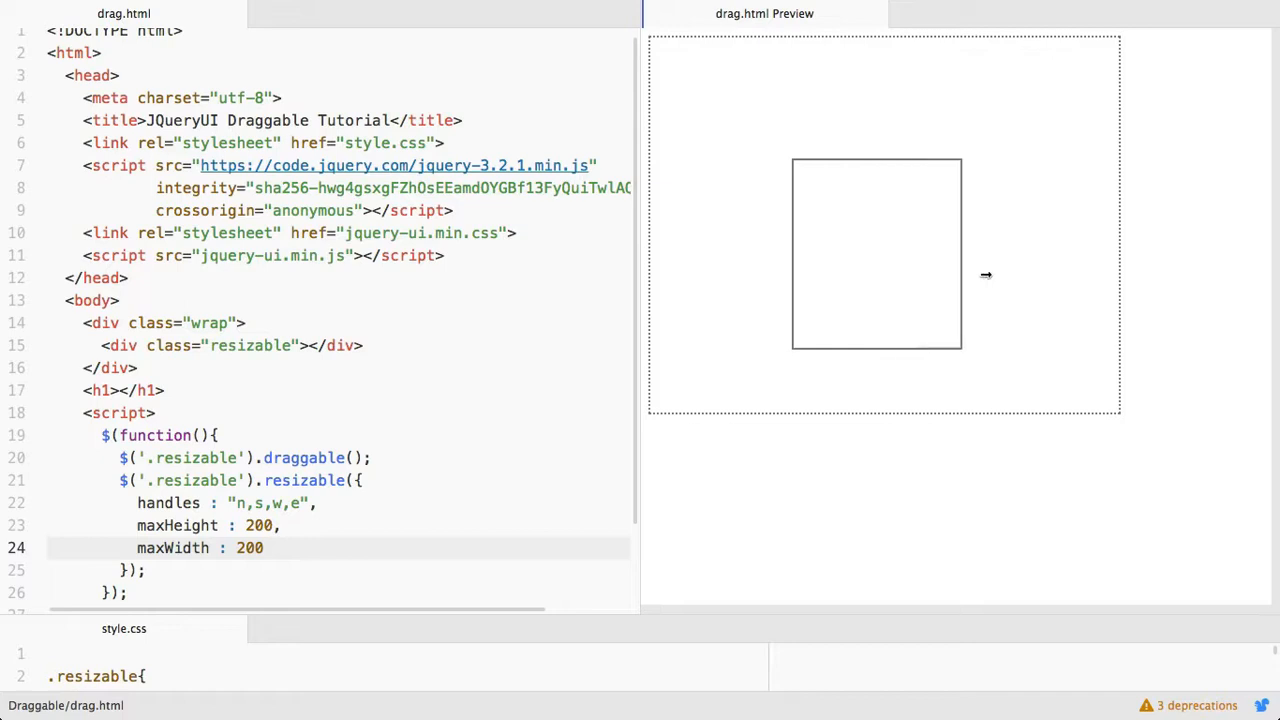
{"action": "left_click_drag", "start_coordinate": [960, 276], "coordinate": [924, 276]}
{"action": "type", "text": ","}
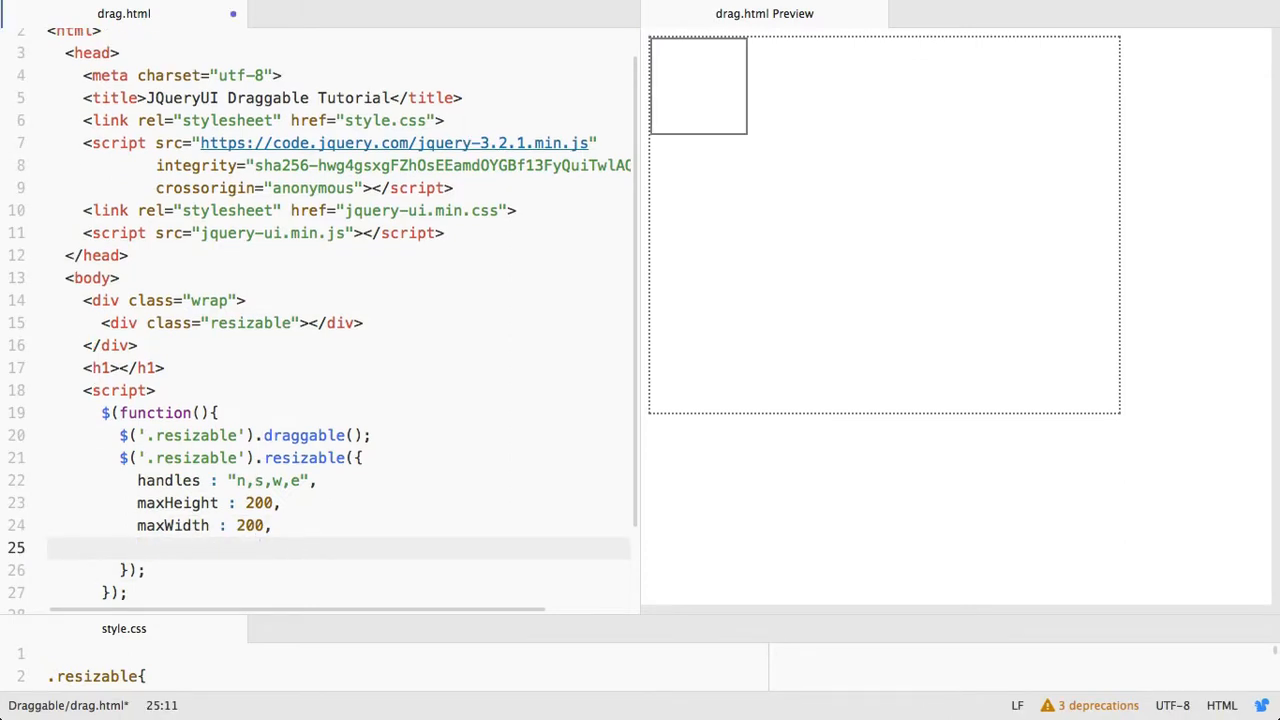
Add minWidth : 50 and minHeight : 50 to the resizable() options
{"action": "type", "text": "minWidth :"}
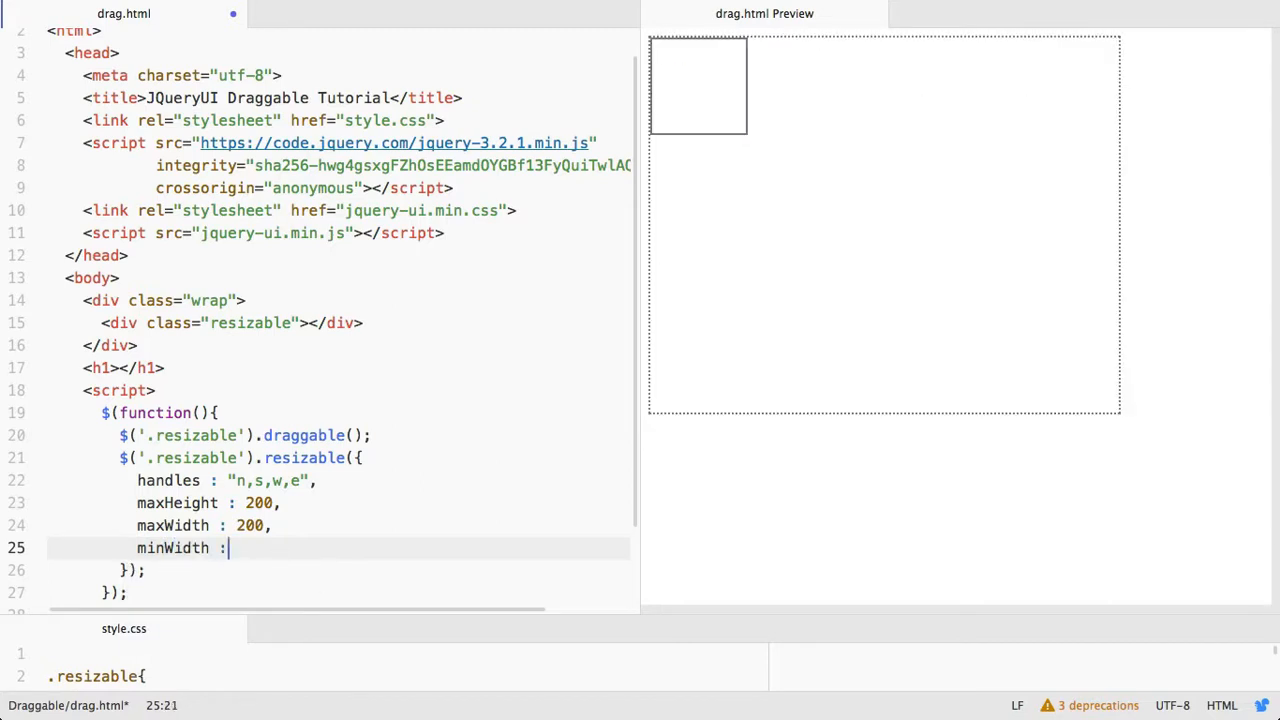
{"action": "type", "text": "50,"}
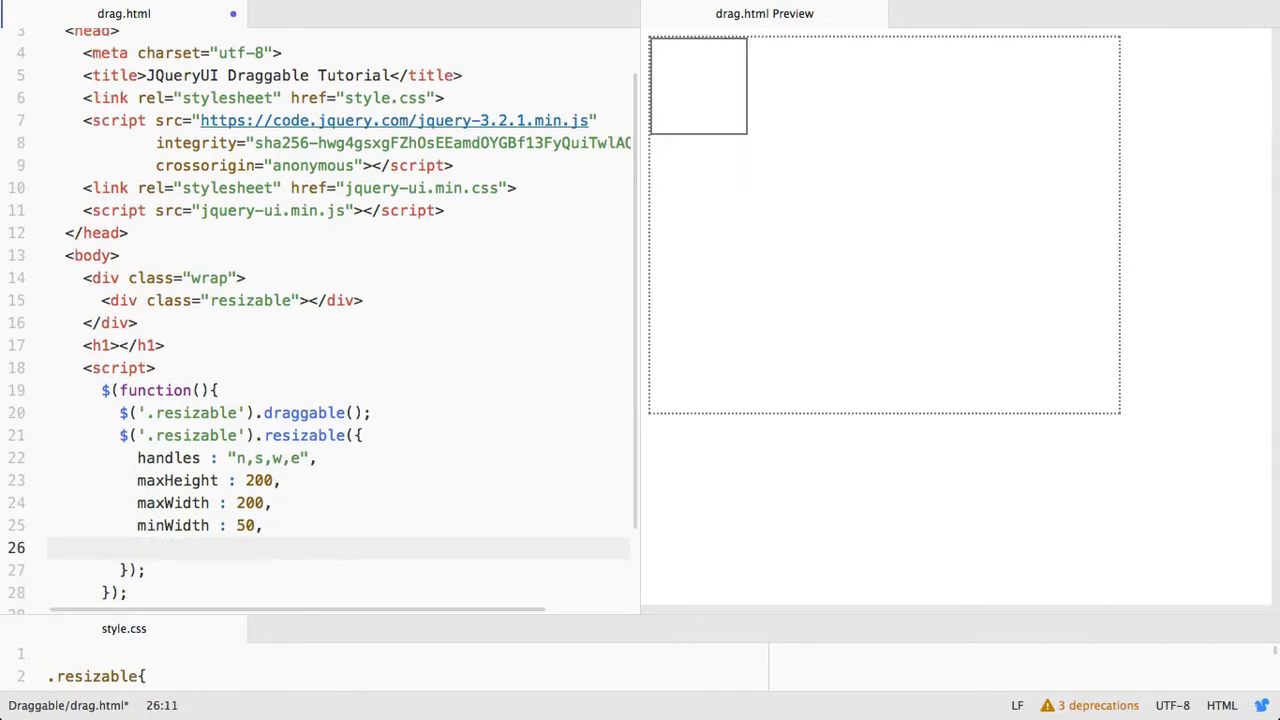
{"action": "type", "text": "minHeight"}
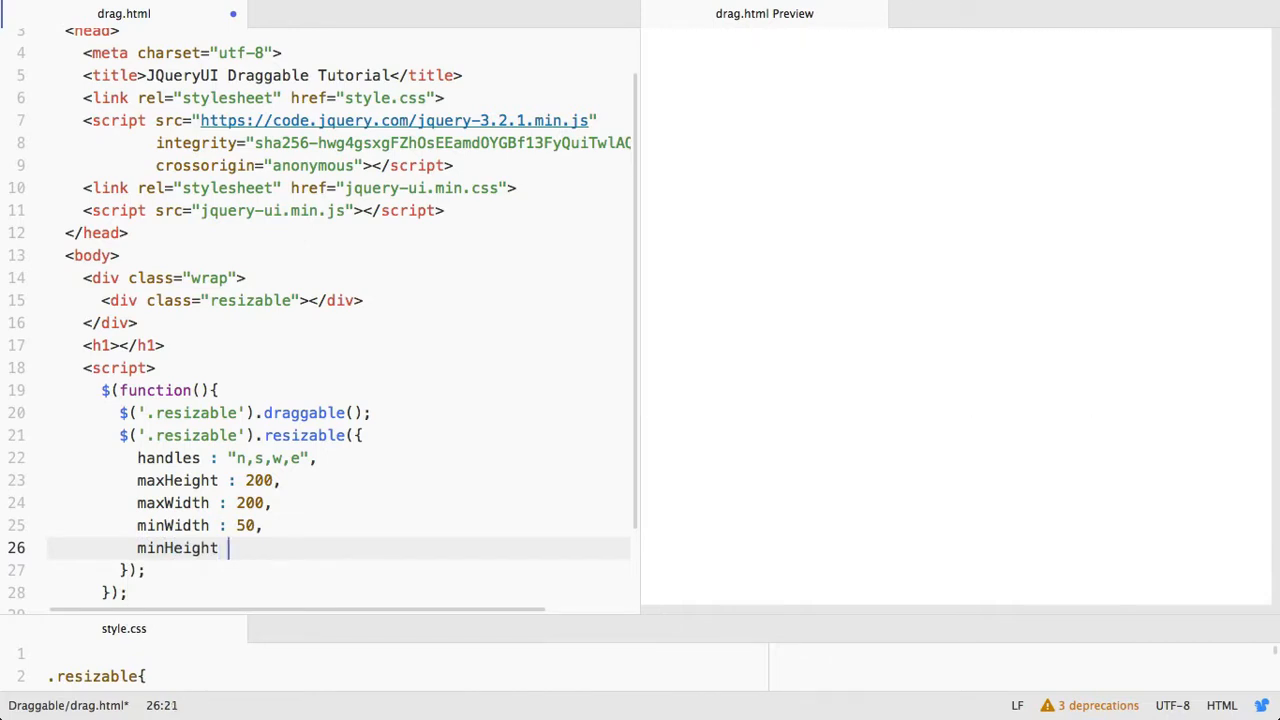
{"action": "type", "text": ": 50"}
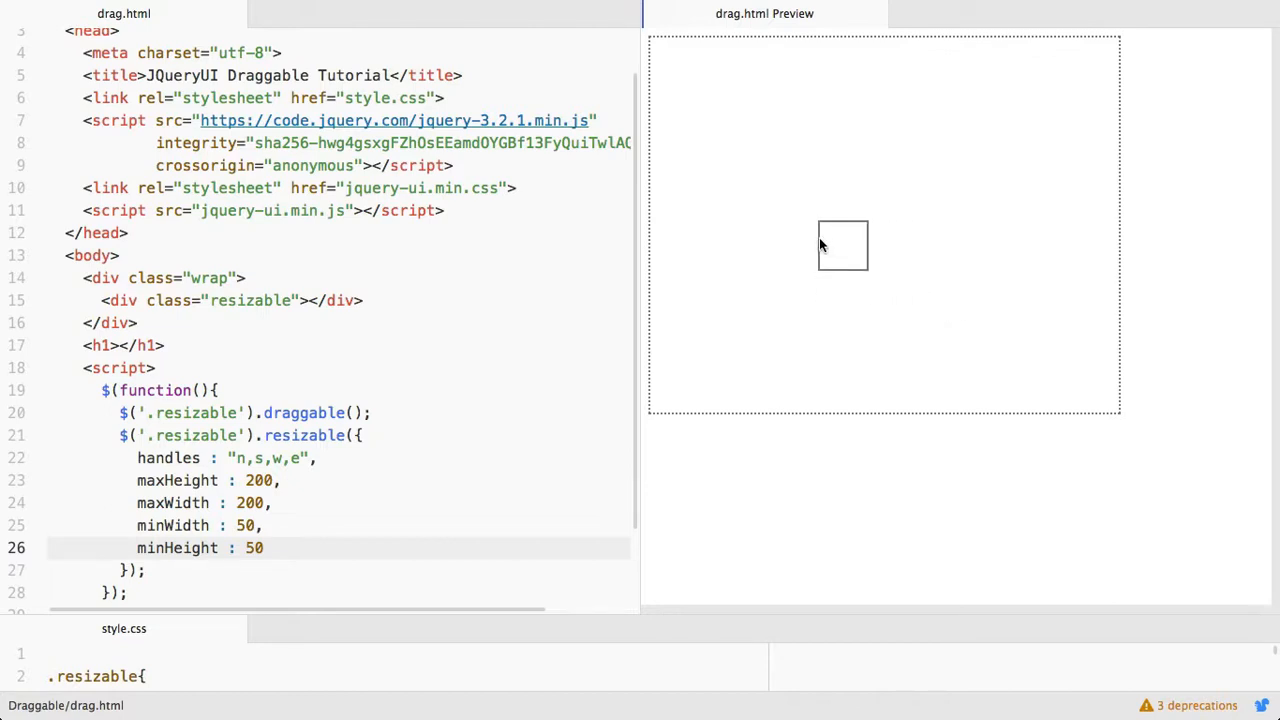
Move the box and try shrinking it below the 50 minimum in the preview
{"action": "left_click_drag", "start_coordinate": [842, 244], "coordinate": [776, 188]}
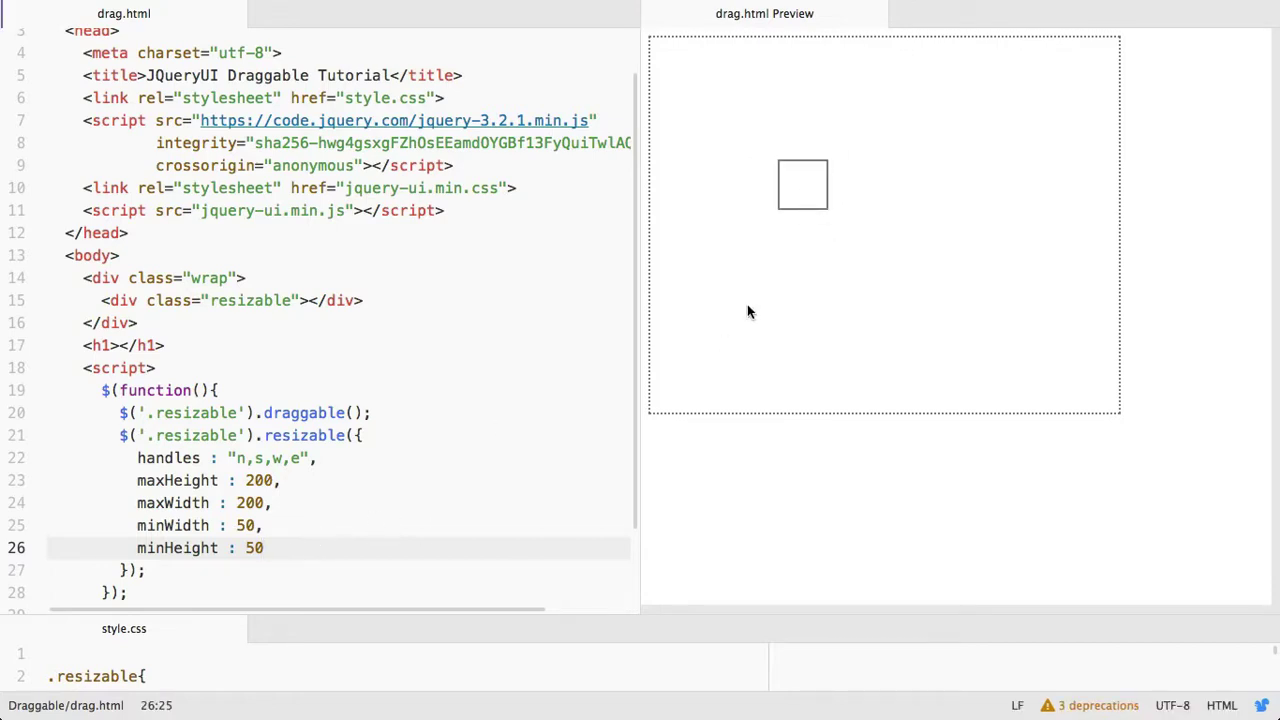
{"action": "left_click_drag", "start_coordinate": [802, 184], "coordinate": [796, 220]}
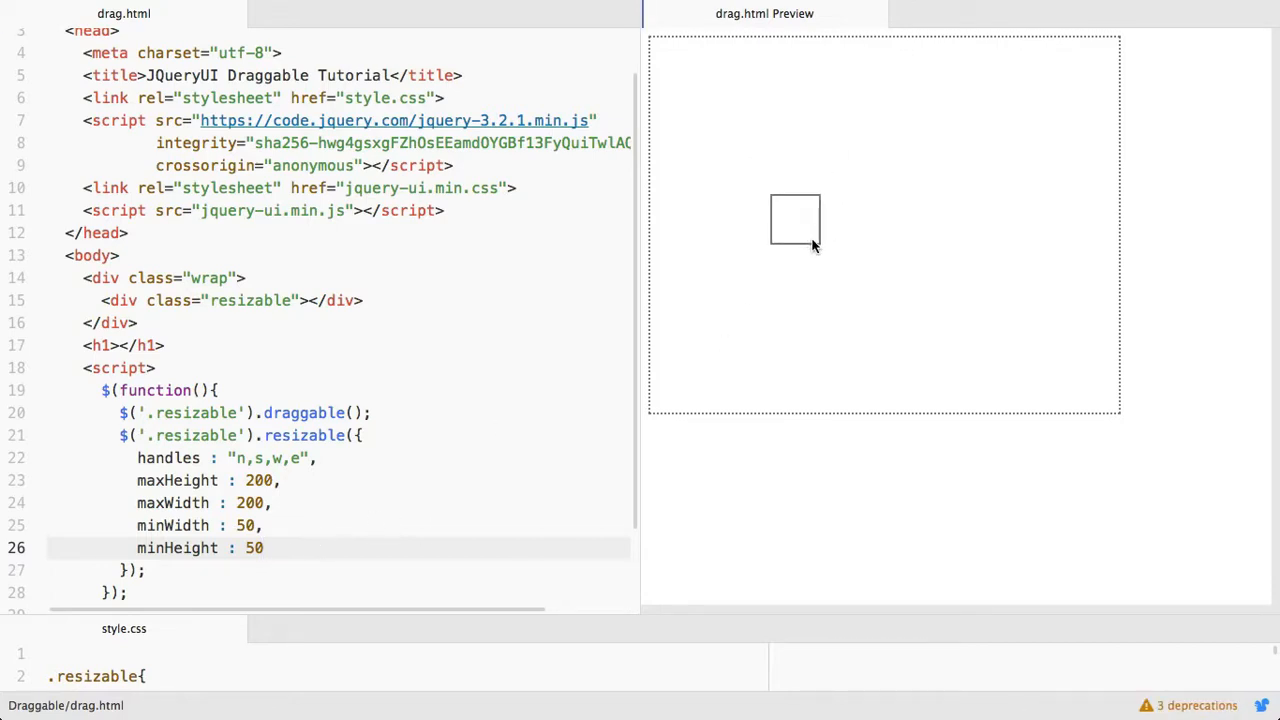
{"action": "left_click_drag", "start_coordinate": [796, 248], "coordinate": [796, 322]}
{"action": "type", "text": ","}
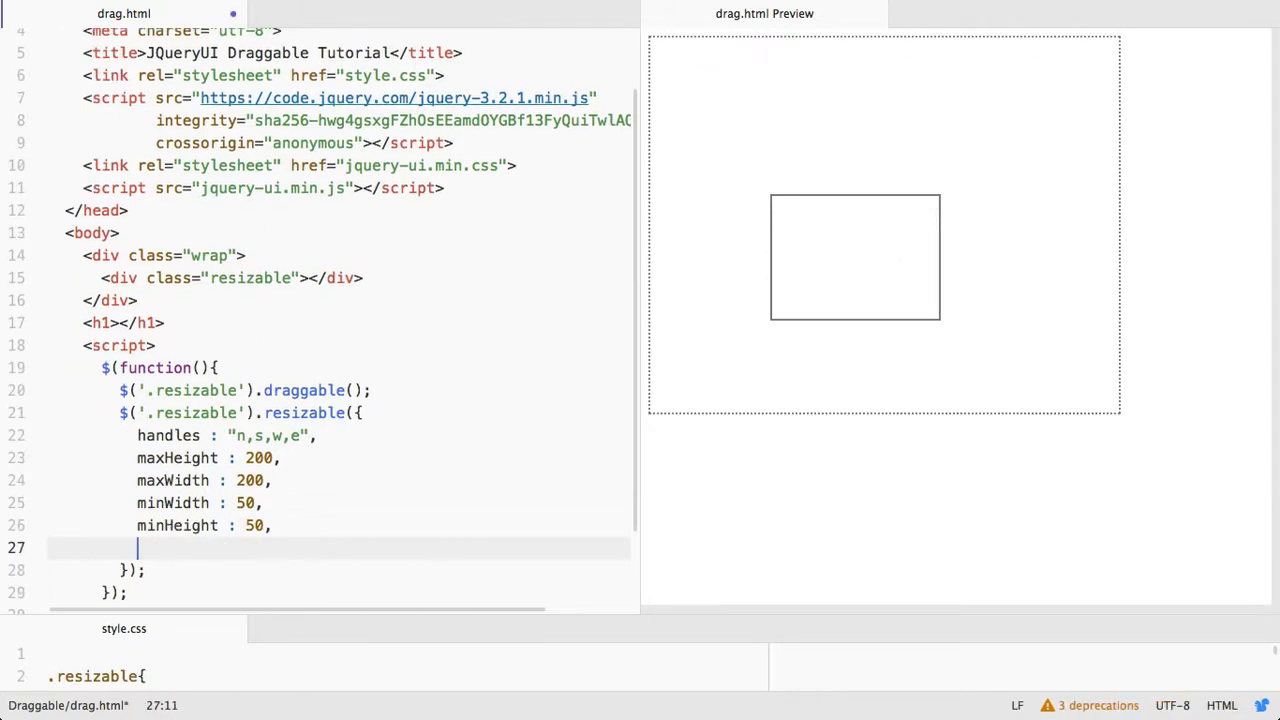
Add alsoResize : '.wrap' and resize the box so the dotted wrapper grows with it
{"action": "type", "text": "alsoResize"}
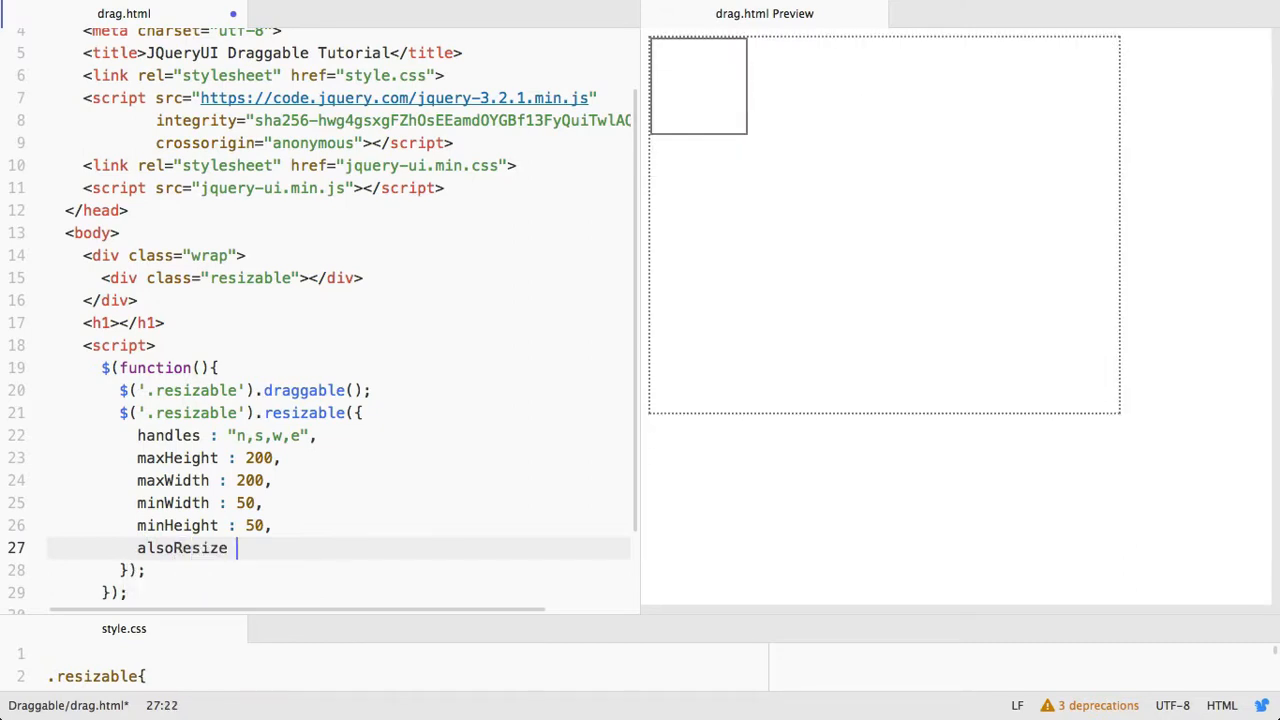
{"action": "type", "text": ": '"}
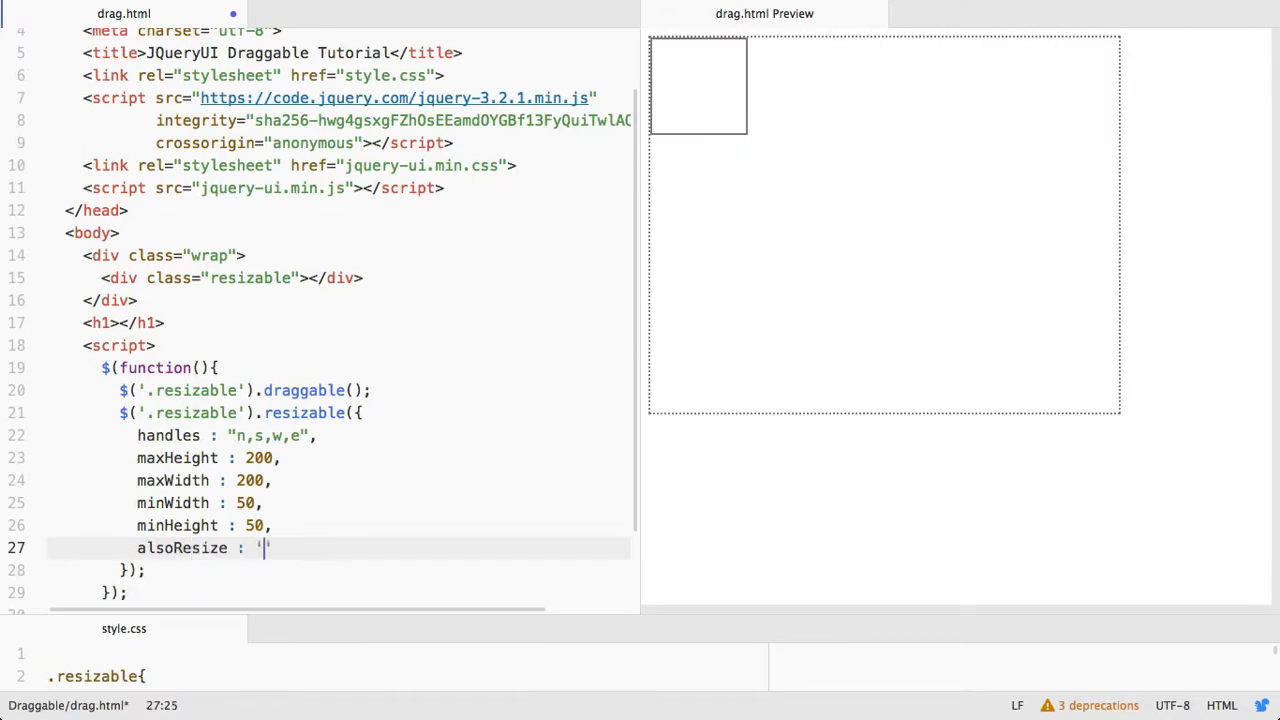
{"action": "type", "text": "."}
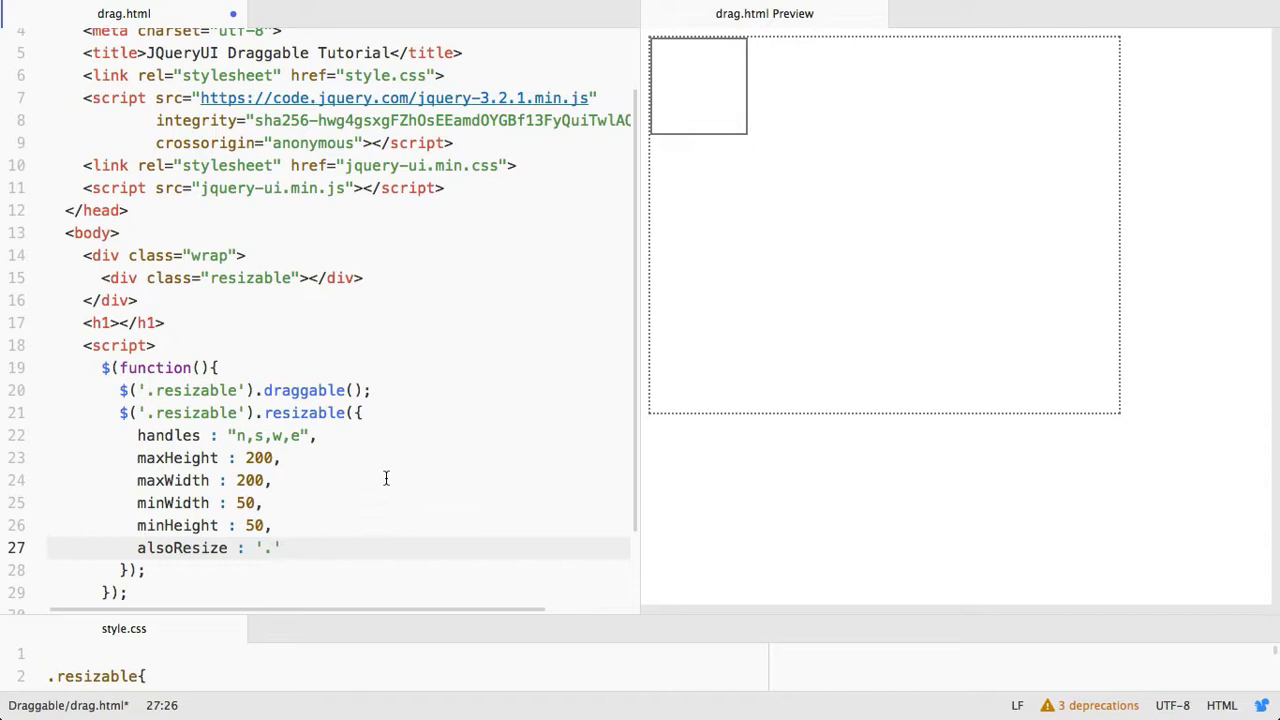
{"action": "type", "text": "wrap"}
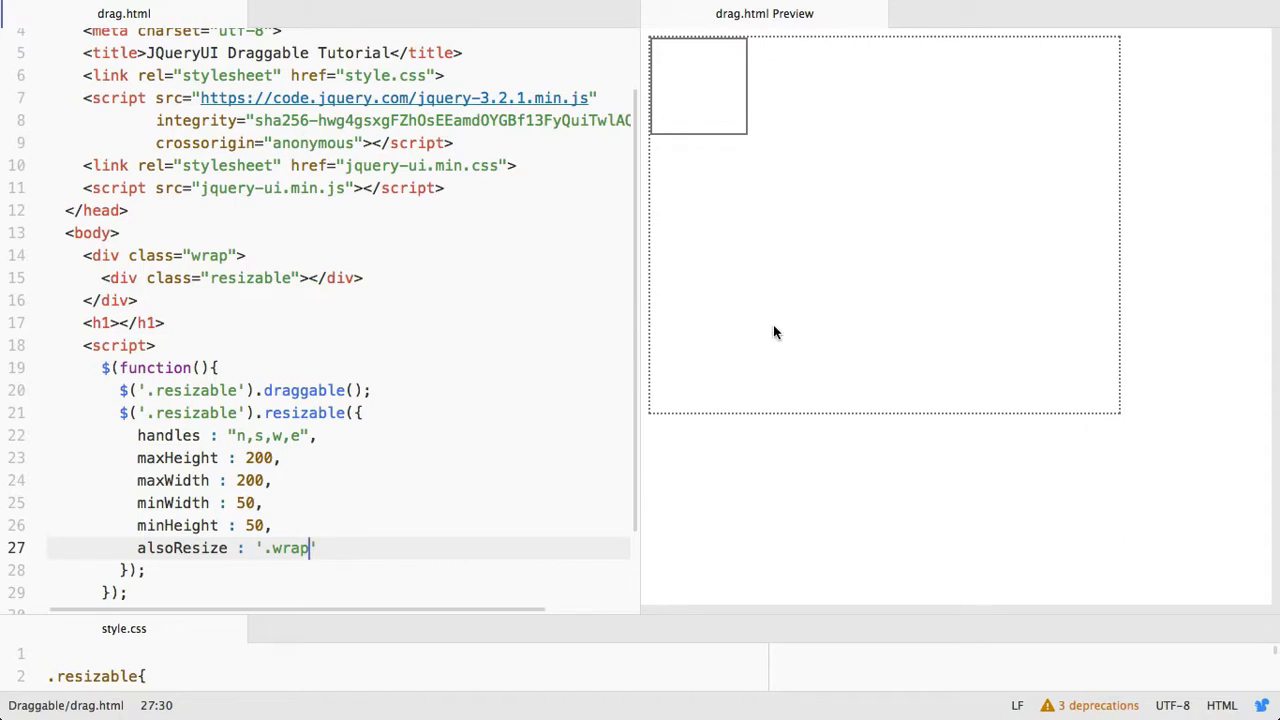
{"action": "mouse_move", "coordinate": [704, 218]}
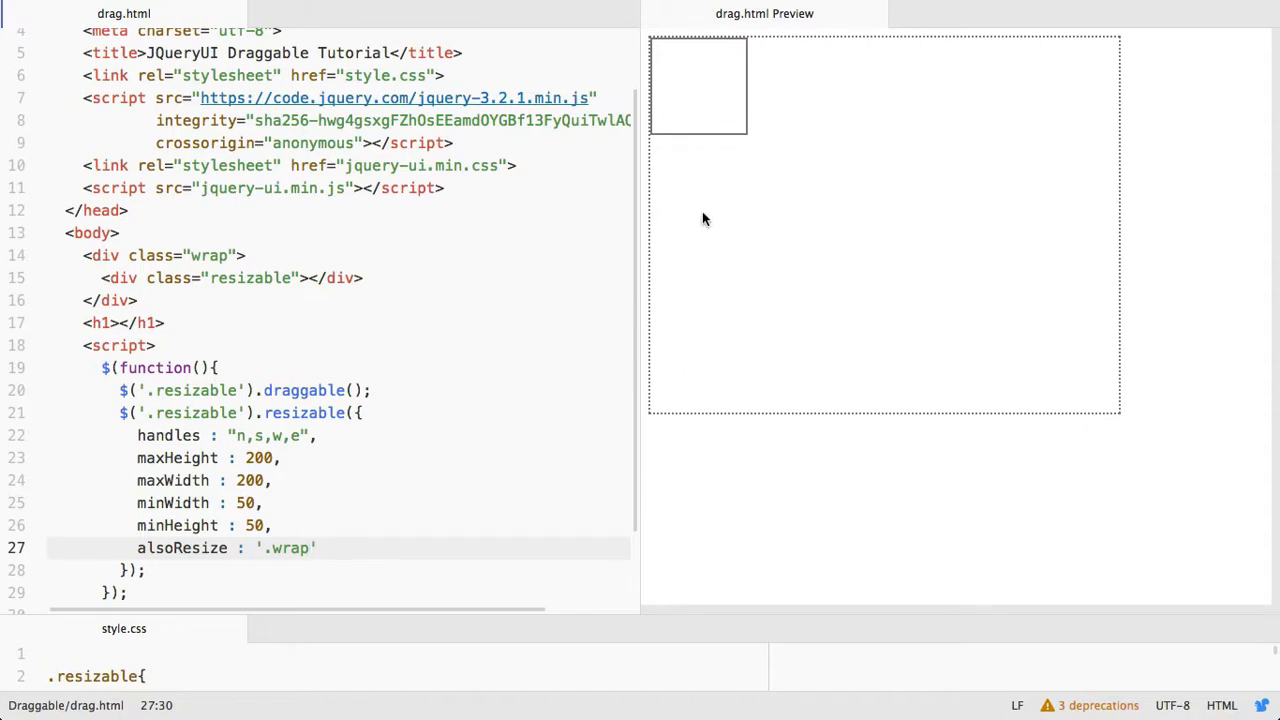
{"action": "left_click_drag", "start_coordinate": [698, 84], "coordinate": [840, 264]}
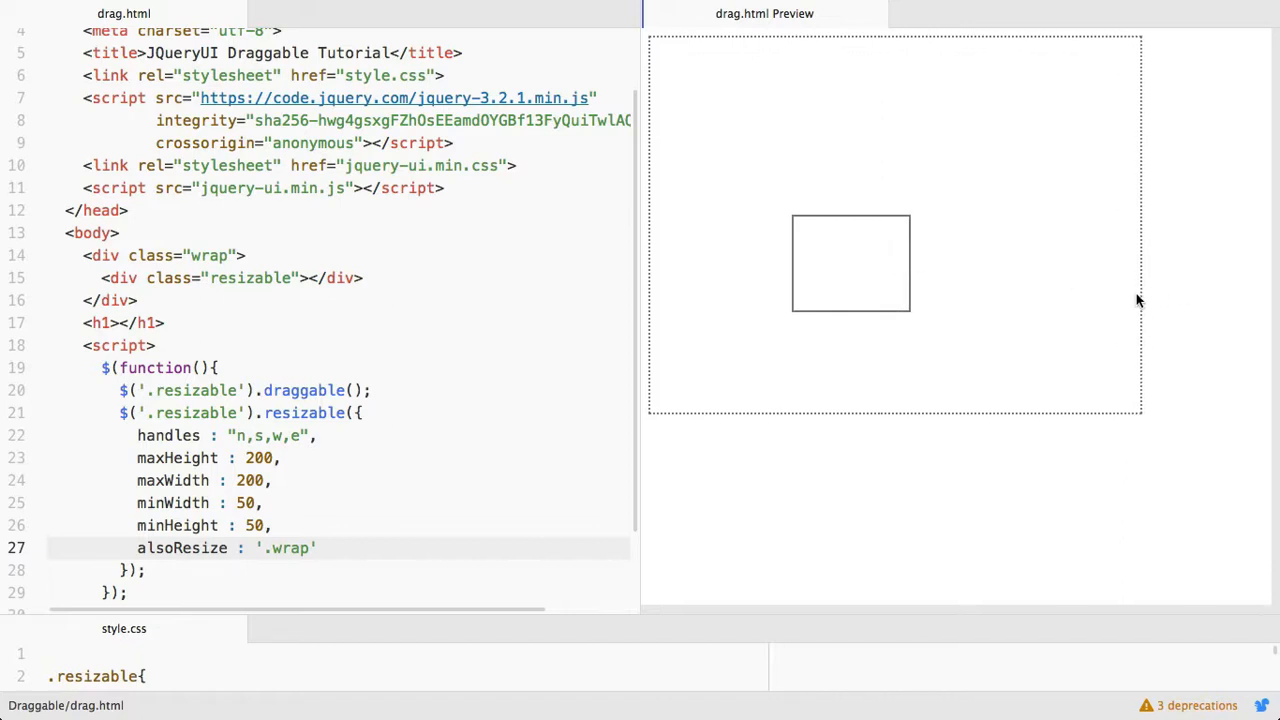
{"action": "mouse_move", "coordinate": [904, 280]}
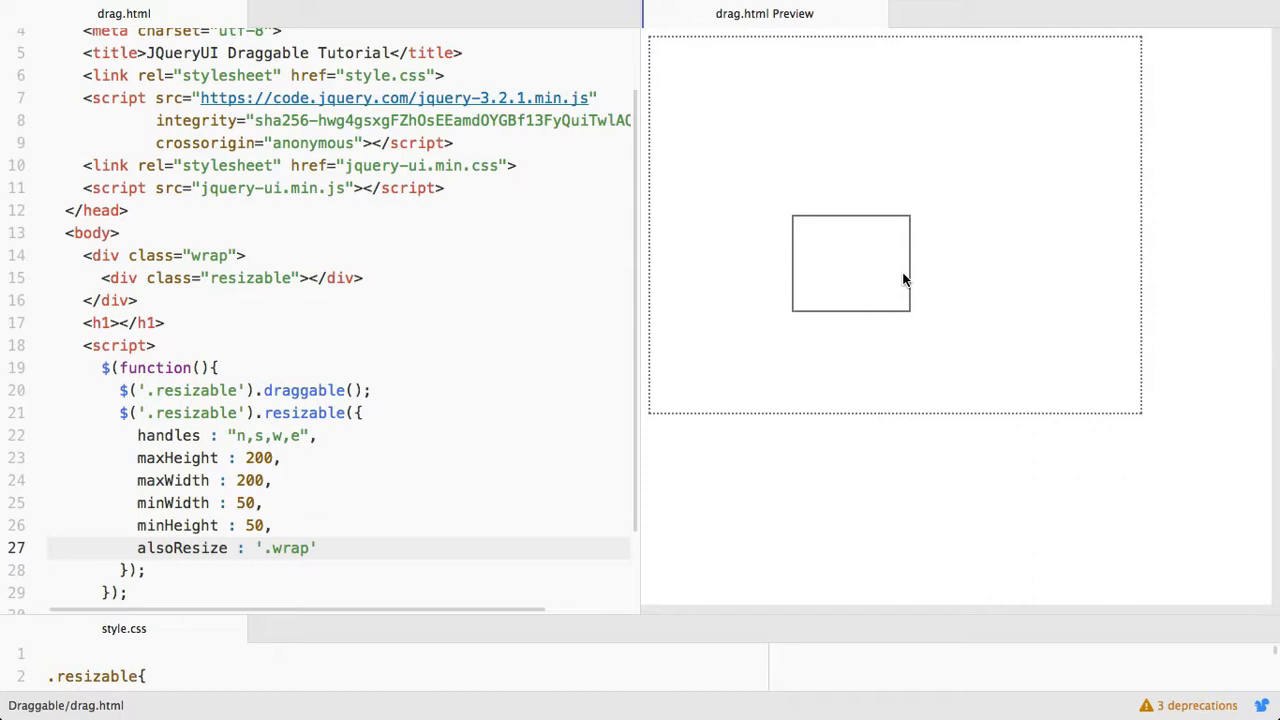
{"action": "mouse_move", "coordinate": [858, 312]}
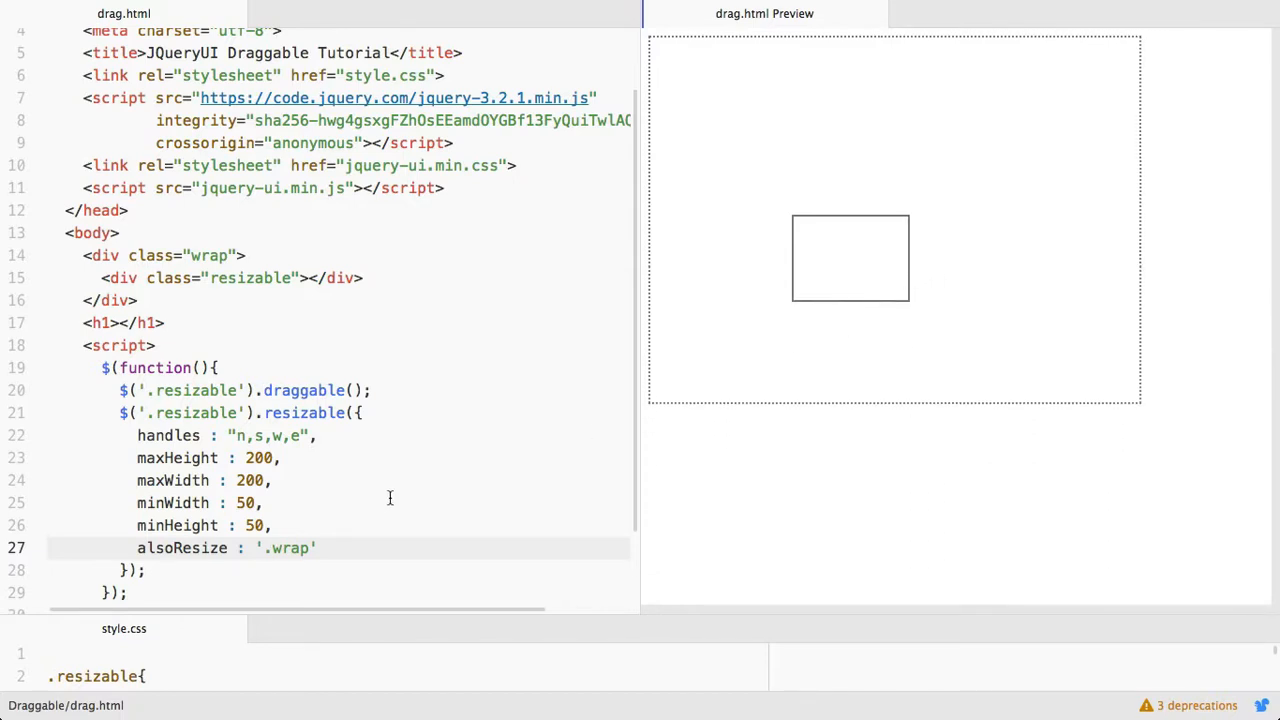
{"action": "left_click", "coordinate": [160, 548]}
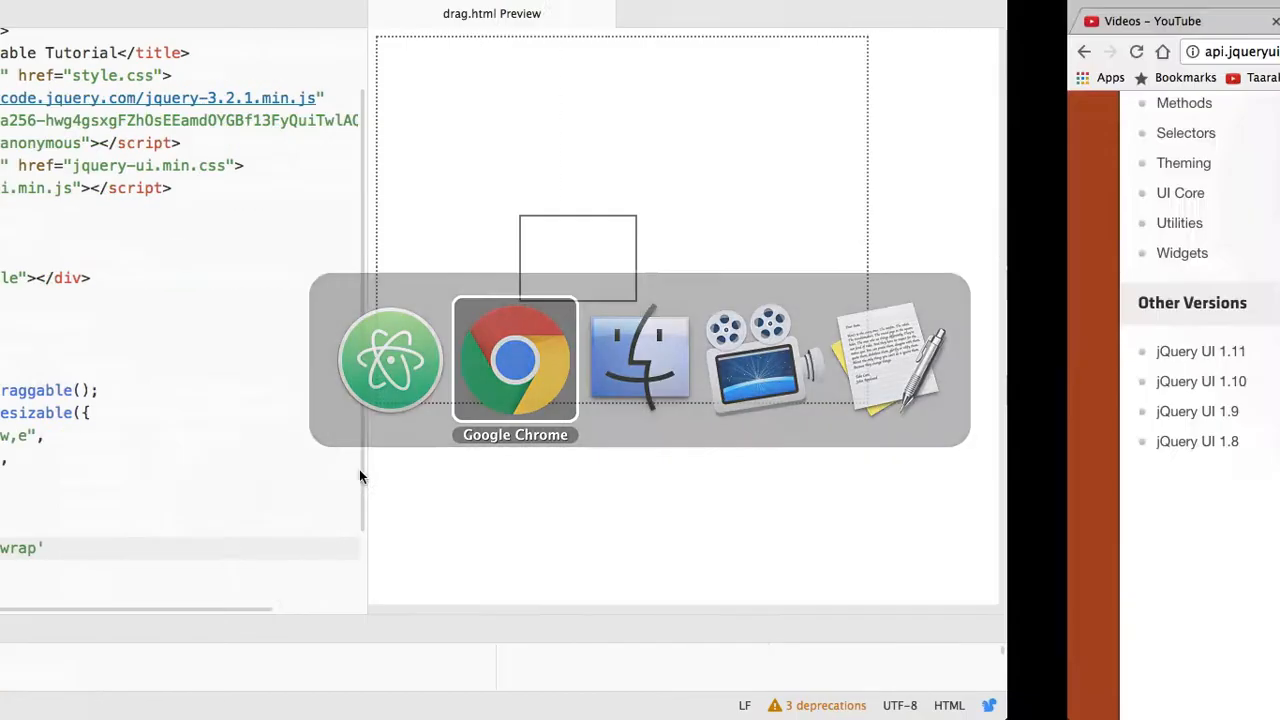
{"action": "left_click", "coordinate": [512, 360]}
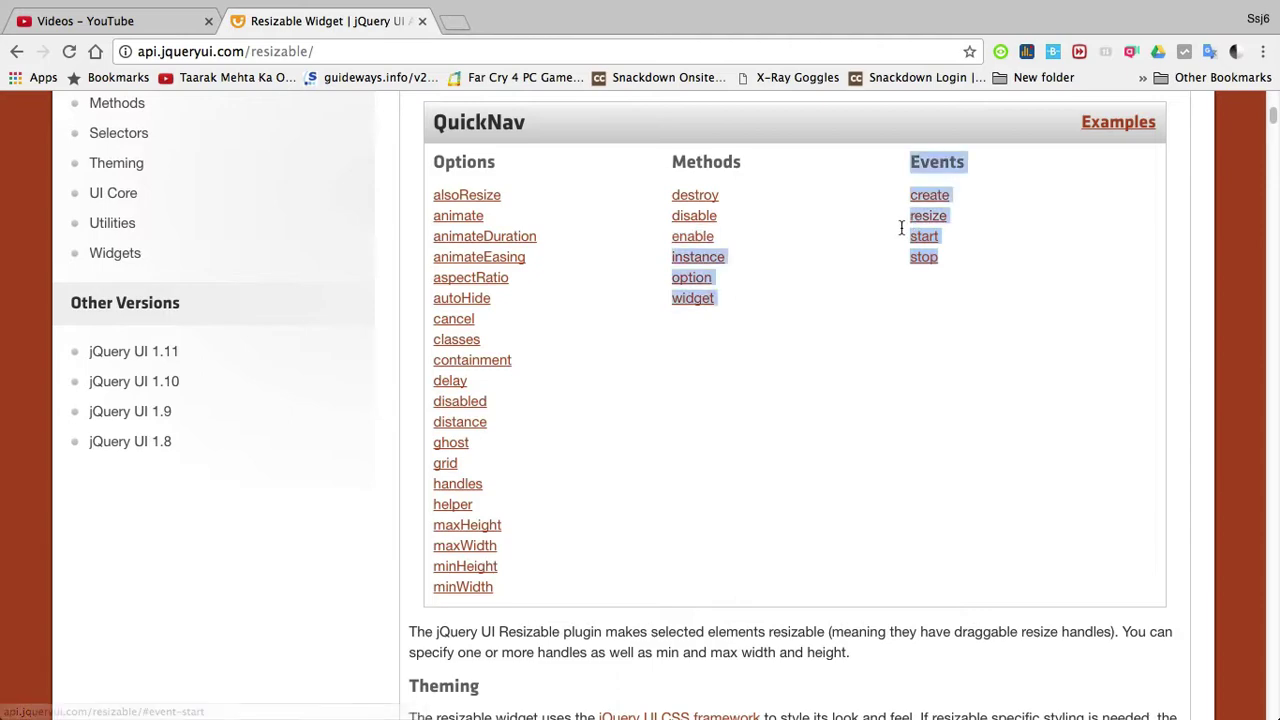
{"action": "mouse_move", "coordinate": [974, 260]}
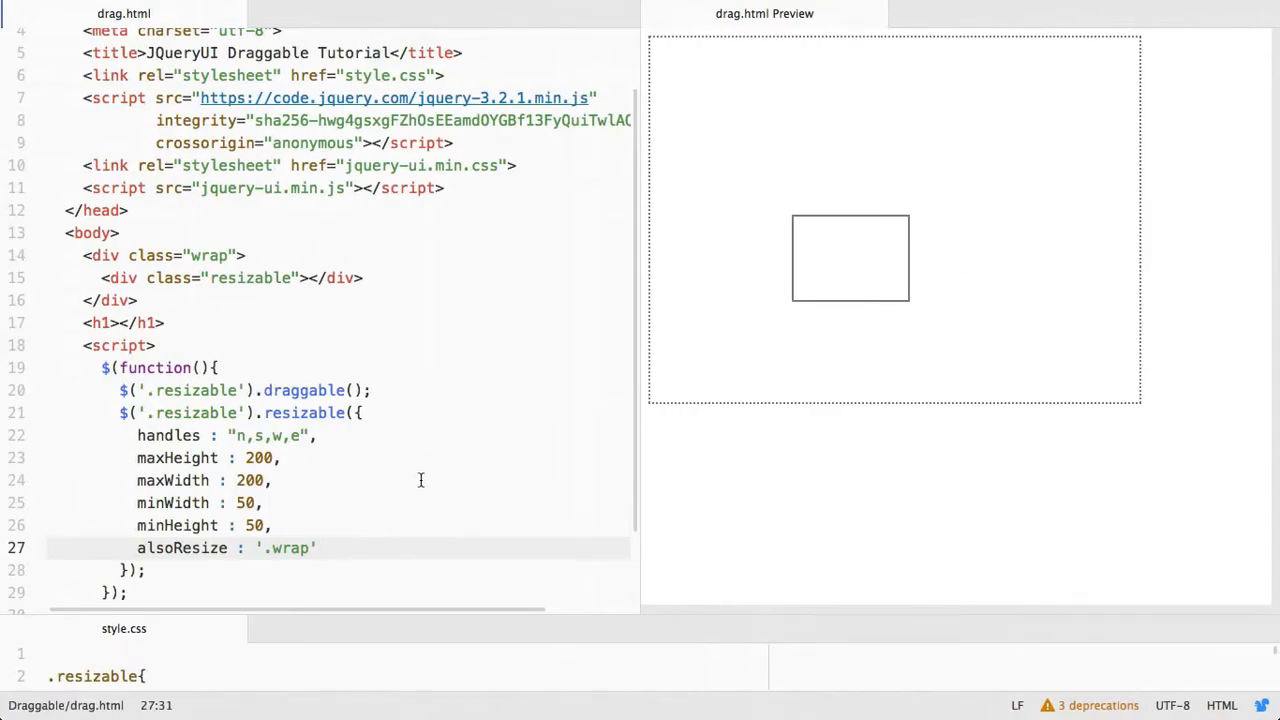
Add an empty start : function(event, ui){ } handler to the resizable() options
{"action": "type", "text": ","}
{"action": "key", "text": "Enter"}
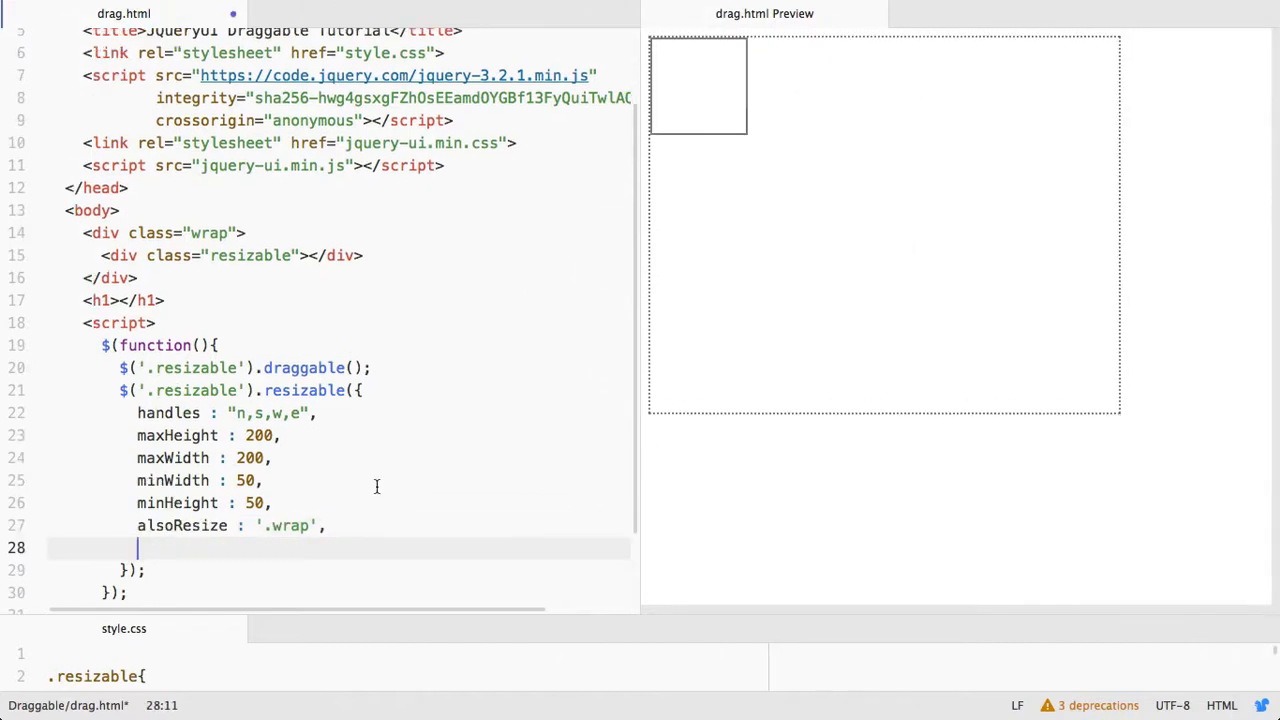
{"action": "type", "text": "start :"}
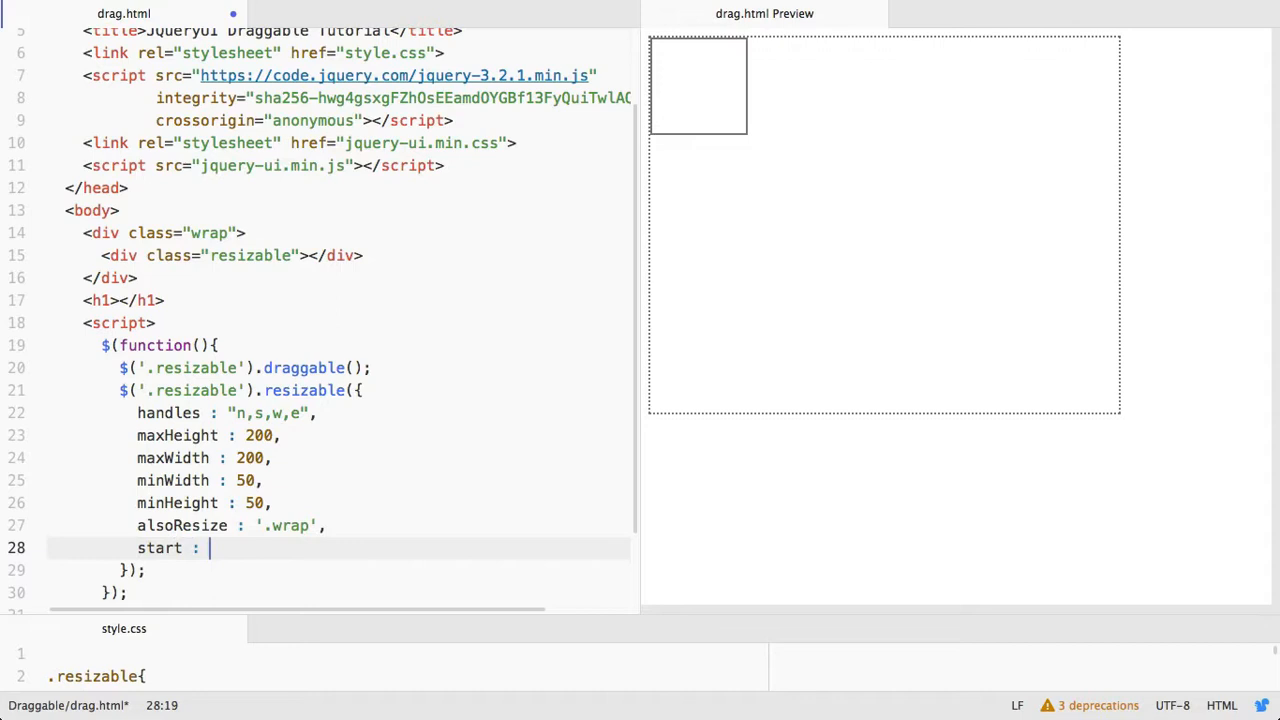
{"action": "type", "text": "function("}
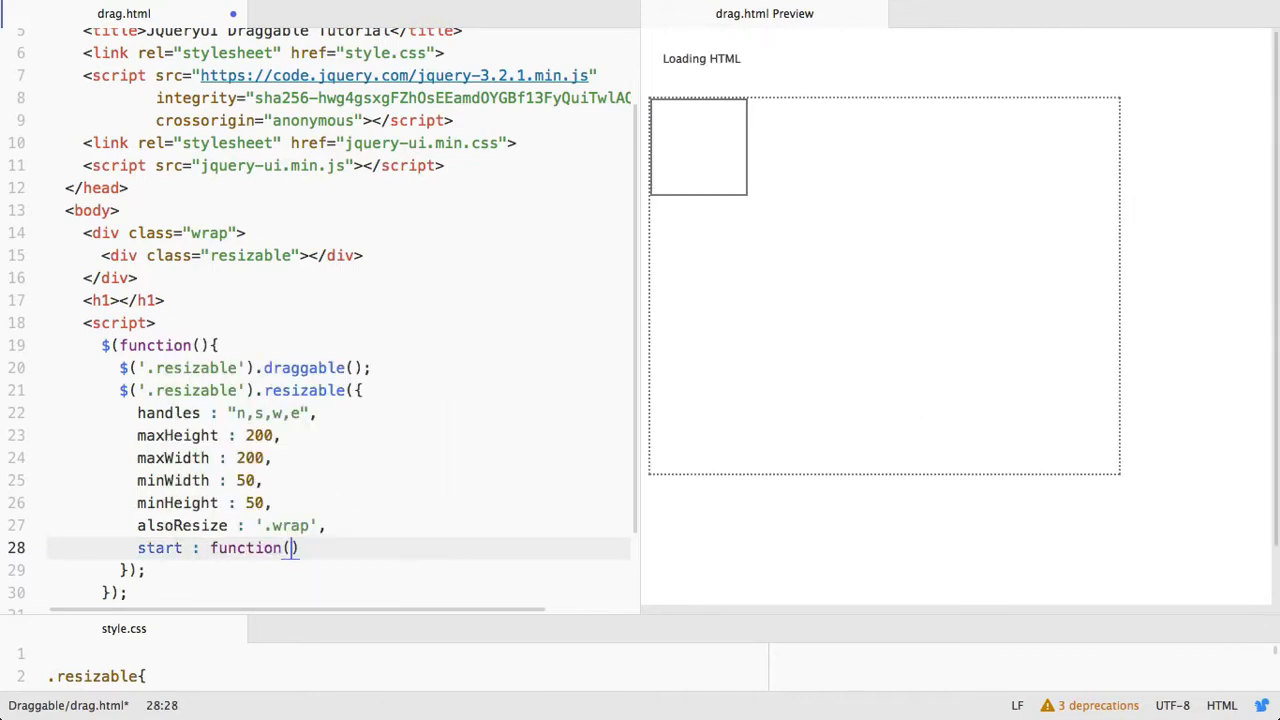
{"action": "type", "text": "event, ui"}
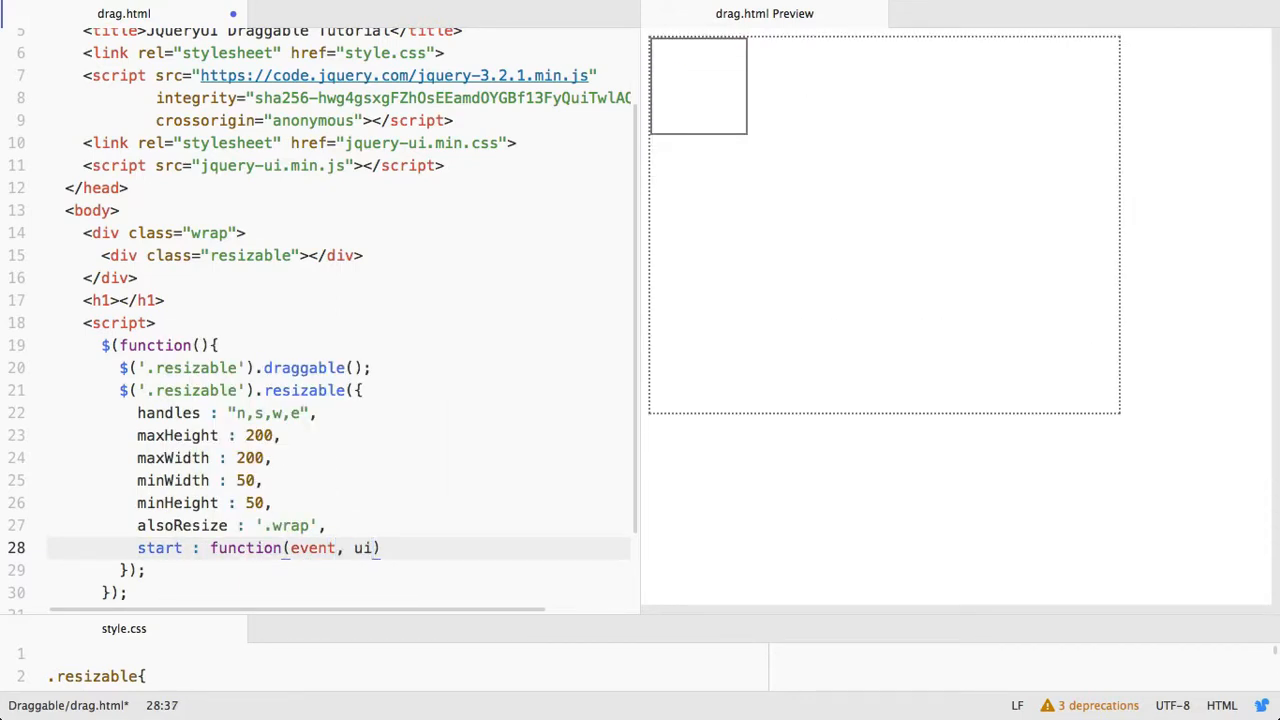
{"action": "type", "text": "{"}
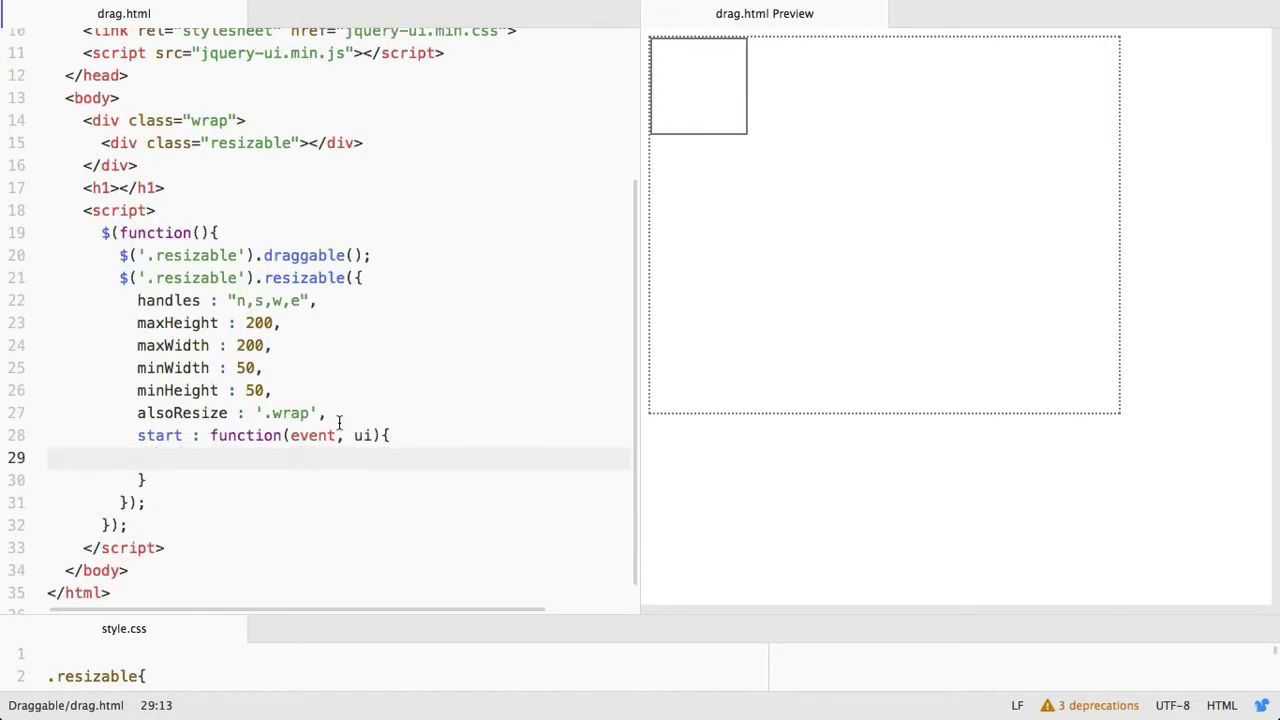
{"action": "left_click", "coordinate": [122, 188]}
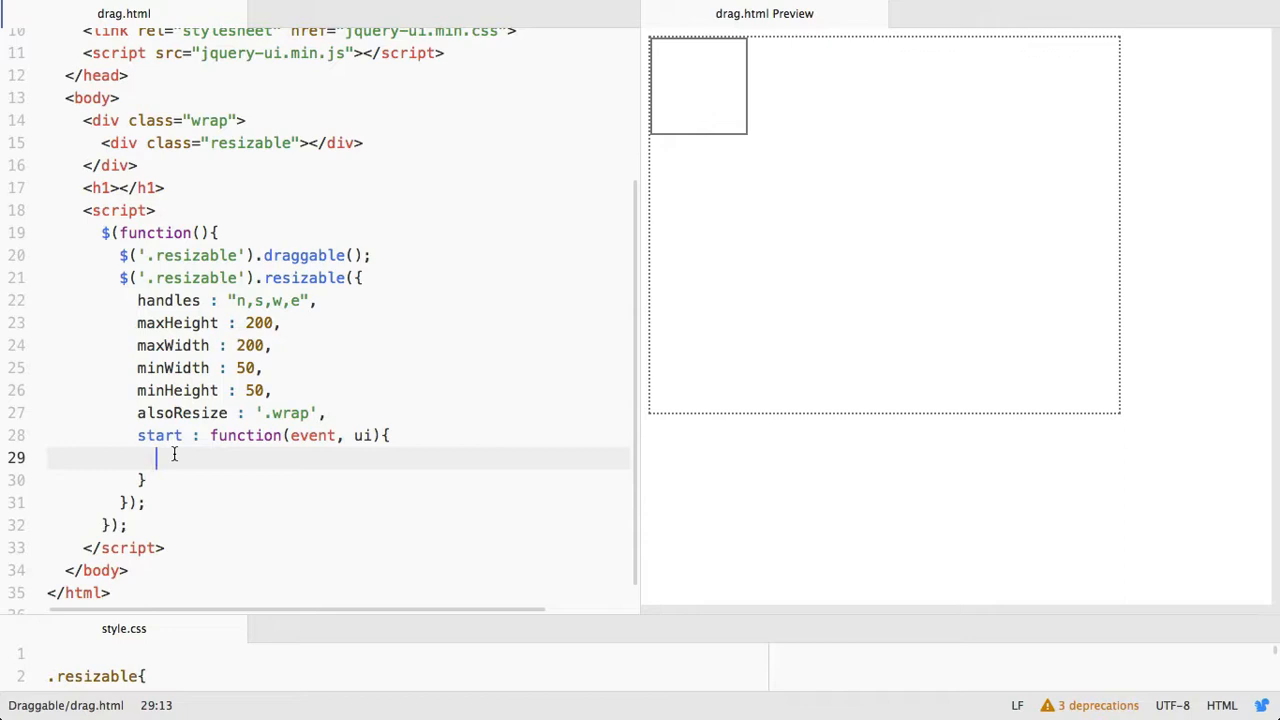
Inside the start handler, set the h1 text to 'Resize started!' with $('h1').html()
{"action": "type", "text": "$"}
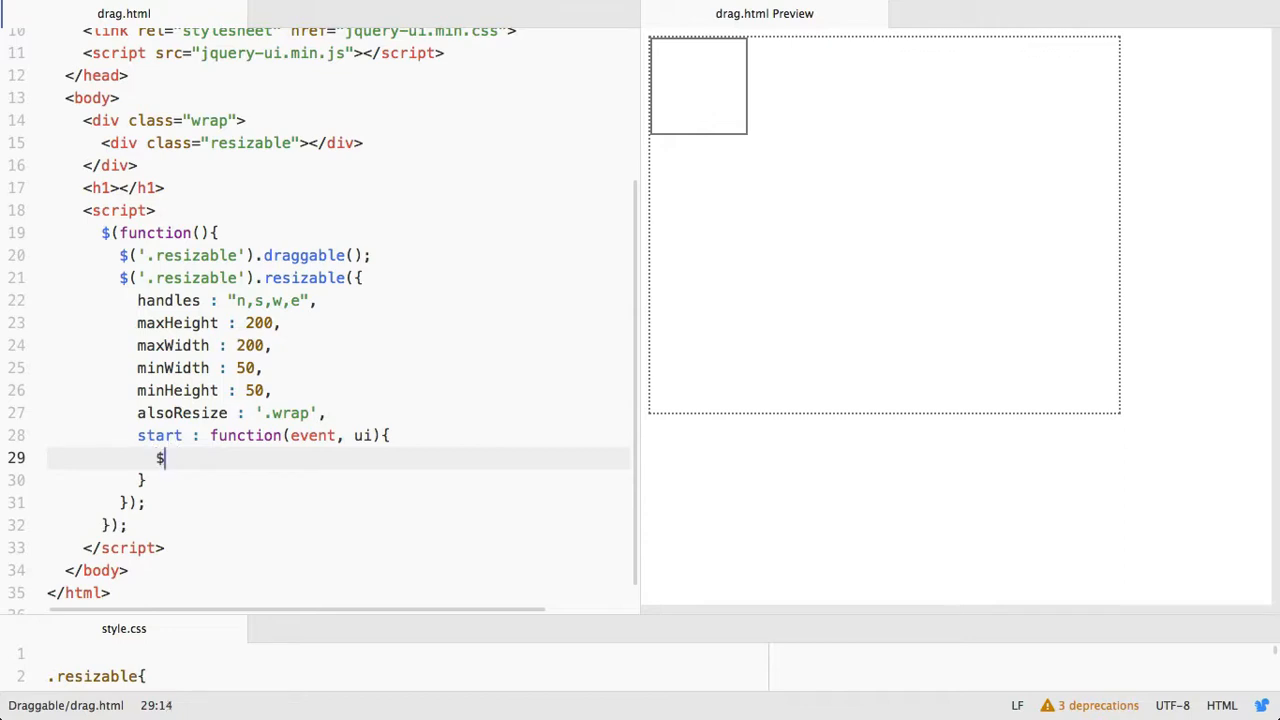
{"action": "type", "text": "()"}
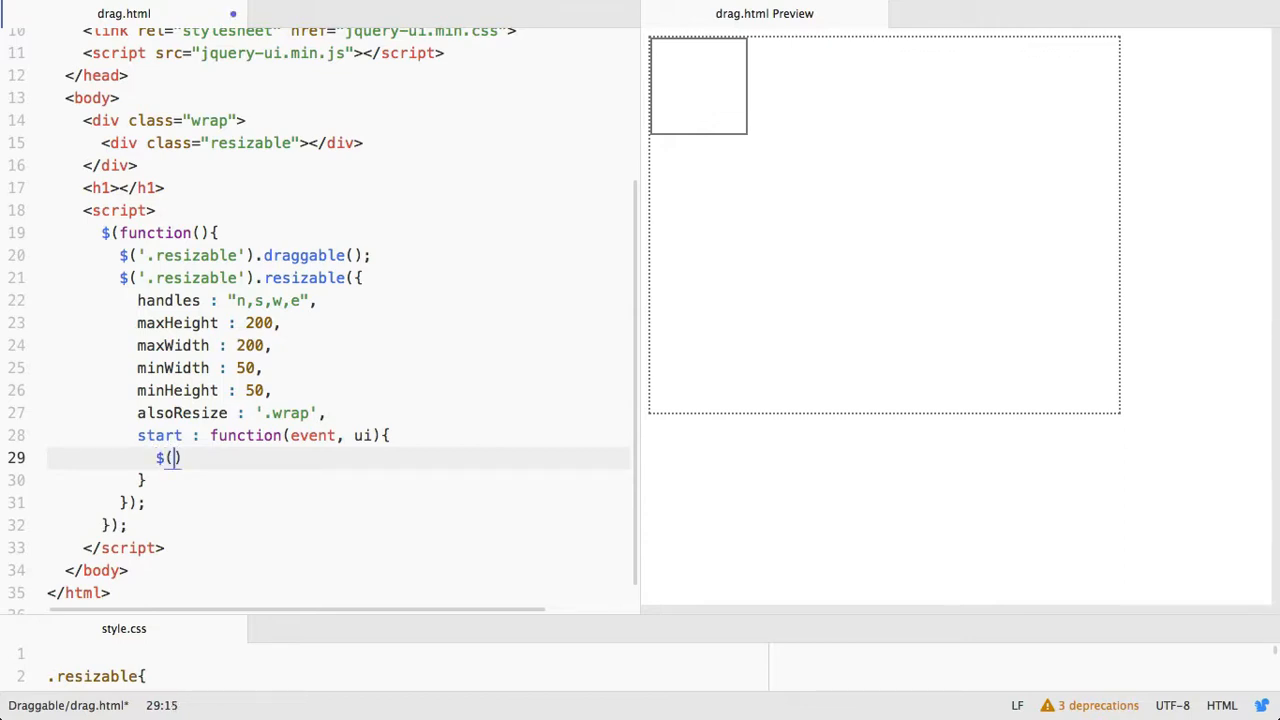
{"action": "type", "text": "'h1')"}
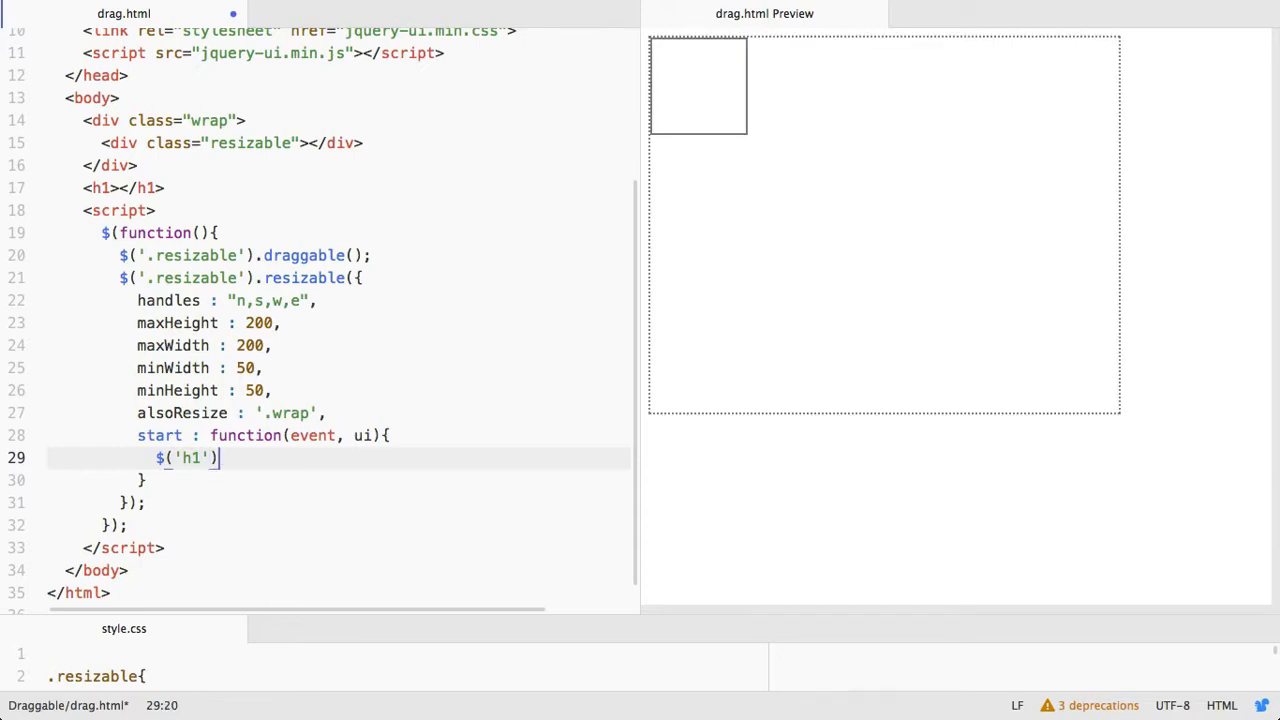
{"action": "type", "text": ".html()"}
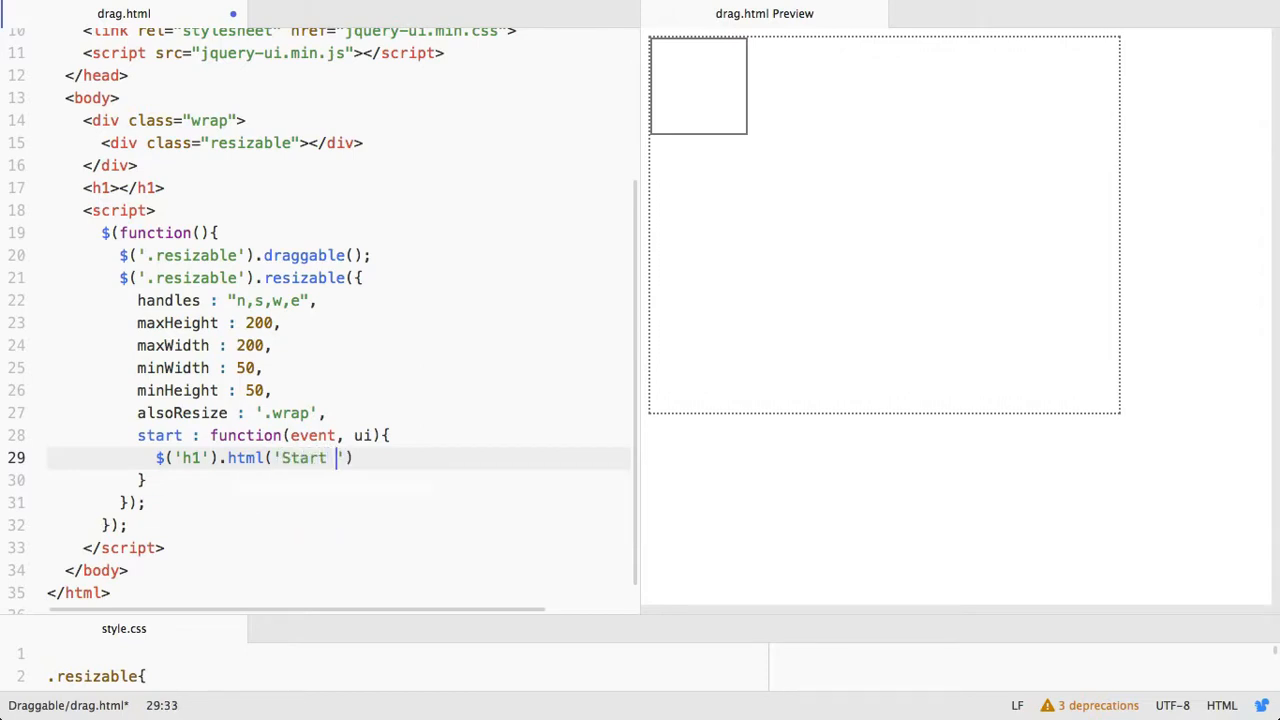
{"action": "type", "text": "Event"}
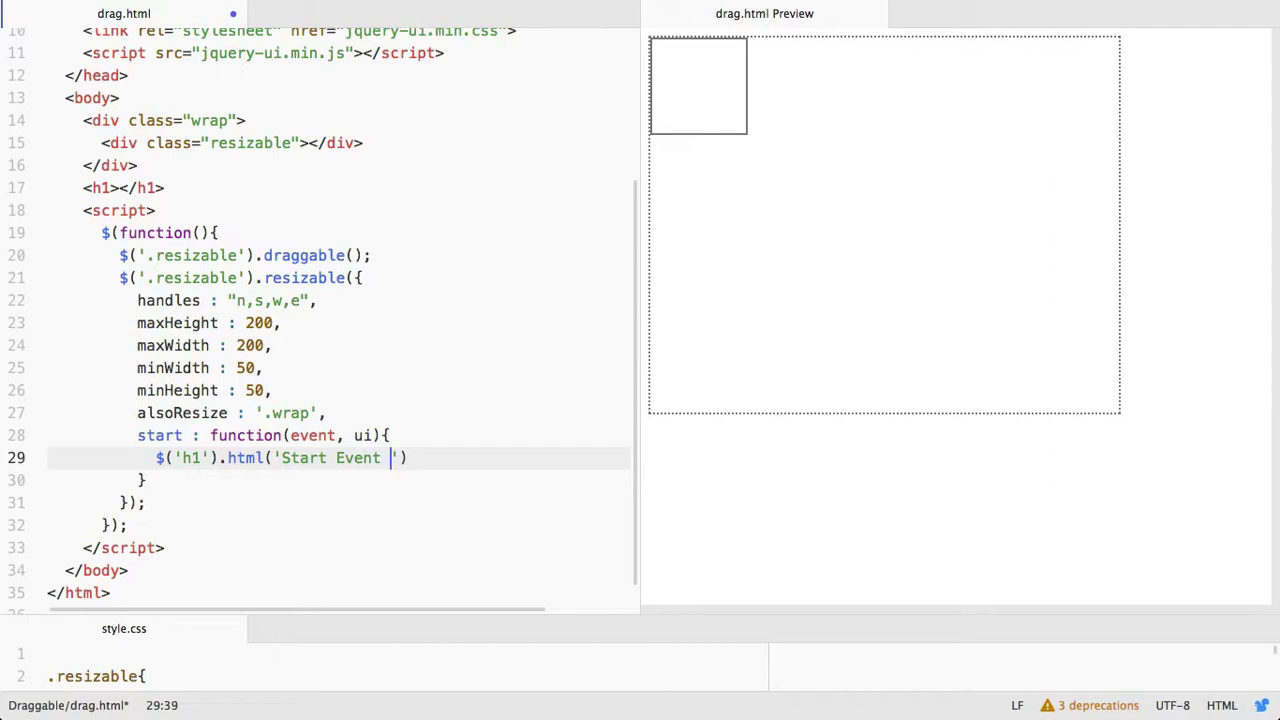
{"action": "type", "text": "Is"}
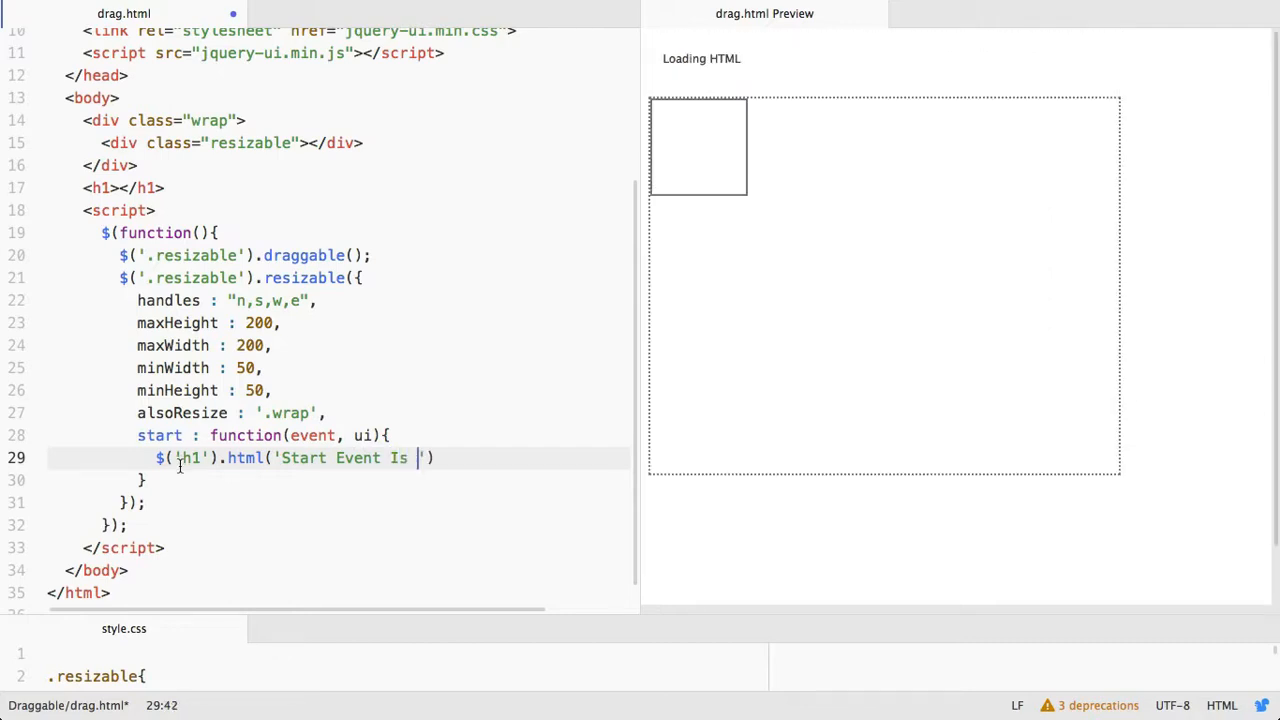
{"action": "type", "text": "Fired"}
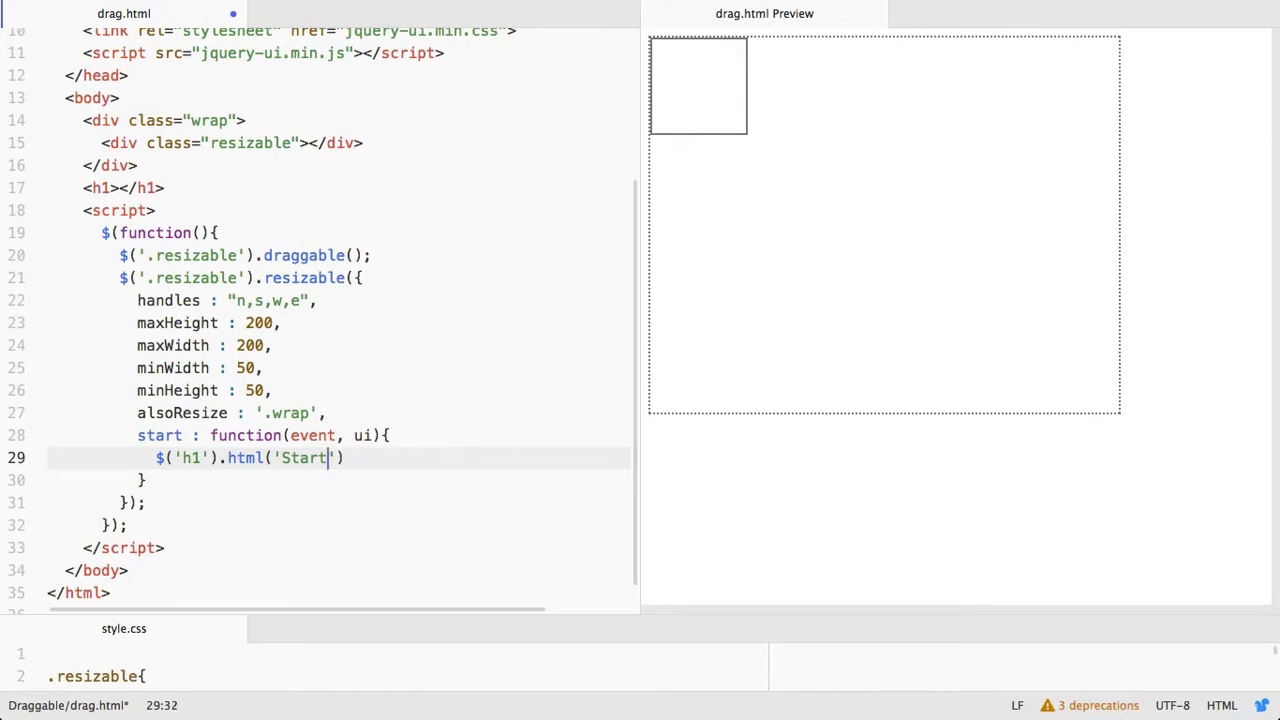
{"action": "type", "text": "Resize"}
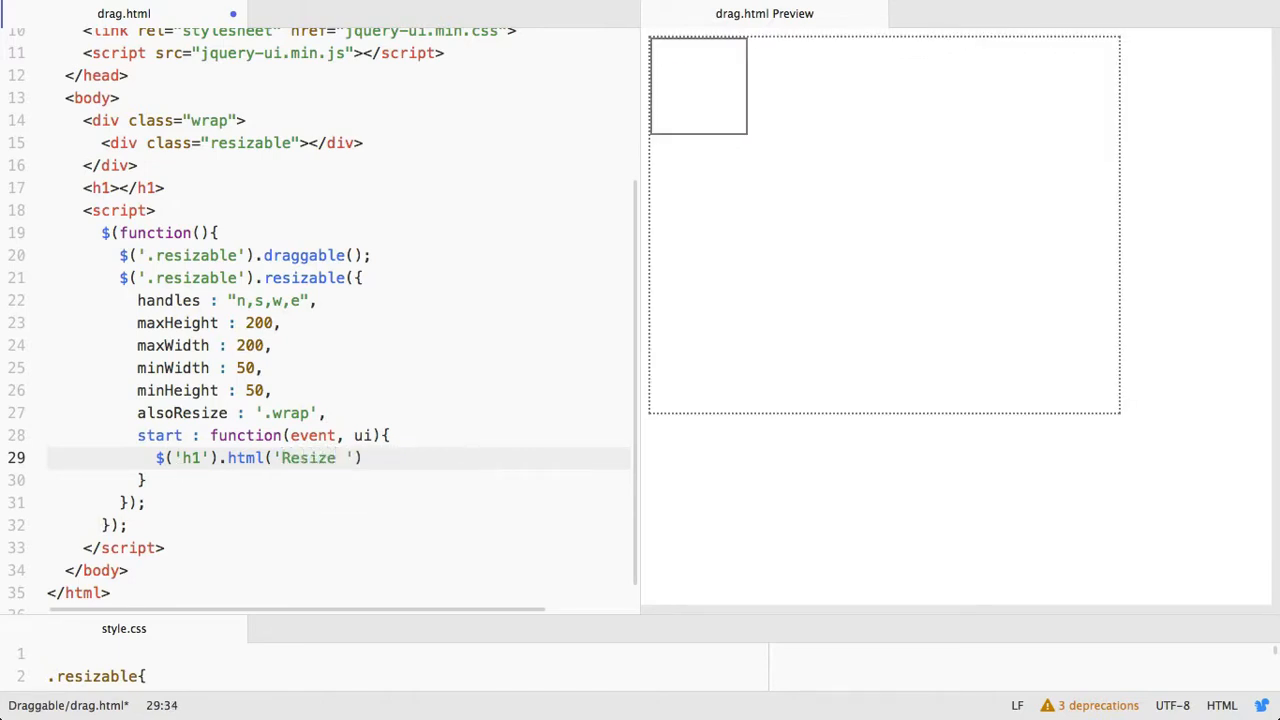
{"action": "type", "text": "started:"}
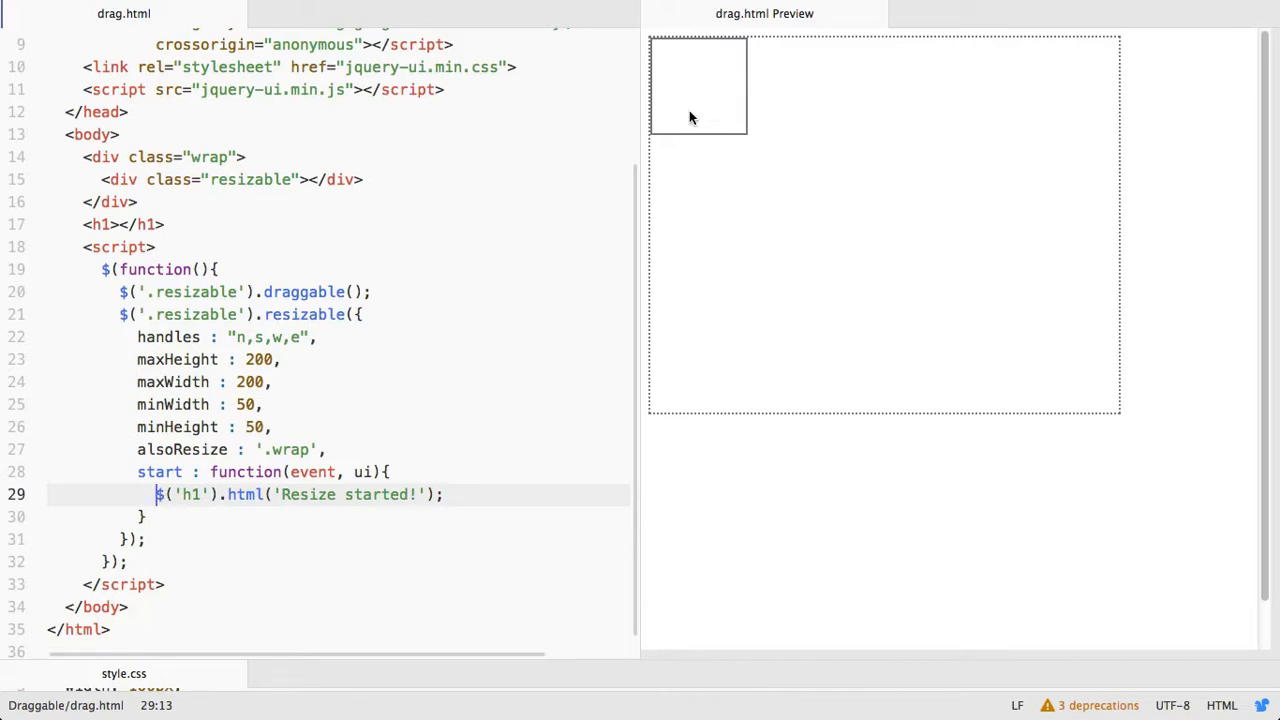
Move and resize the box in the preview so the 'Resize started!' heading appears
{"action": "left_click_drag", "start_coordinate": [698, 84], "coordinate": [812, 214]}
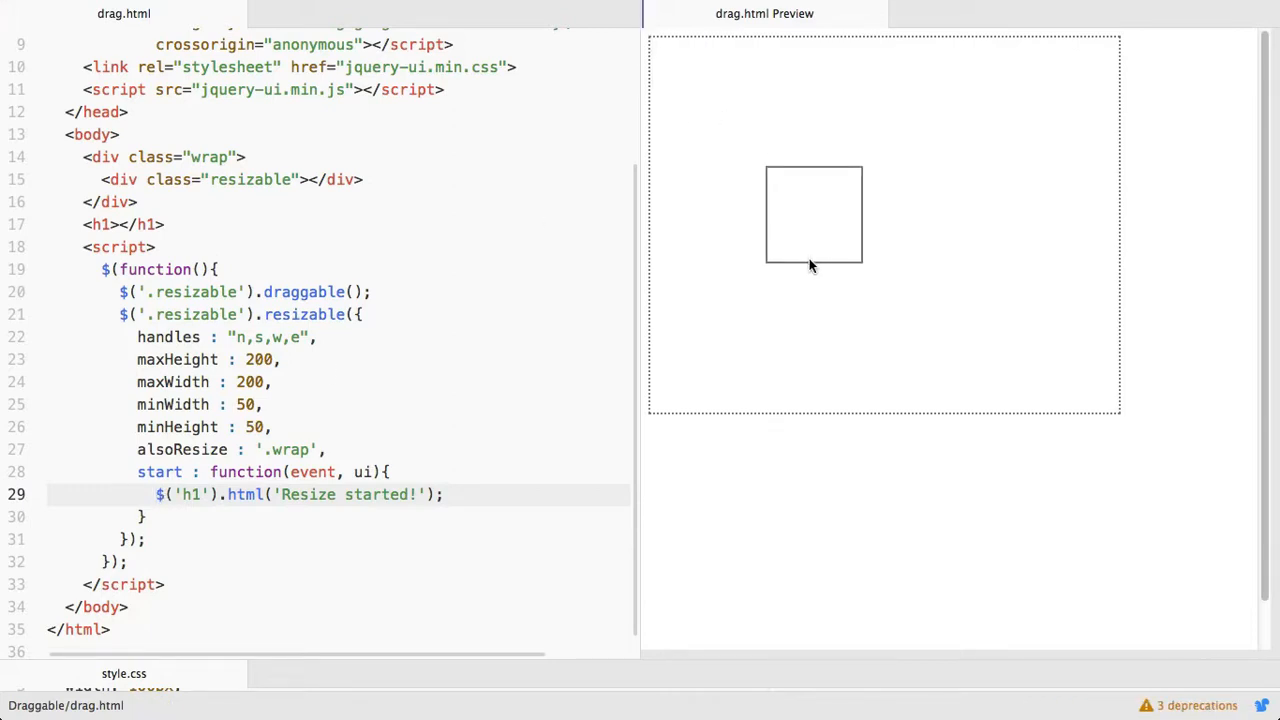
{"action": "left_click_drag", "start_coordinate": [810, 264], "coordinate": [810, 258]}
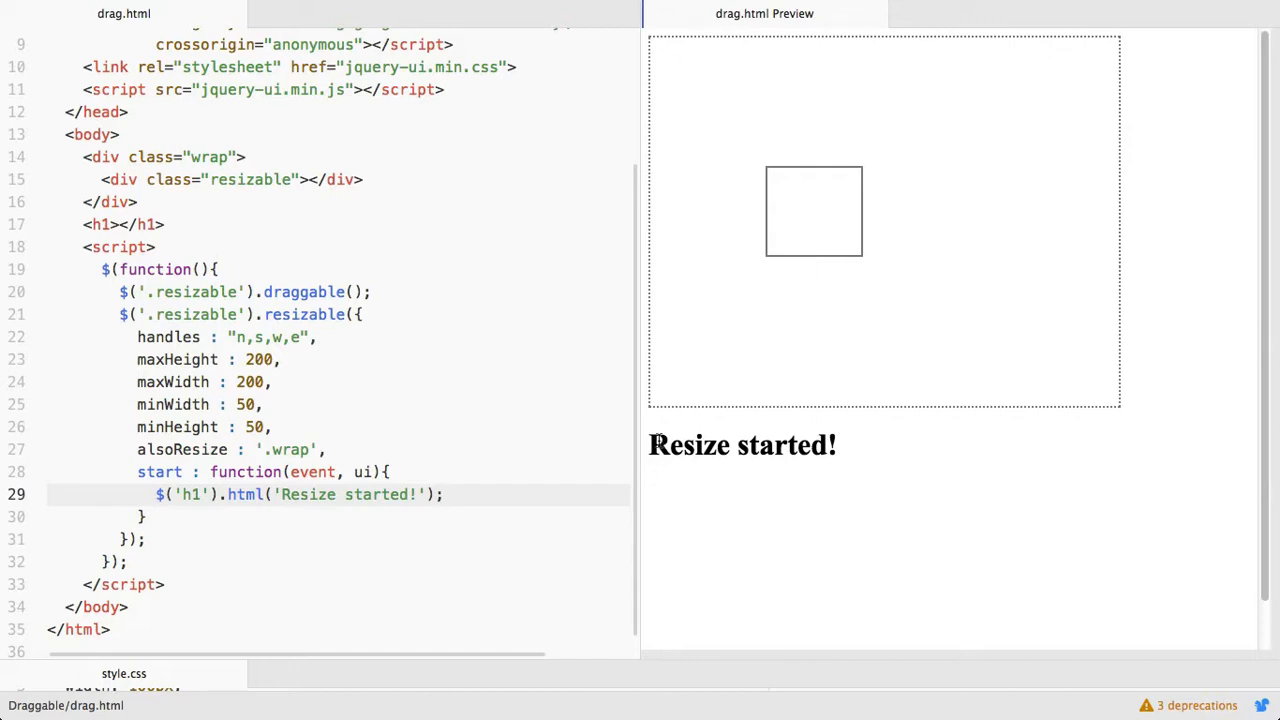
{"action": "double_click", "coordinate": [742, 444]}
{"action": "type", "text": ","}
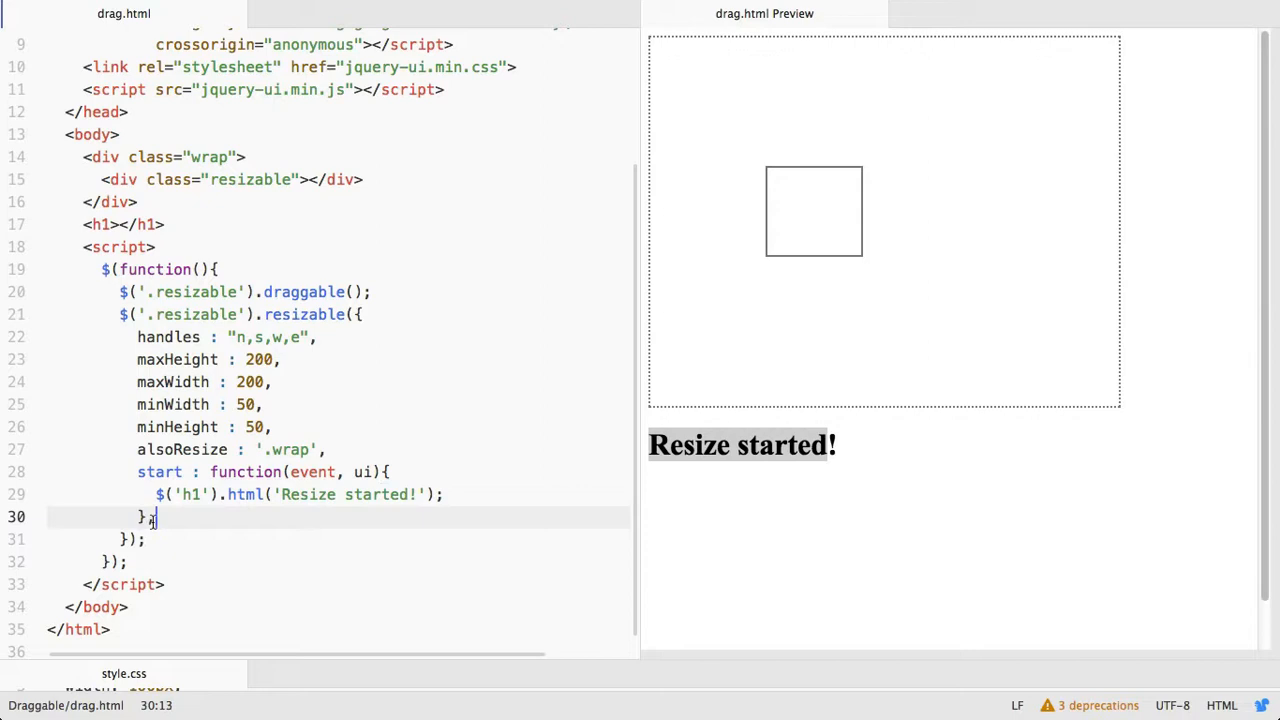
Add a stop : function(event, ui) handler that sets the h1 to 'Resize Stopped!'
{"action": "type", "text": "stop"}
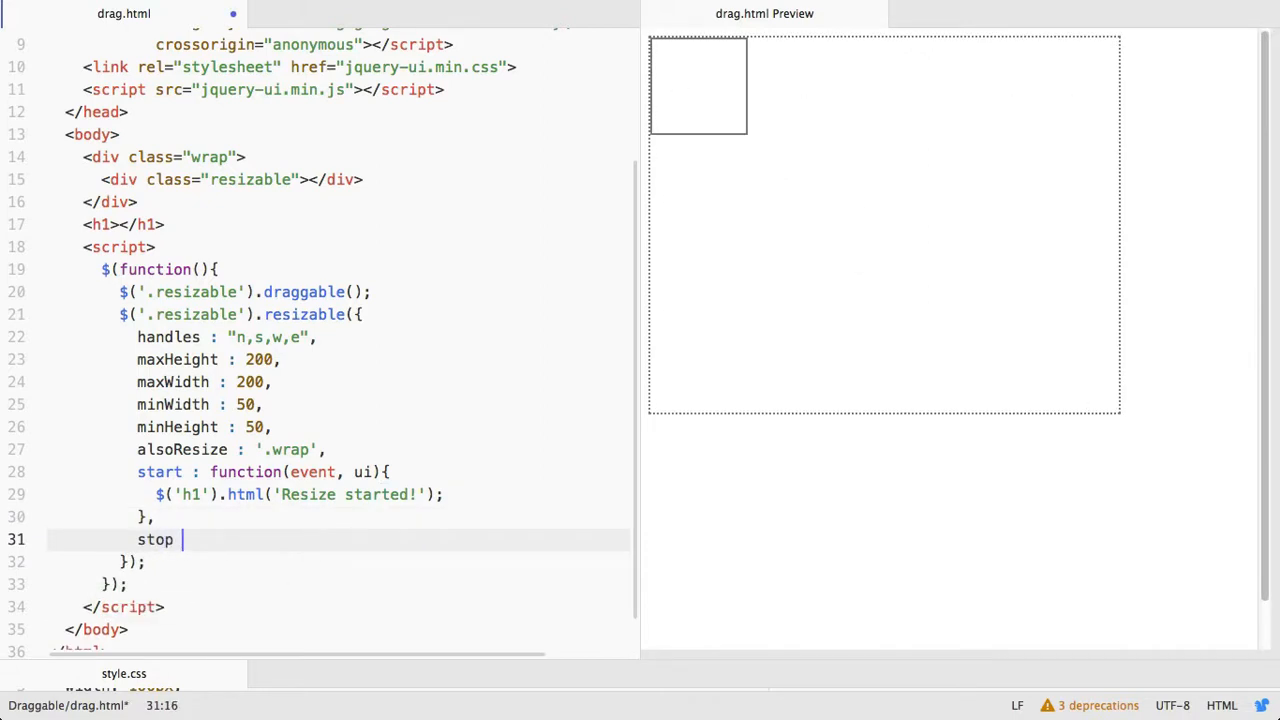
{"action": "type", "text": ": function"}
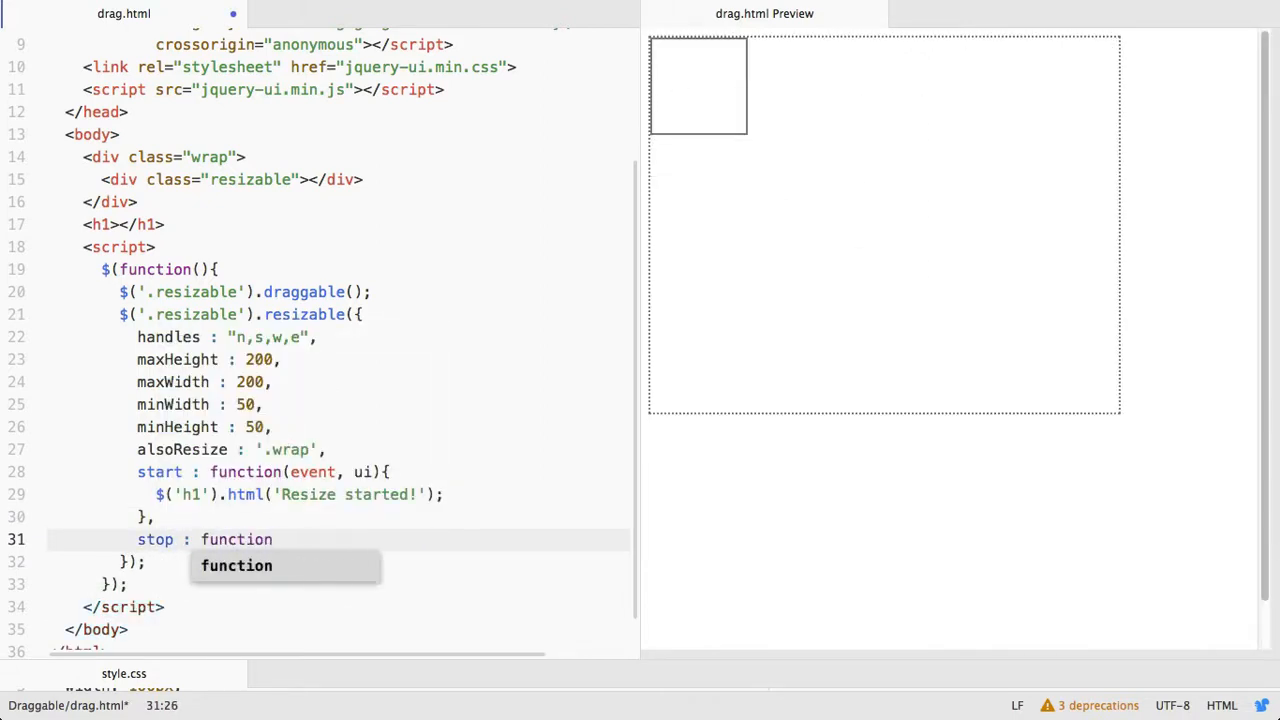
{"action": "type", "text": "(eve"}
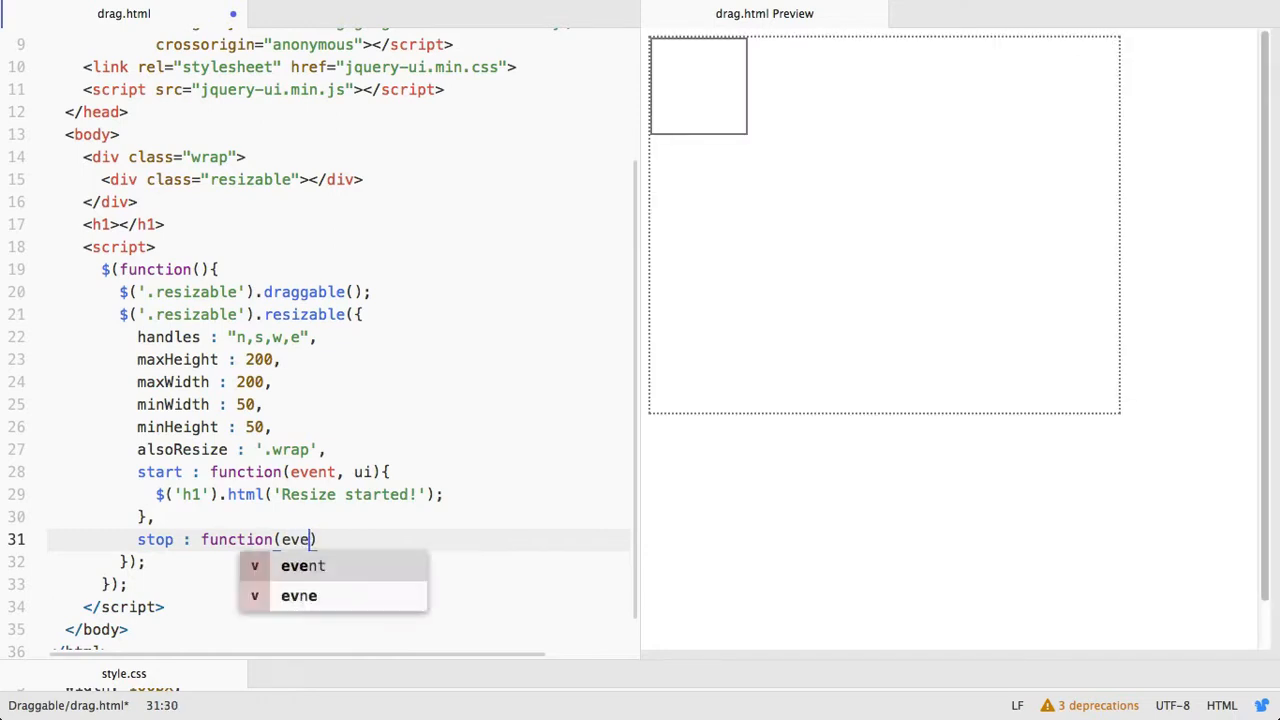
{"action": "type", "text": "nt, ui)"}
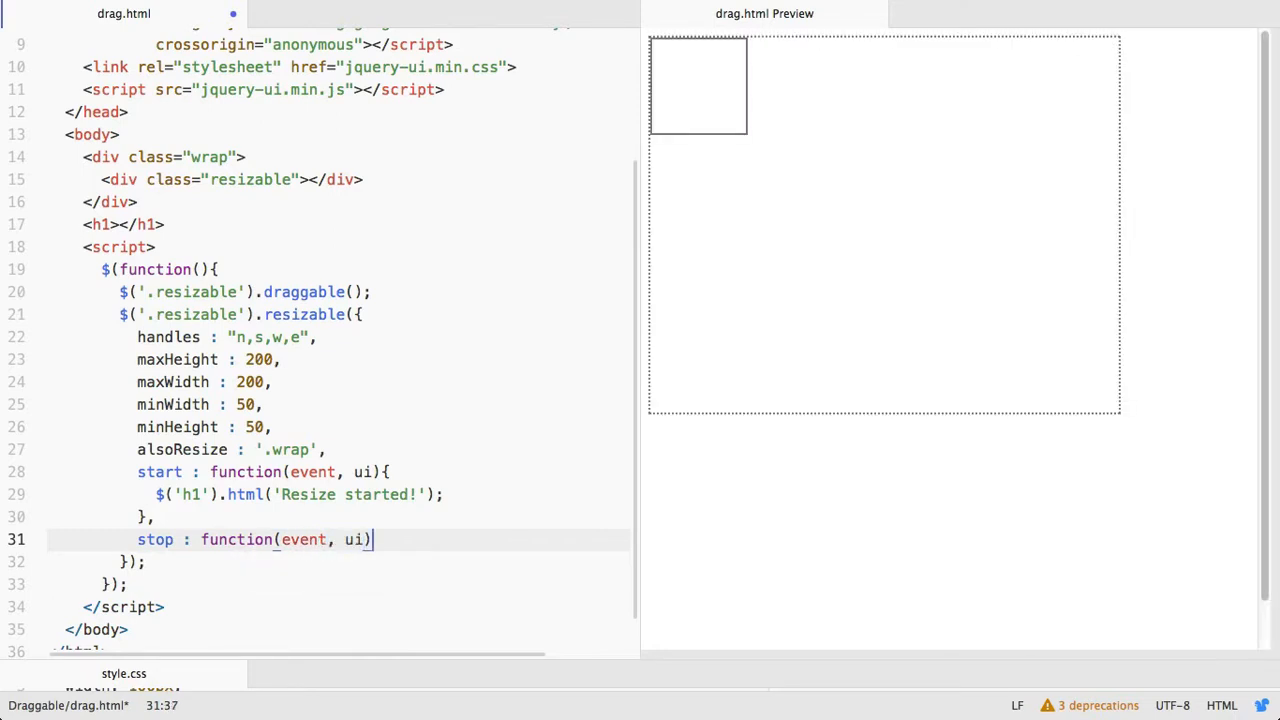
{"action": "type", "text": "{"}
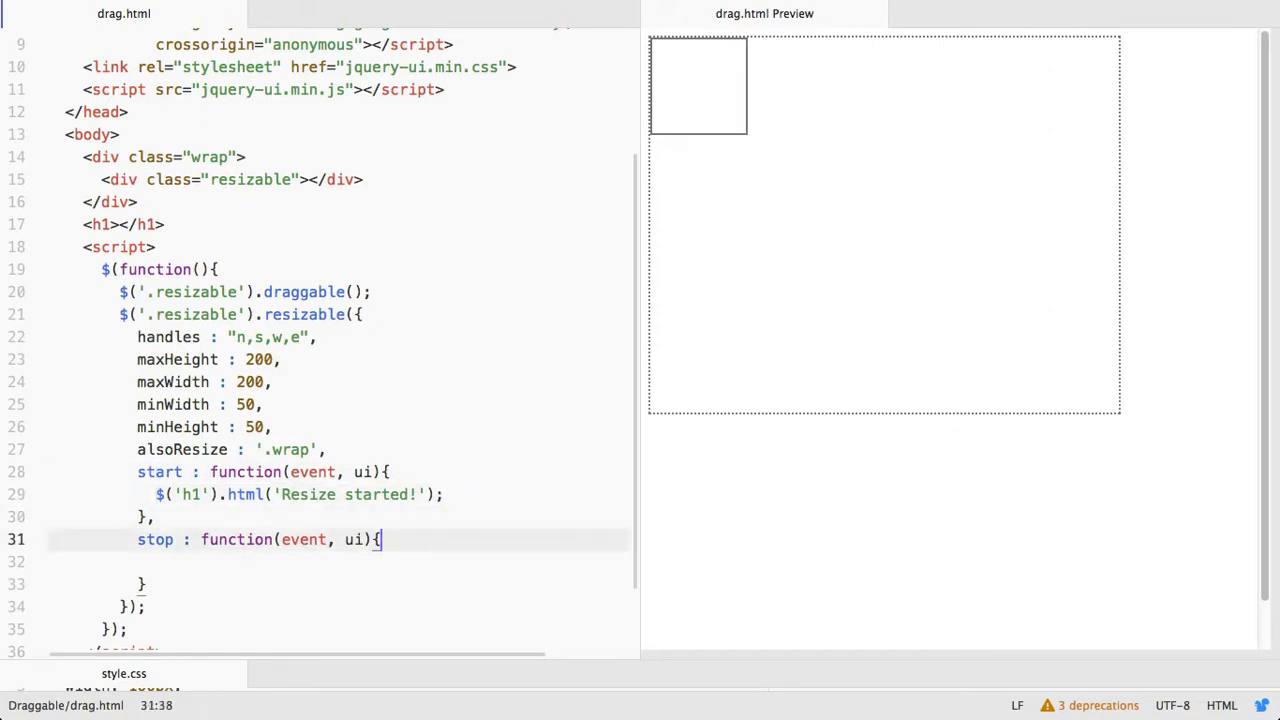
{"action": "type", "text": "$('h1').html('Resize started!');"}
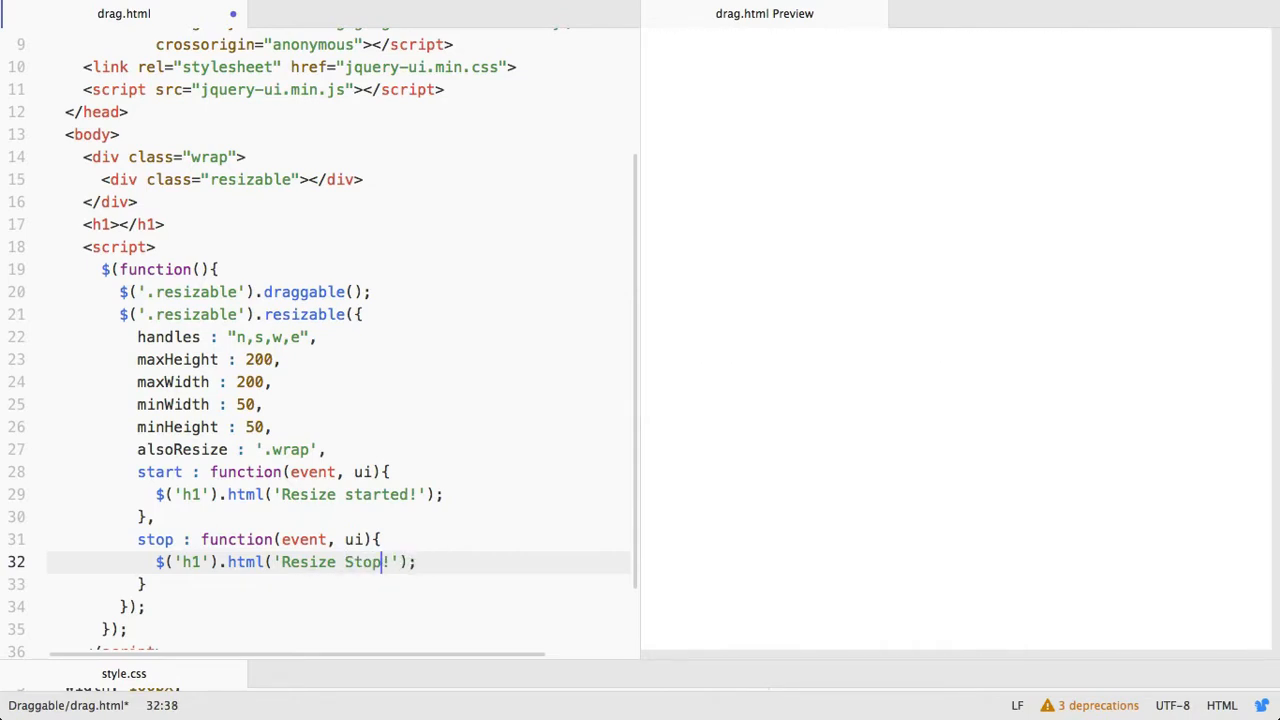
{"action": "type", "text": "ped"}
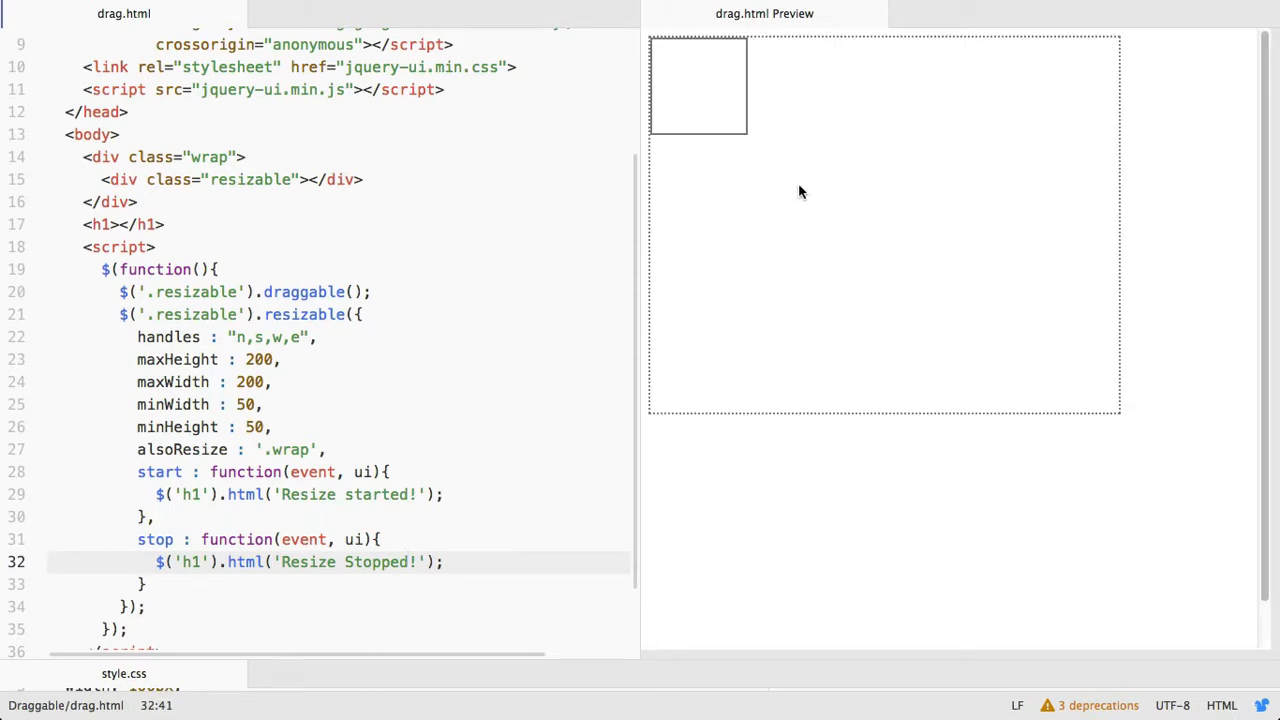
Resize the box in the preview so the heading changes to 'Resize Stopped!' when released
{"action": "left_click_drag", "start_coordinate": [698, 86], "coordinate": [798, 164]}
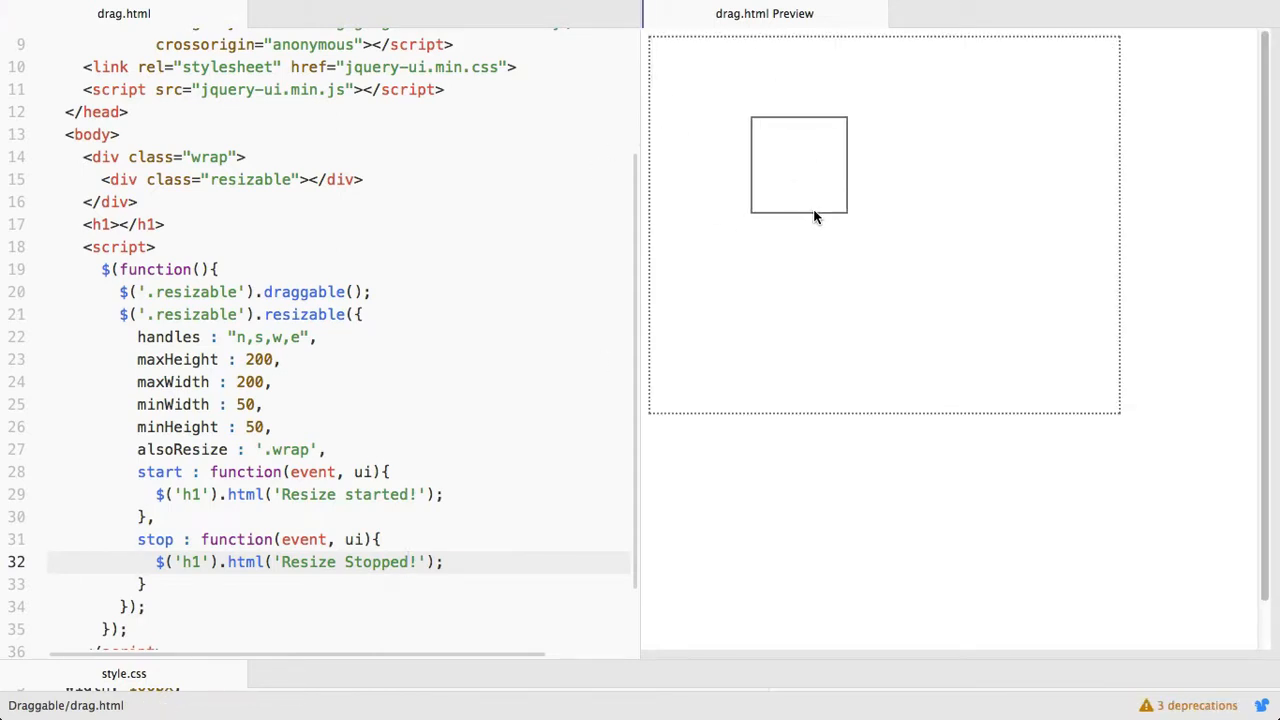
{"action": "left_click_drag", "start_coordinate": [798, 216], "coordinate": [810, 206]}
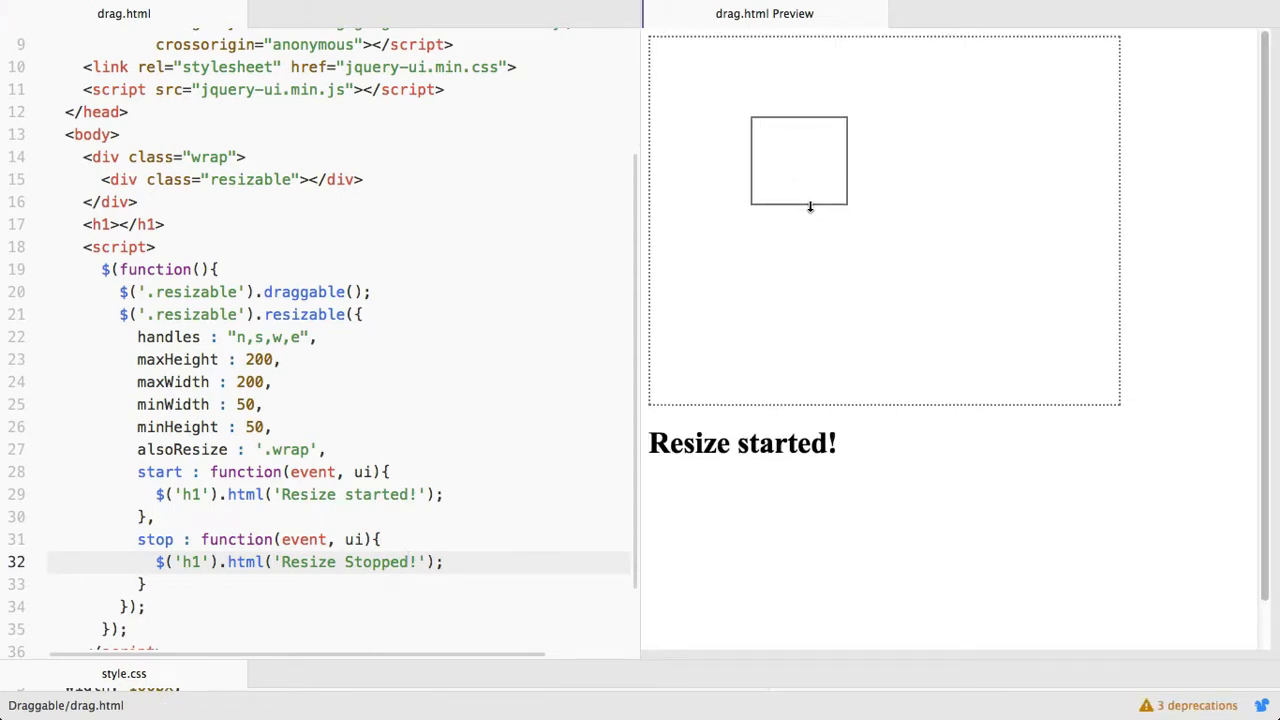
{"action": "left_click_drag", "start_coordinate": [808, 206], "coordinate": [808, 192]}
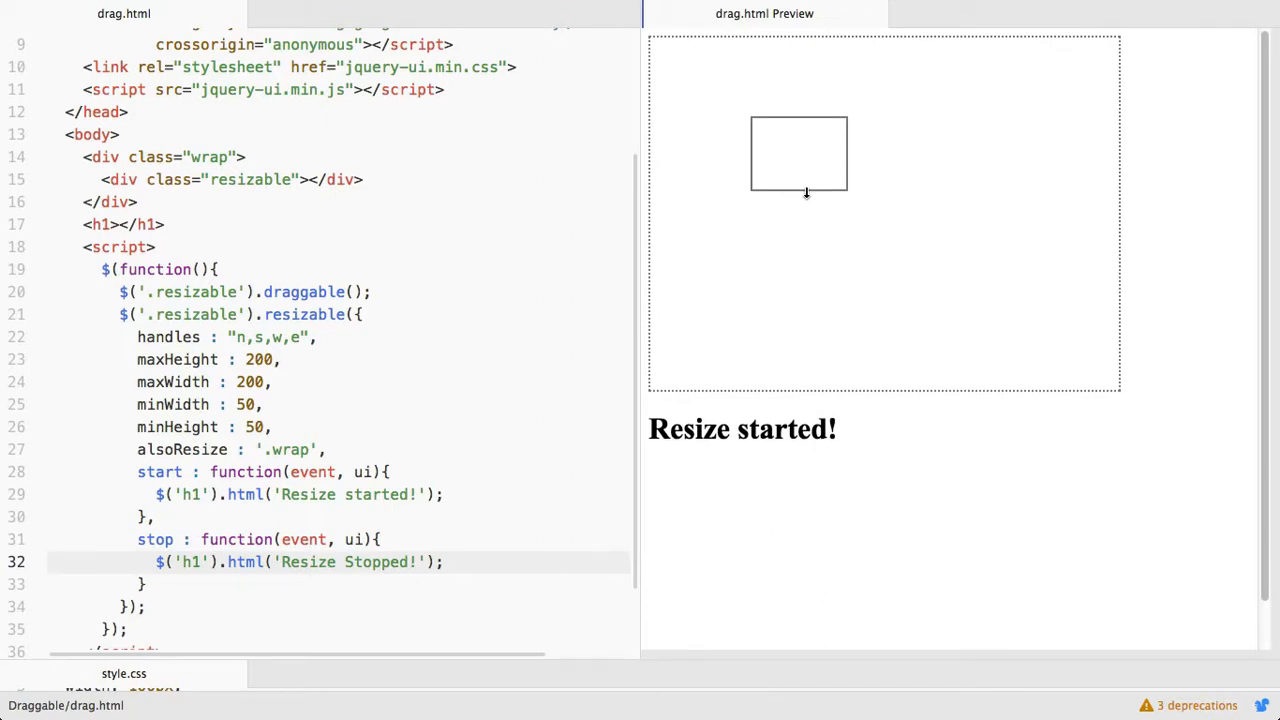
{"action": "left_click_drag", "start_coordinate": [806, 192], "coordinate": [806, 206]}
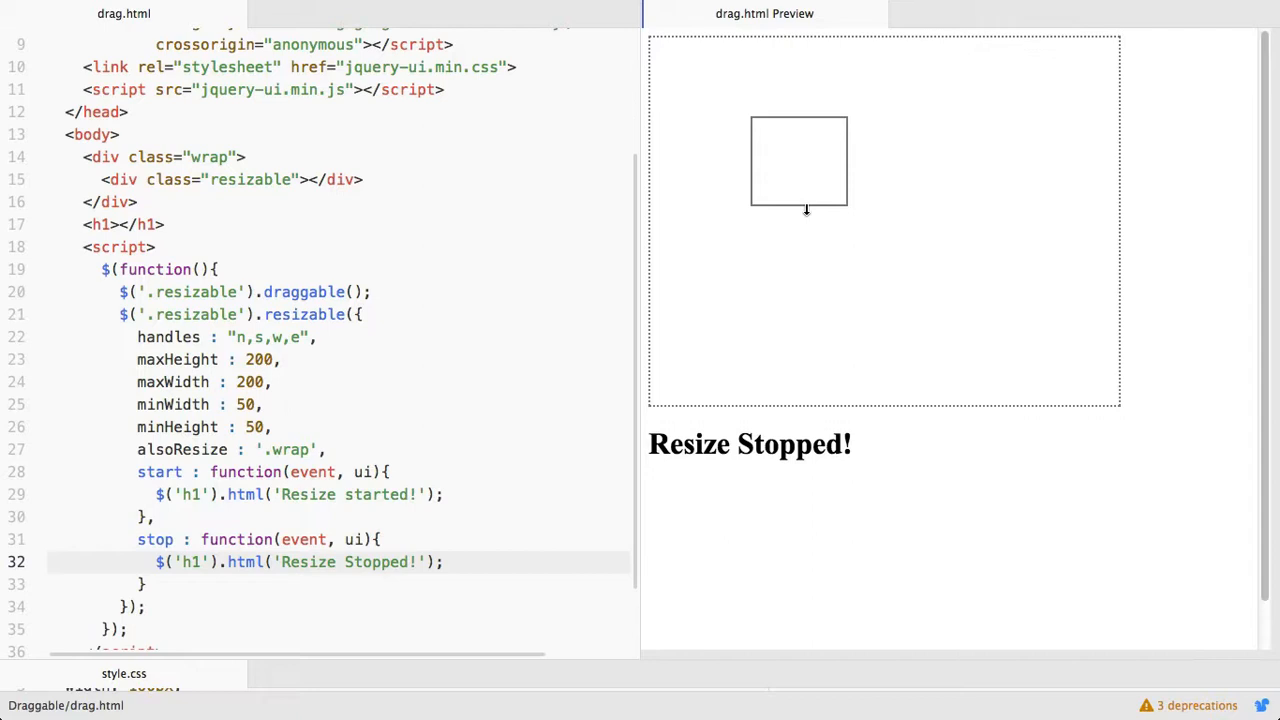
{"action": "mouse_move", "coordinate": [776, 346]}
{"action": "type", "text": ","}
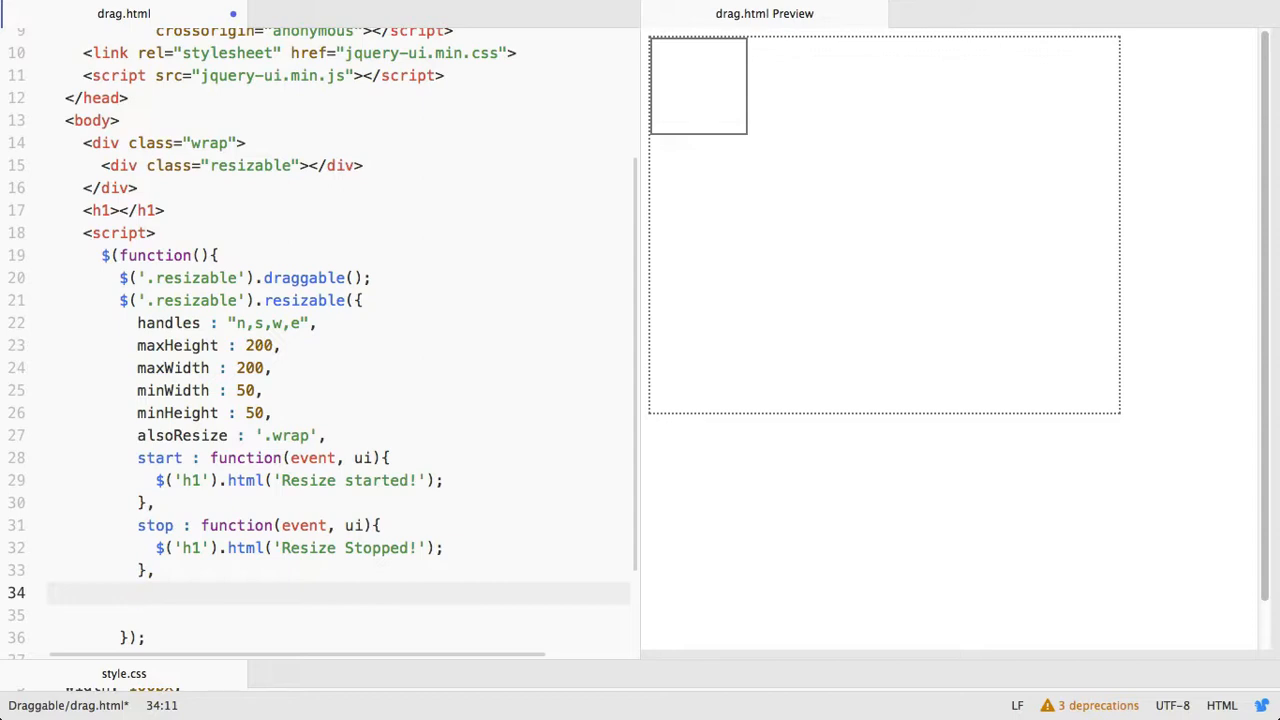
Add a resize: function(event, ui) handler that sets the h1 with jQuery
{"action": "type", "text": "s"}
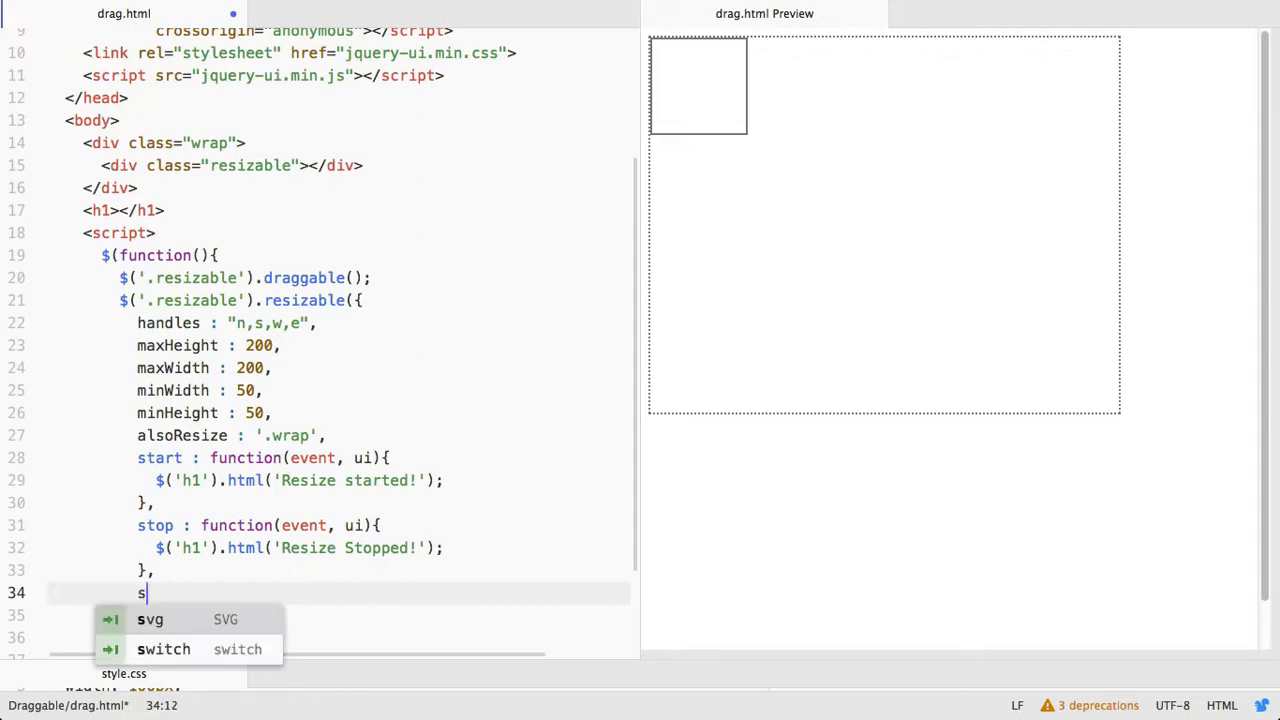
{"action": "type", "text": "esize : function"}
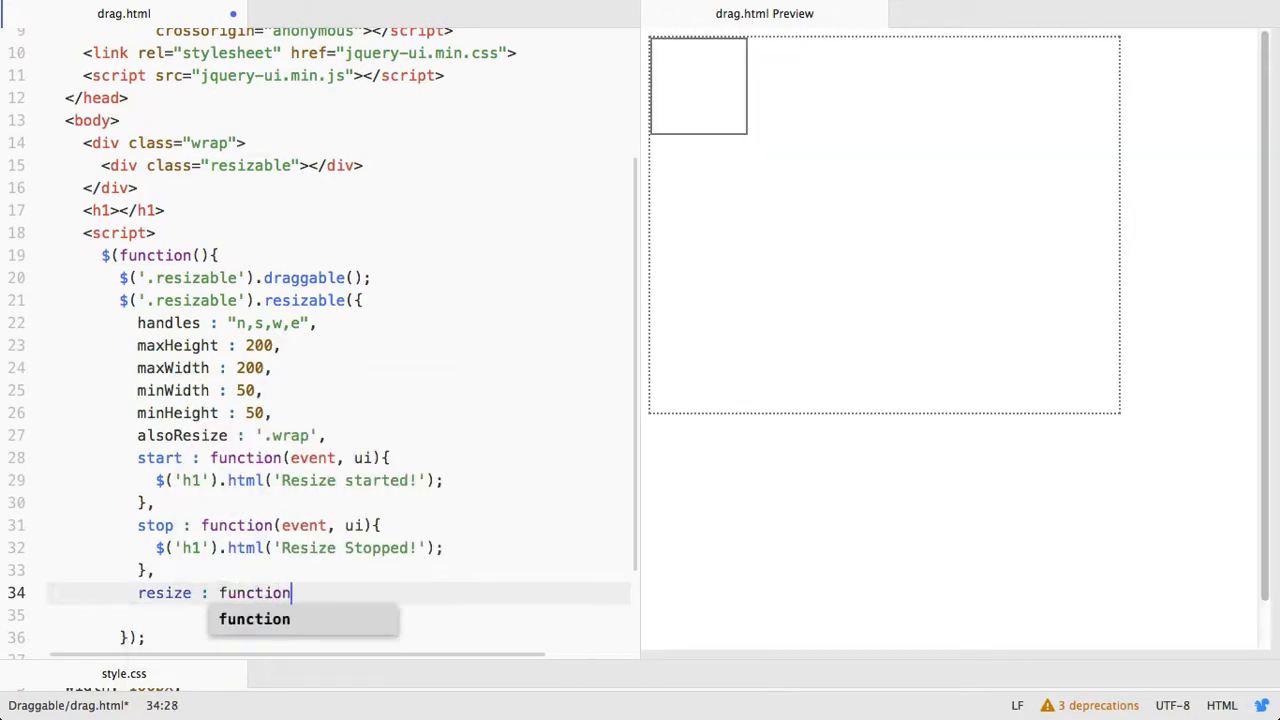
{"action": "type", "text": "()"}
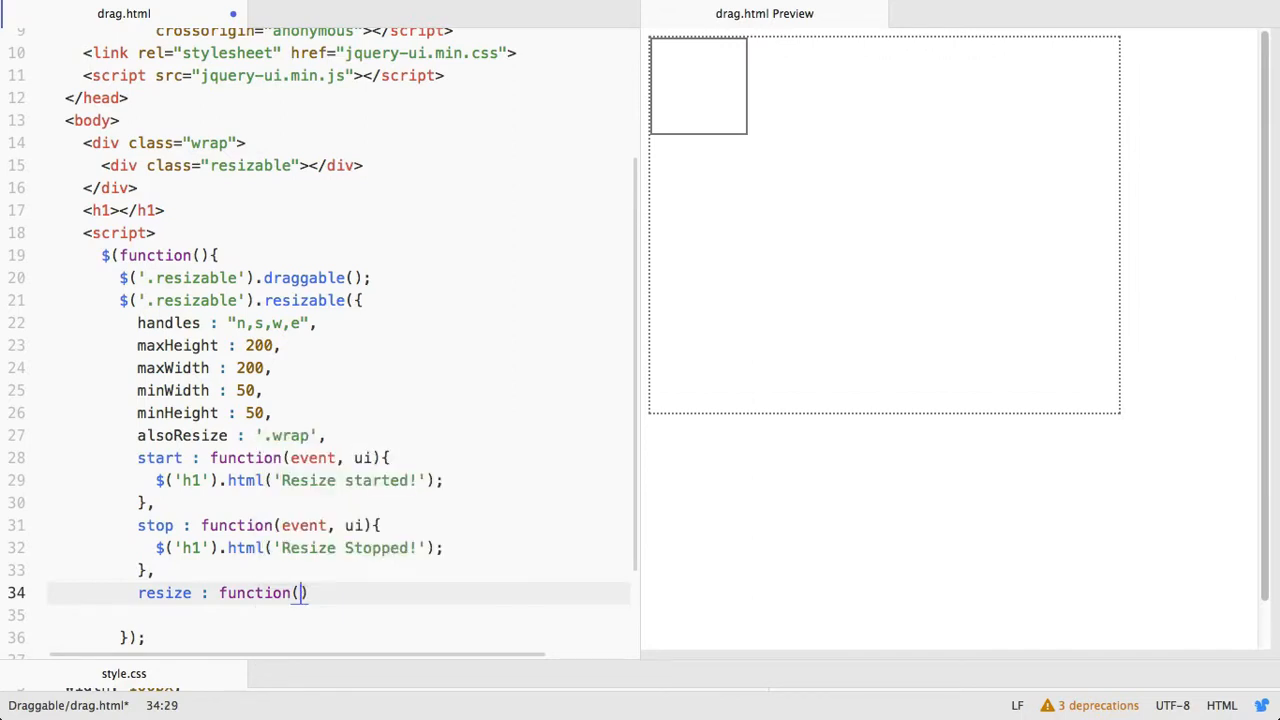
{"action": "type", "text": "event ,"}
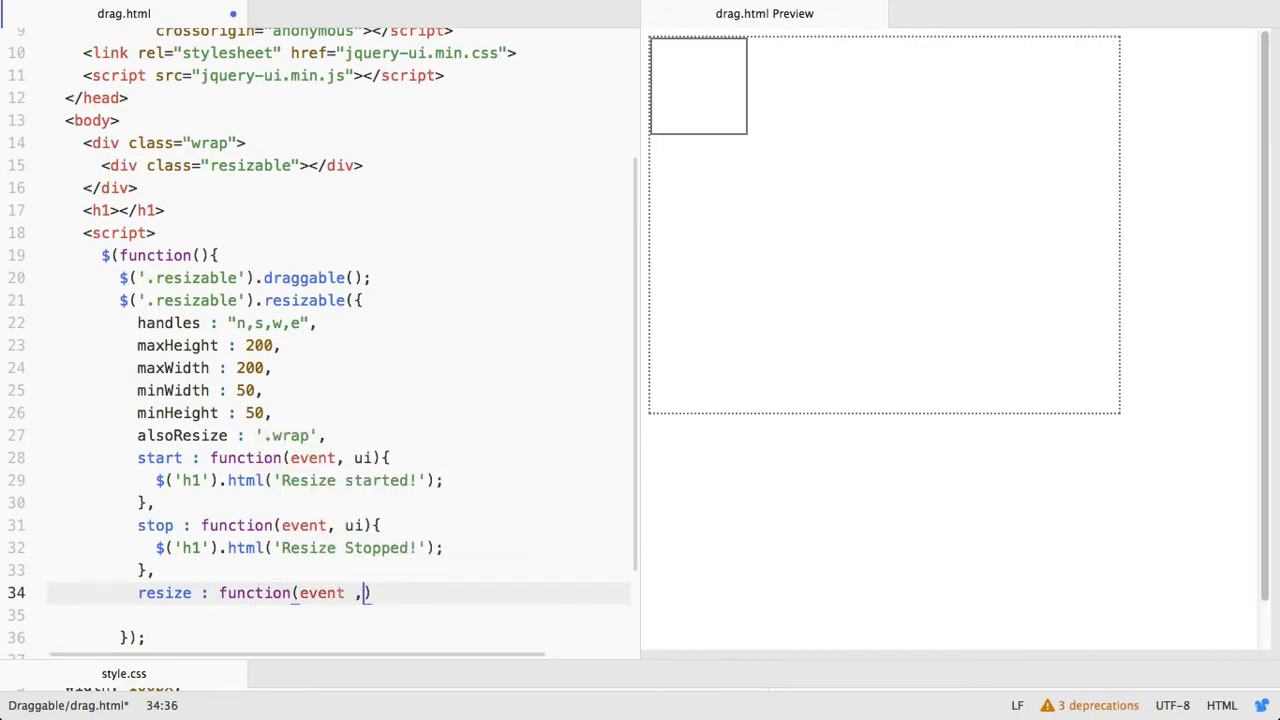
{"action": "type", "text": "ui"}
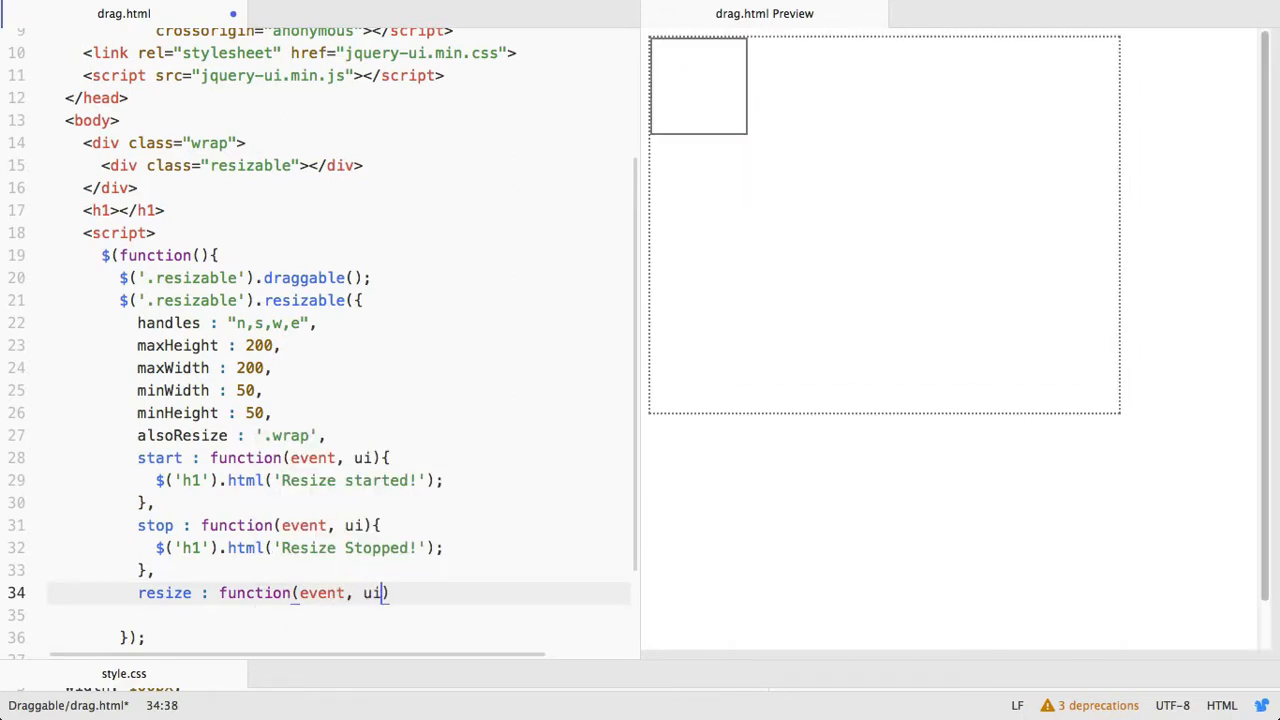
{"action": "type", "text": "){"}
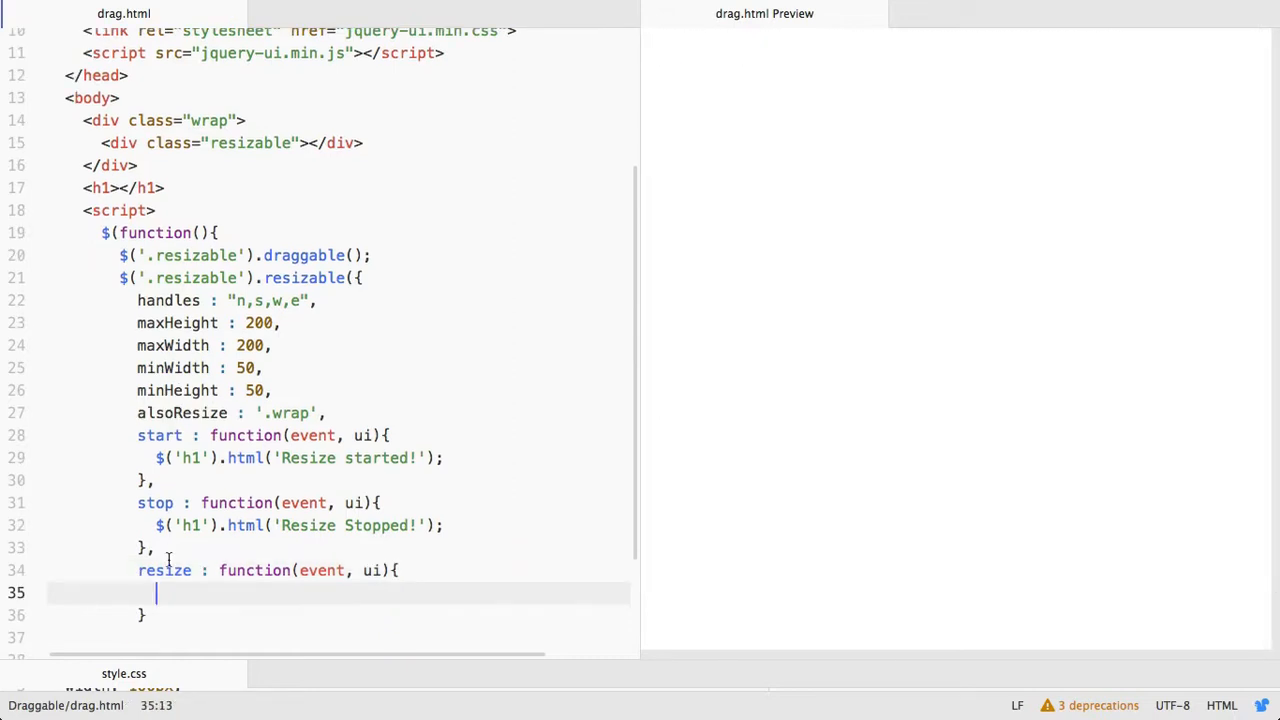
{"action": "type", "text": "$('h1').html('Resize started!');"}
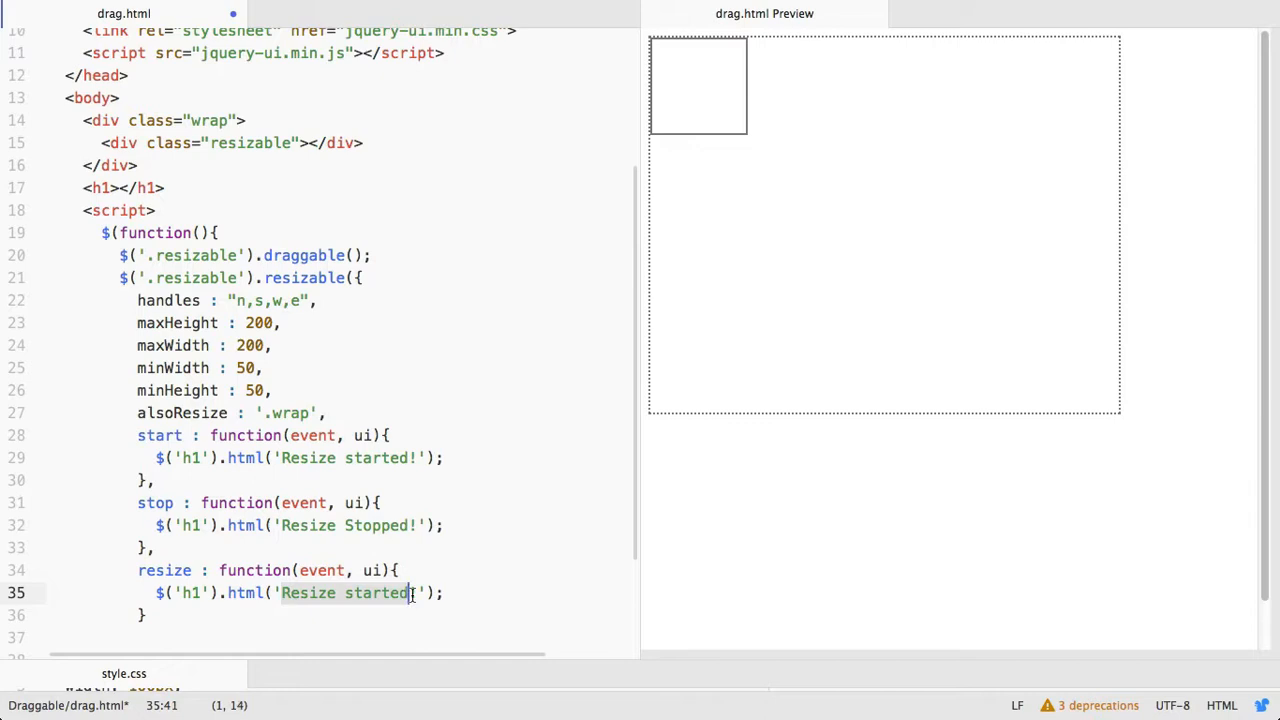
Change the handler's h1 message to 'Resizeing Element!' and save
{"action": "type", "text": "Rehi!"}
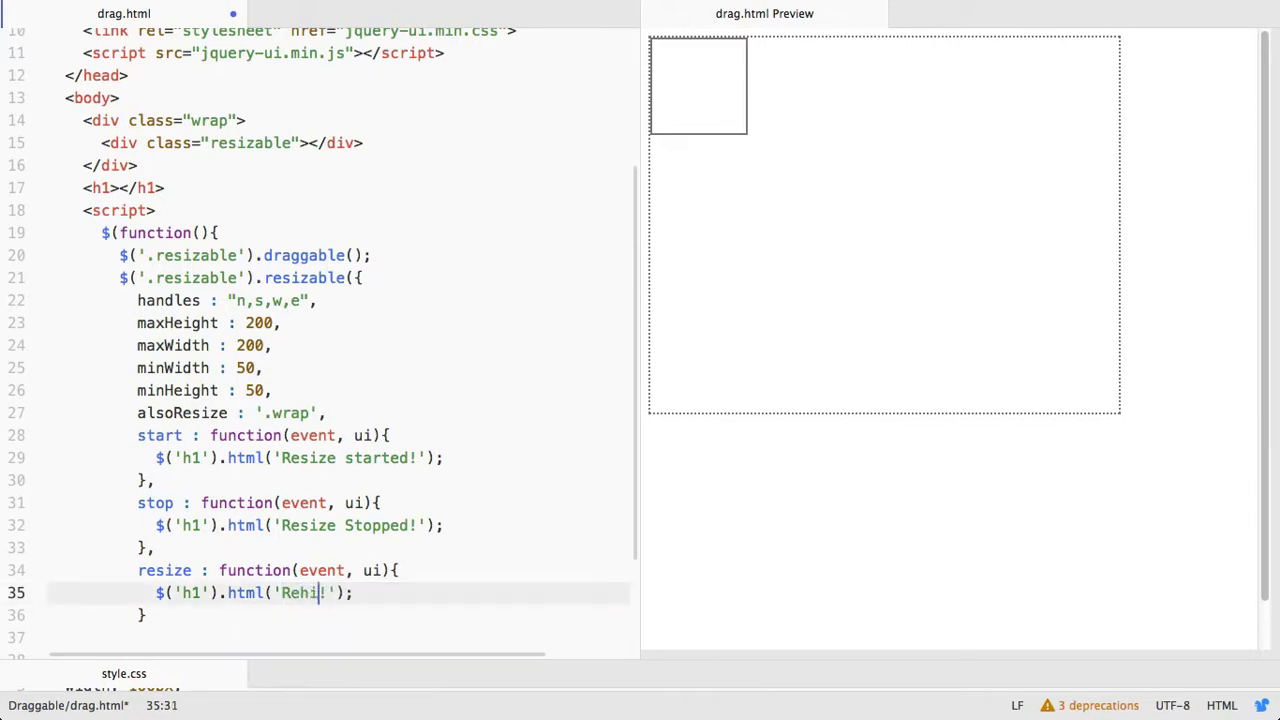
{"action": "type", "text": "Resizeing Elem"}
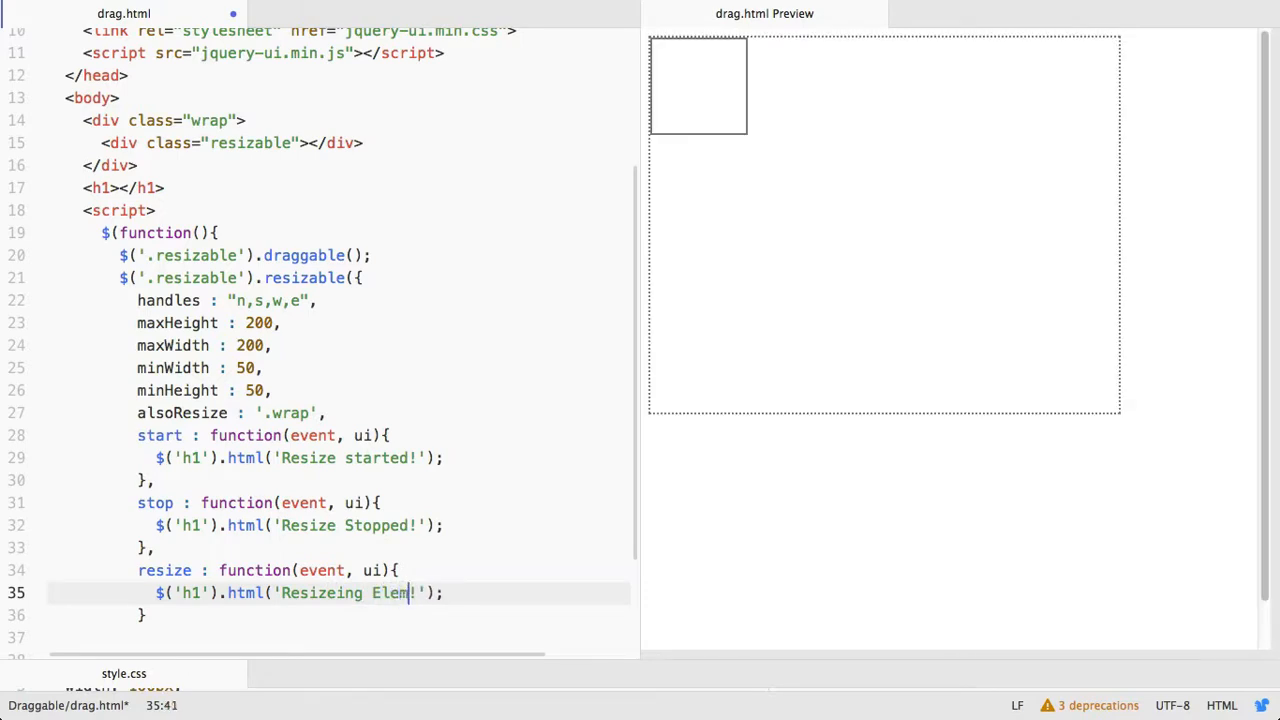
{"action": "type", "text": "ent"}
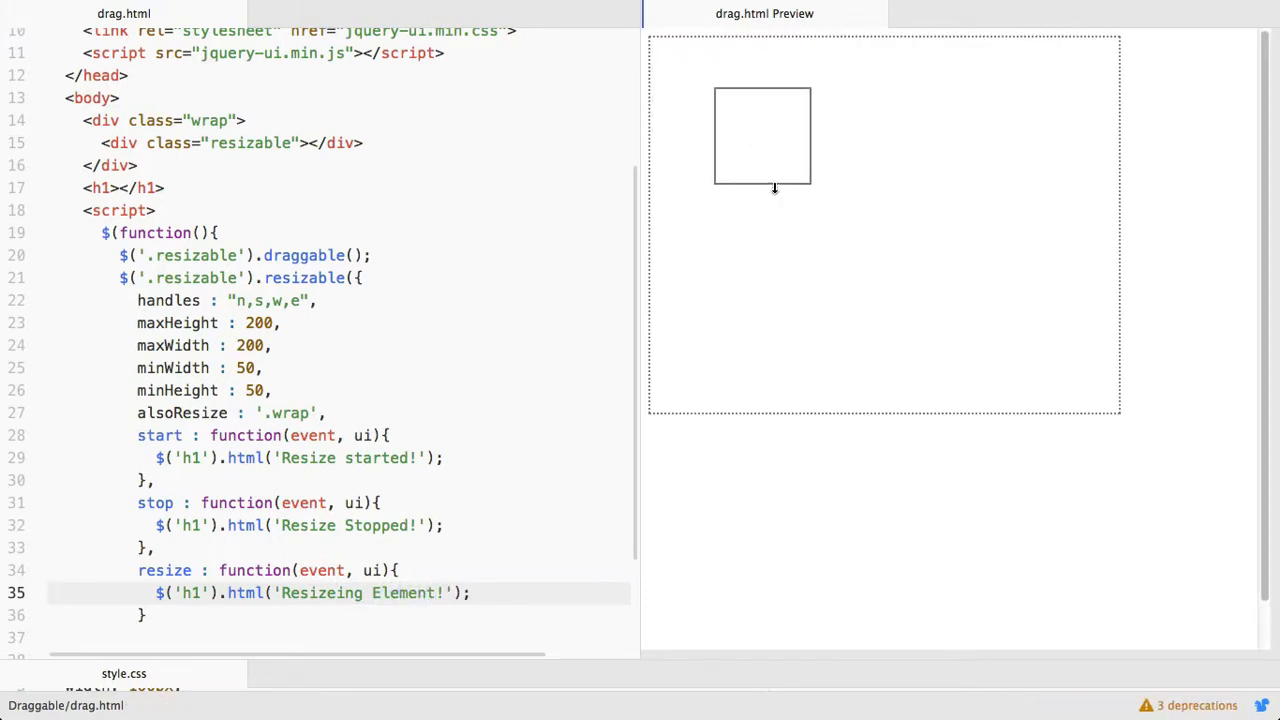
Resize the preview box so the heading reads 'Resizeing Element!'
{"action": "left_click_drag", "start_coordinate": [776, 188], "coordinate": [760, 196]}
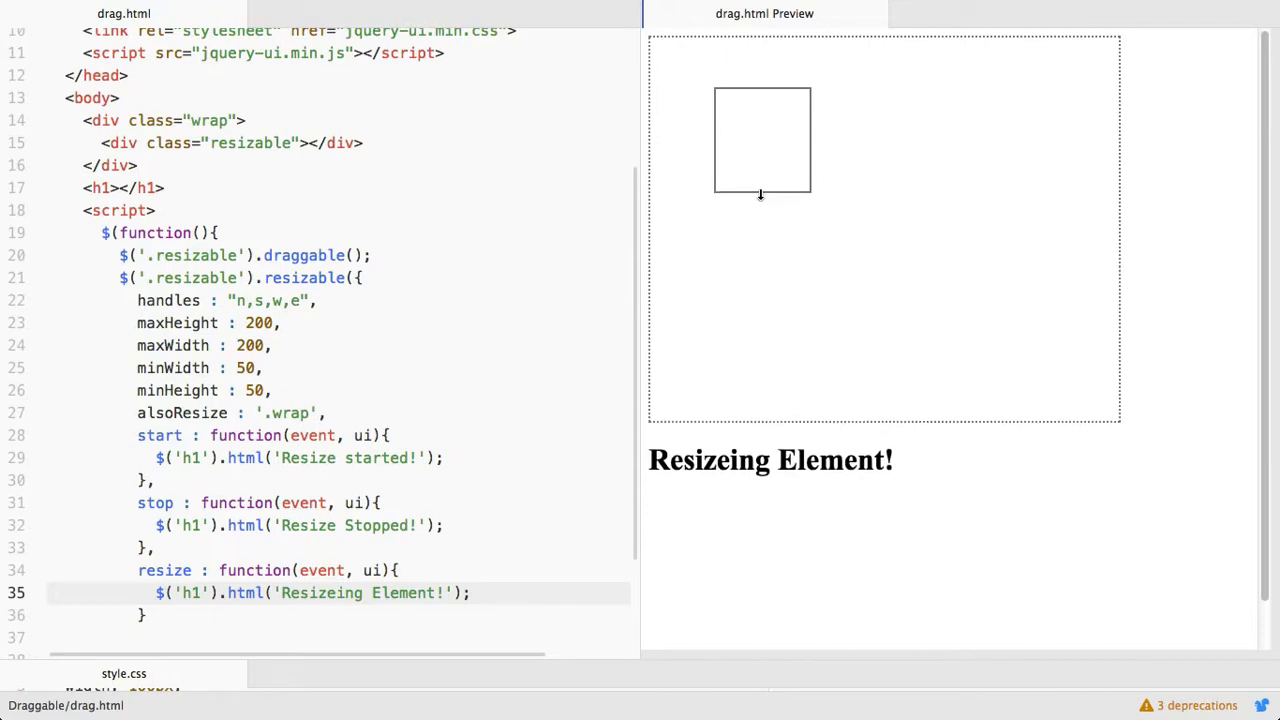
{"action": "left_click_drag", "start_coordinate": [760, 196], "coordinate": [760, 172]}
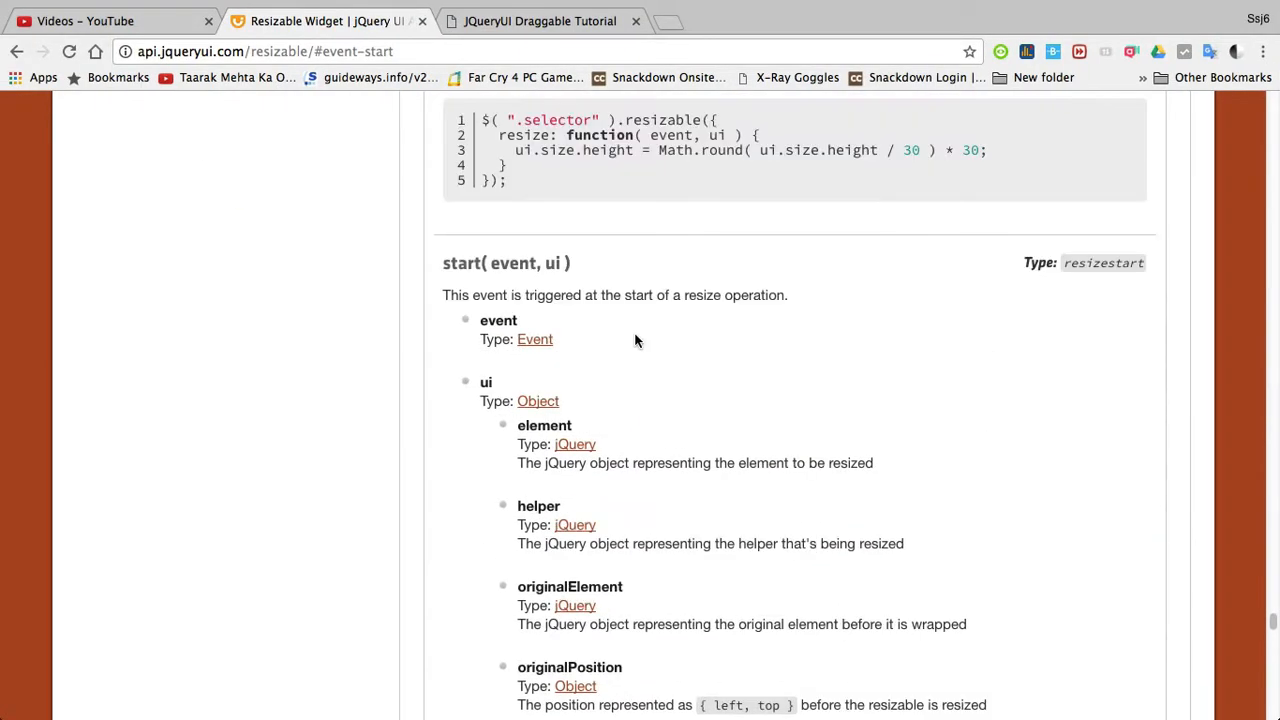
Jump to the resize event docs and highlight the ui.originalSize and size properties
{"action": "scroll", "scroll_direction": "down", "scroll_amount": 3}
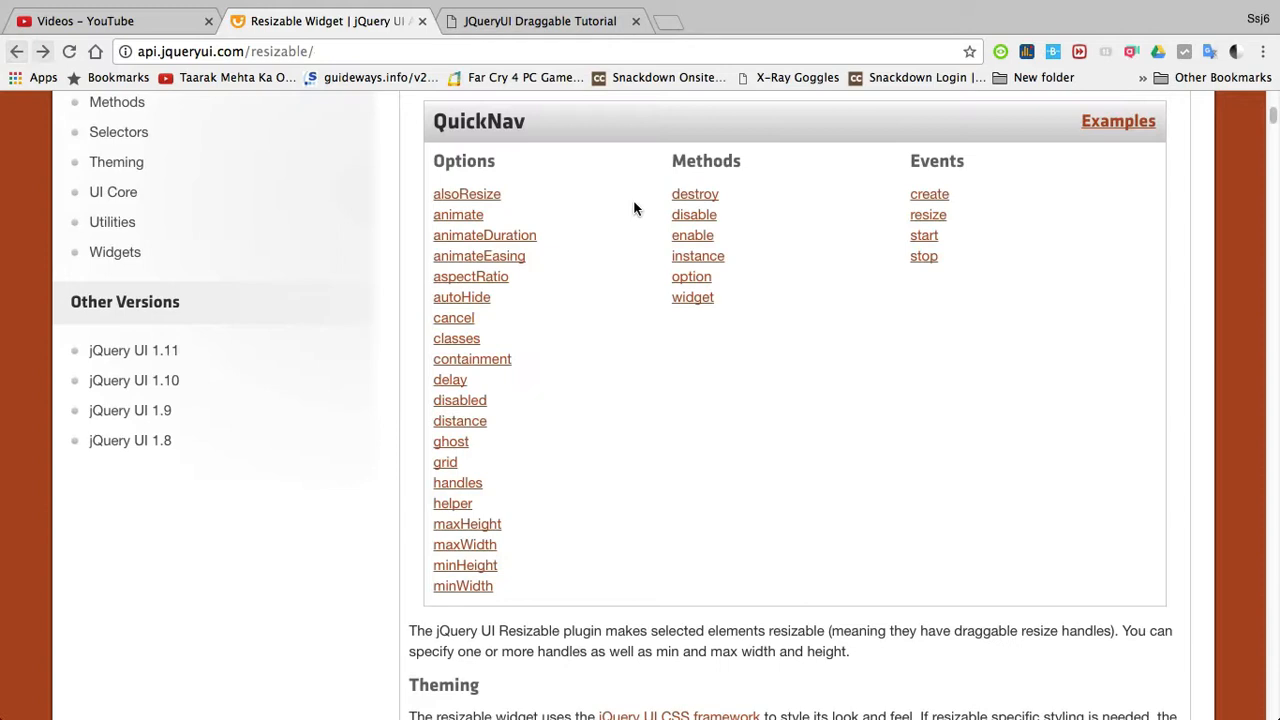
{"action": "mouse_move", "coordinate": [926, 232]}
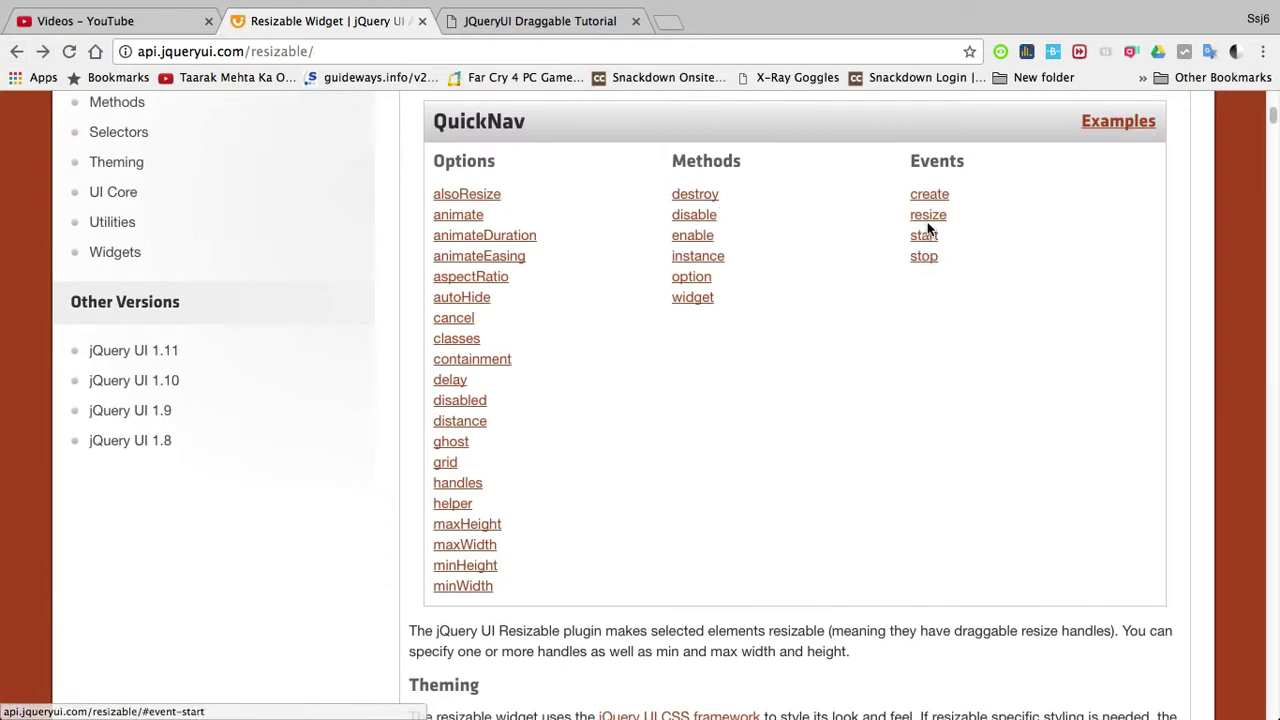
{"action": "left_click", "coordinate": [928, 214]}
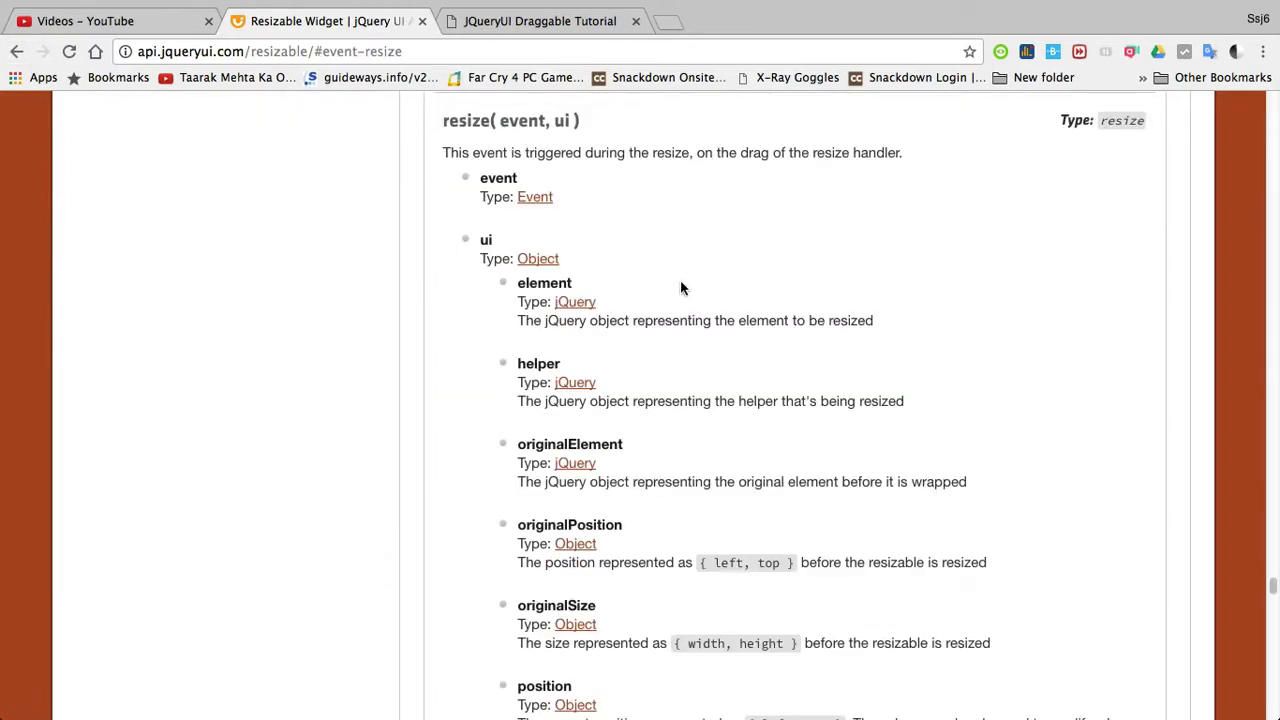
{"action": "scroll", "scroll_direction": "down", "scroll_amount": 3}
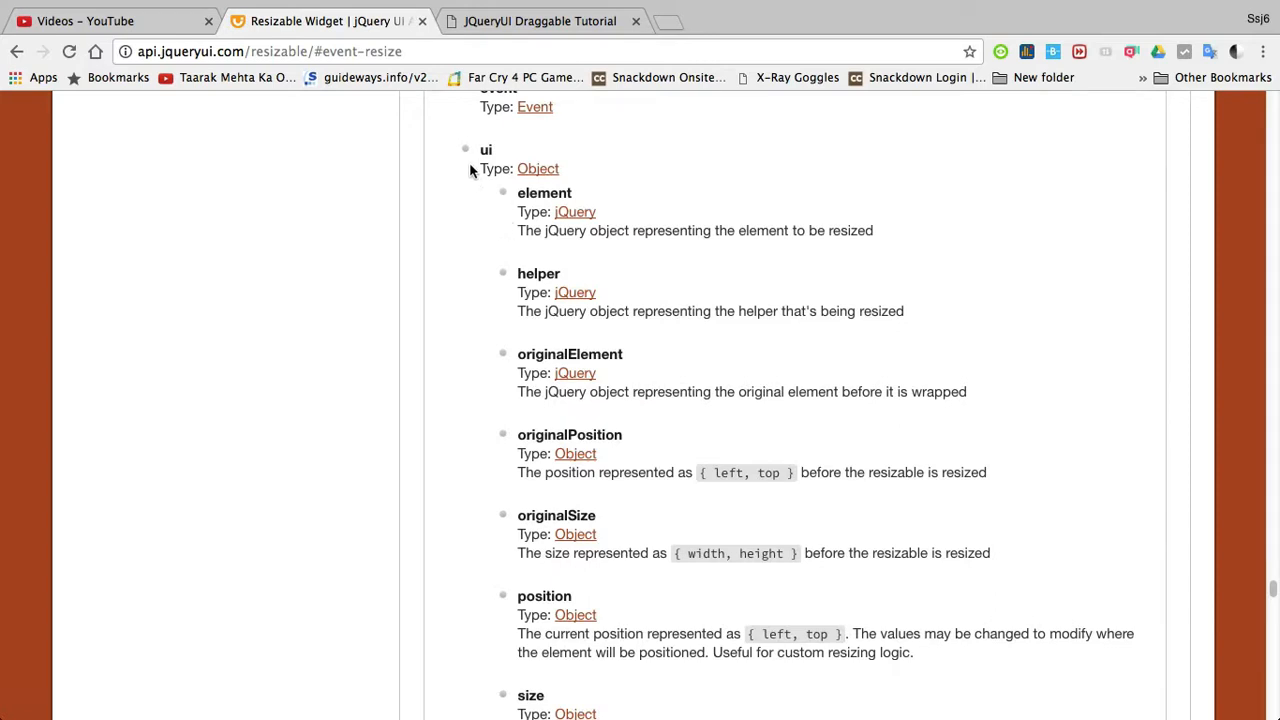
{"action": "double_click", "coordinate": [484, 148]}
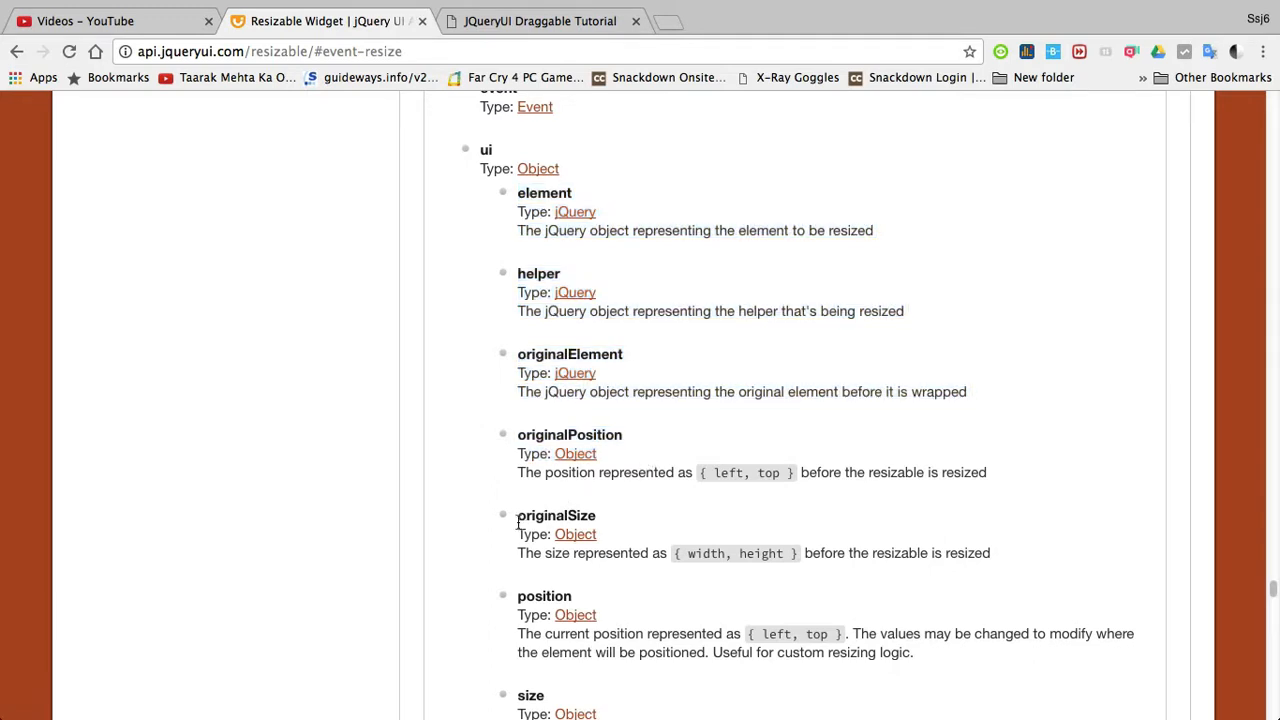
{"action": "double_click", "coordinate": [556, 516]}
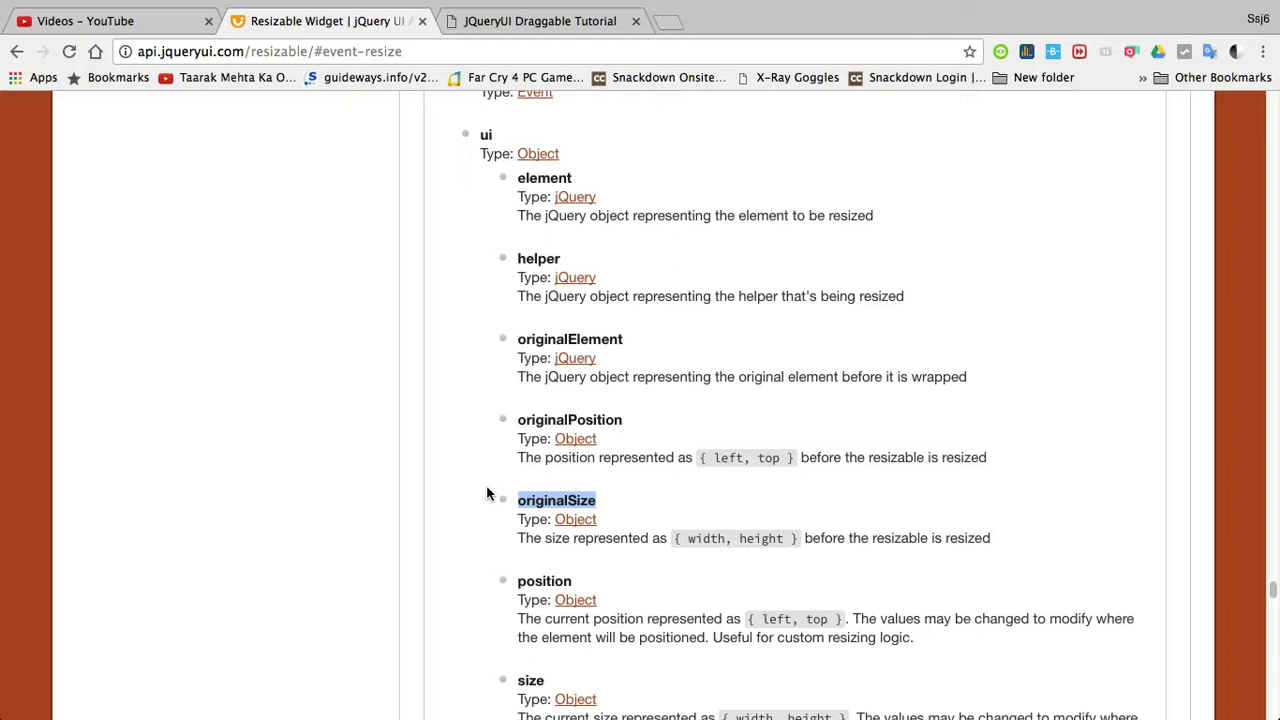
{"action": "mouse_move", "coordinate": [508, 520]}
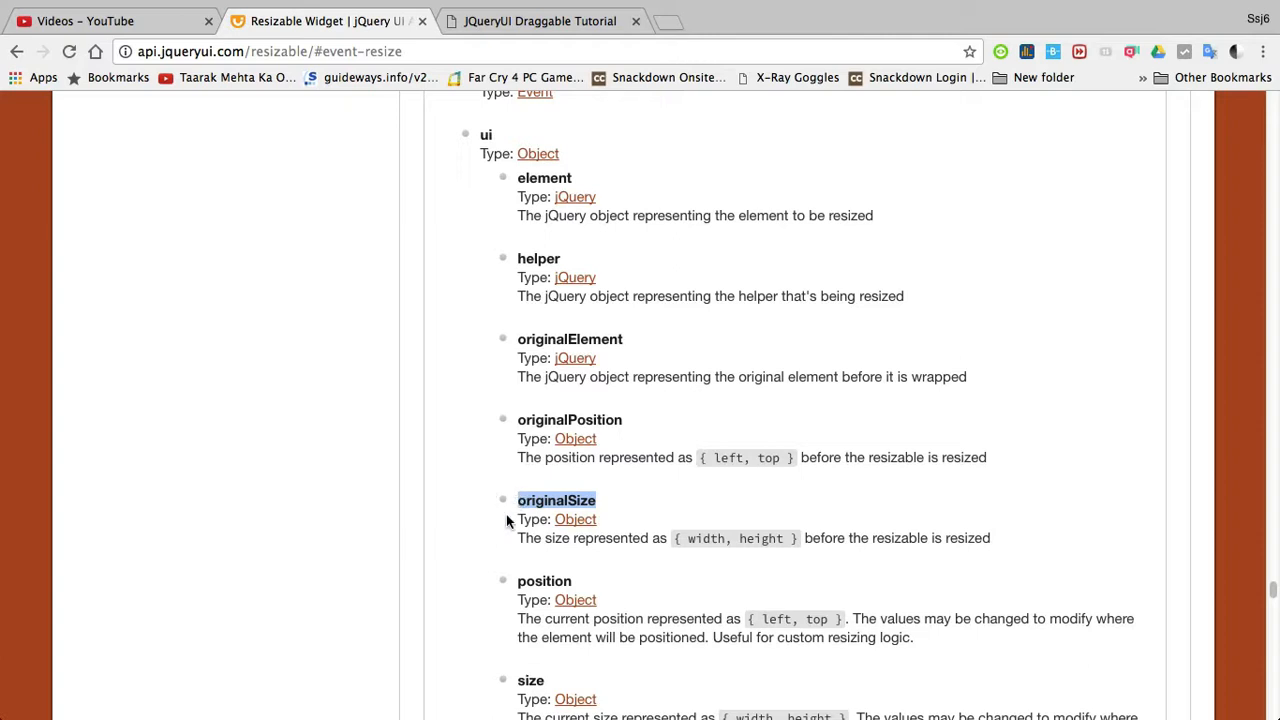
{"action": "scroll", "scroll_direction": "down", "scroll_amount": 3}
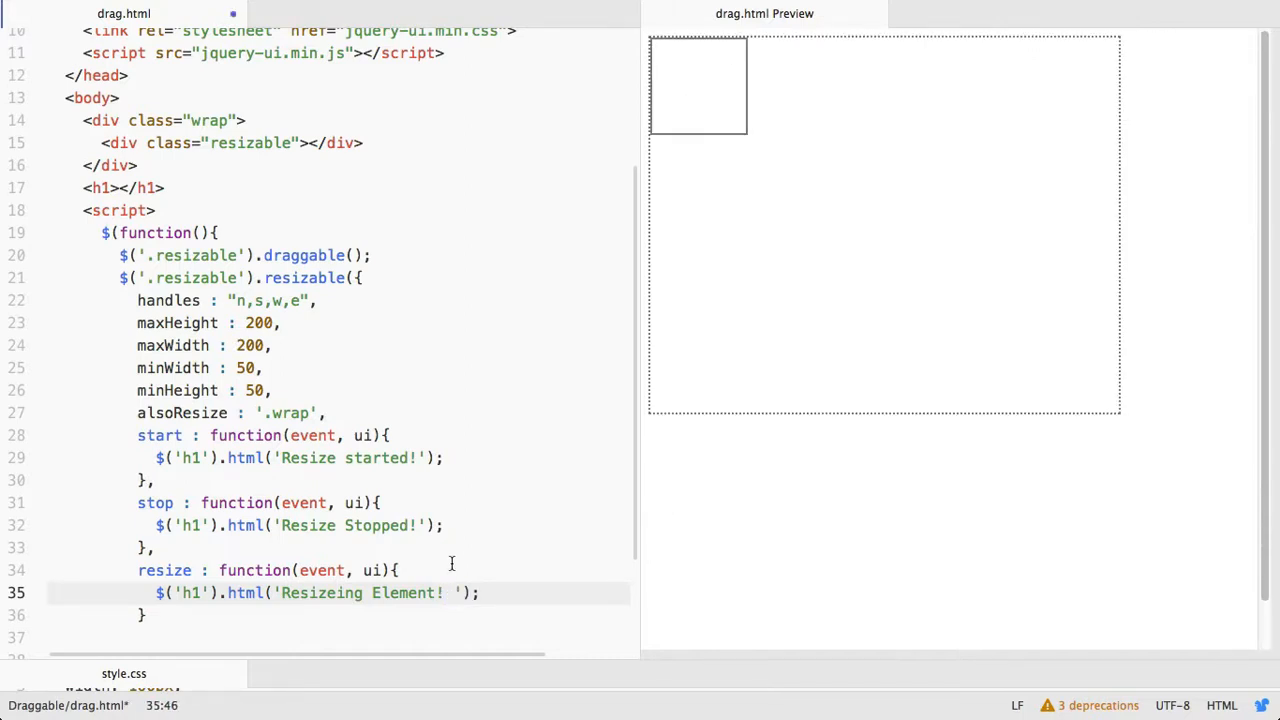
Append ' Width : ' + ui.size.width to the resize message and save
{"action": "type", "text": "Width :"}
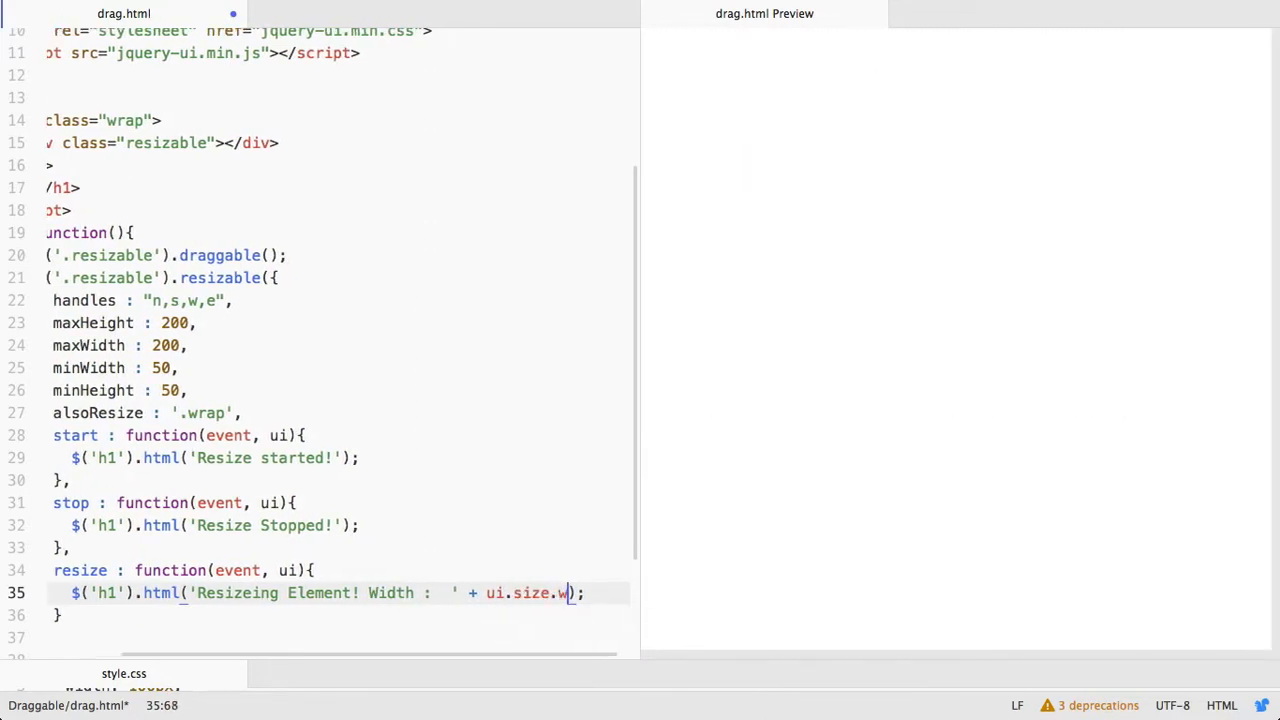
{"action": "type", "text": "idth"}
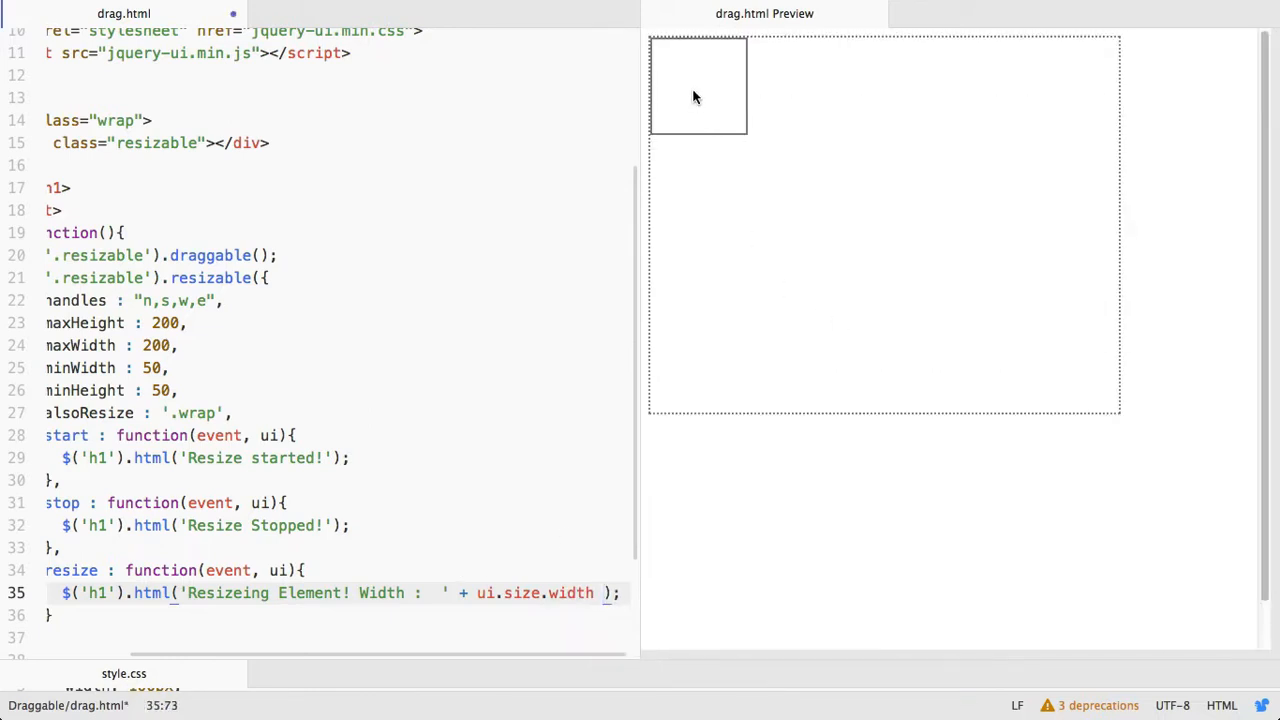
Resize the preview box to see widths 100 and 200, ending on 'Resize Stopped!'
{"action": "left_click_drag", "start_coordinate": [748, 128], "coordinate": [804, 202]}
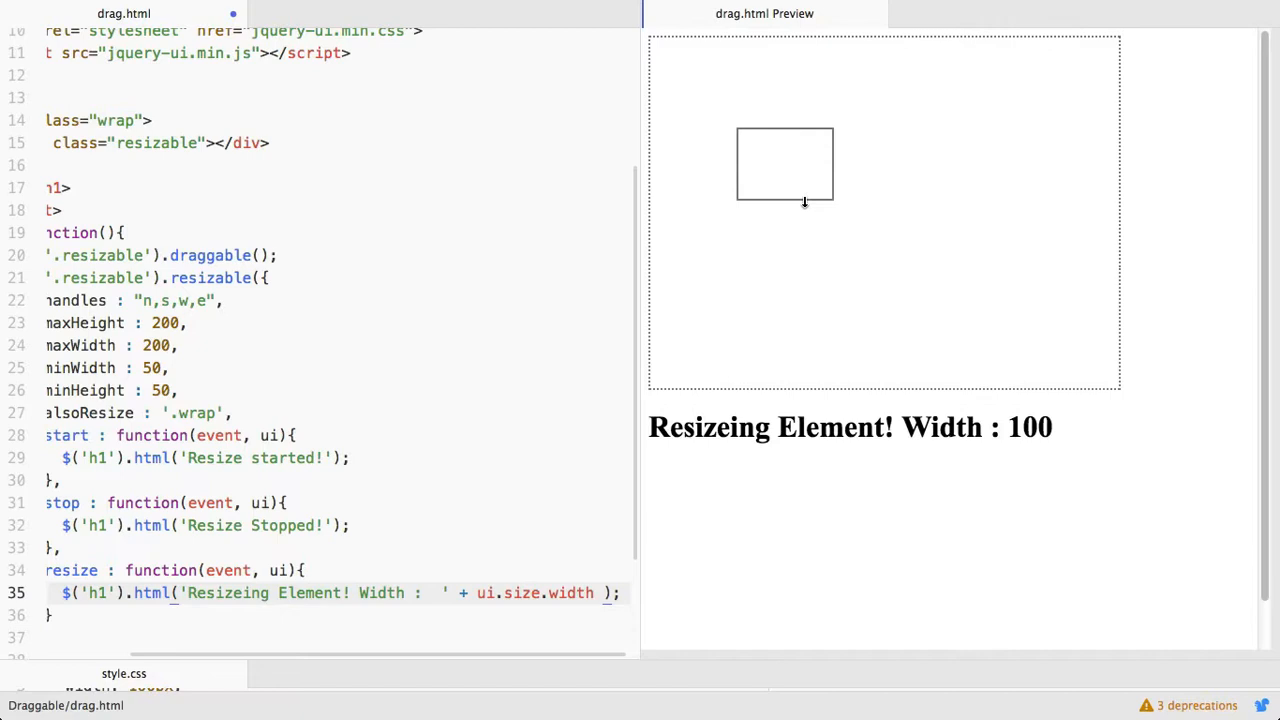
{"action": "left_click_drag", "start_coordinate": [804, 204], "coordinate": [812, 298]}
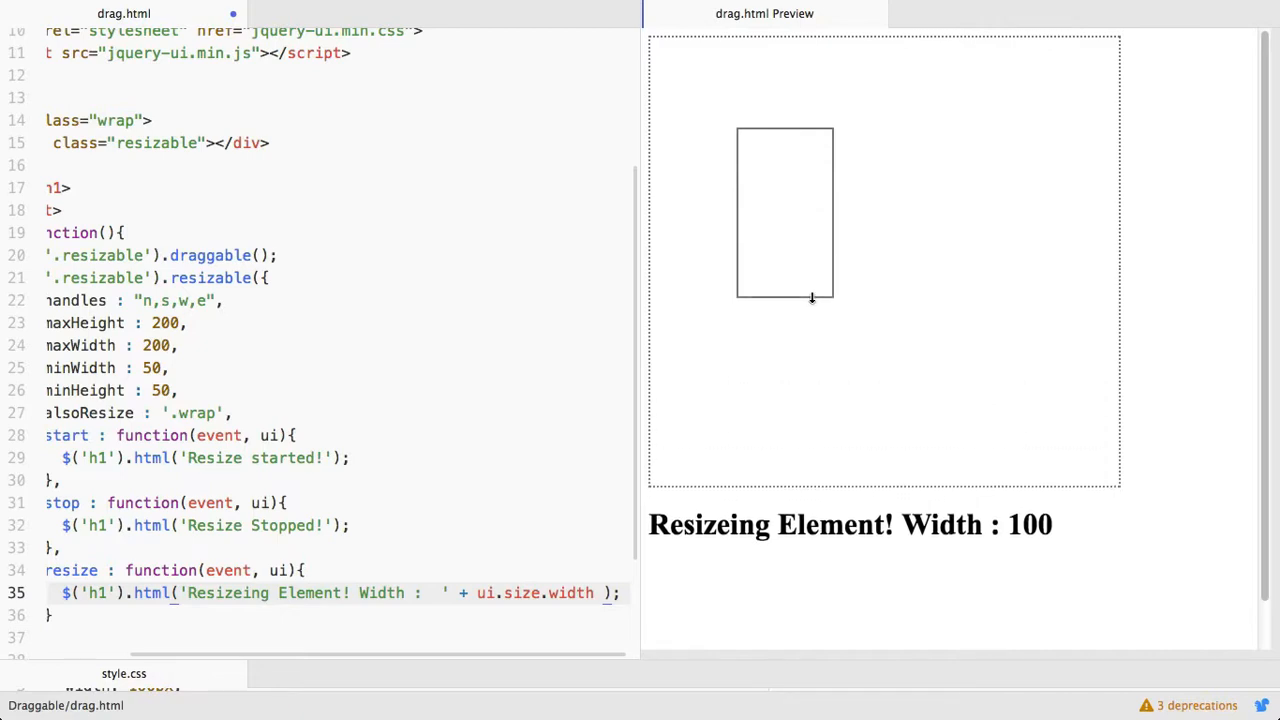
{"action": "left_click_drag", "start_coordinate": [810, 298], "coordinate": [800, 278]}
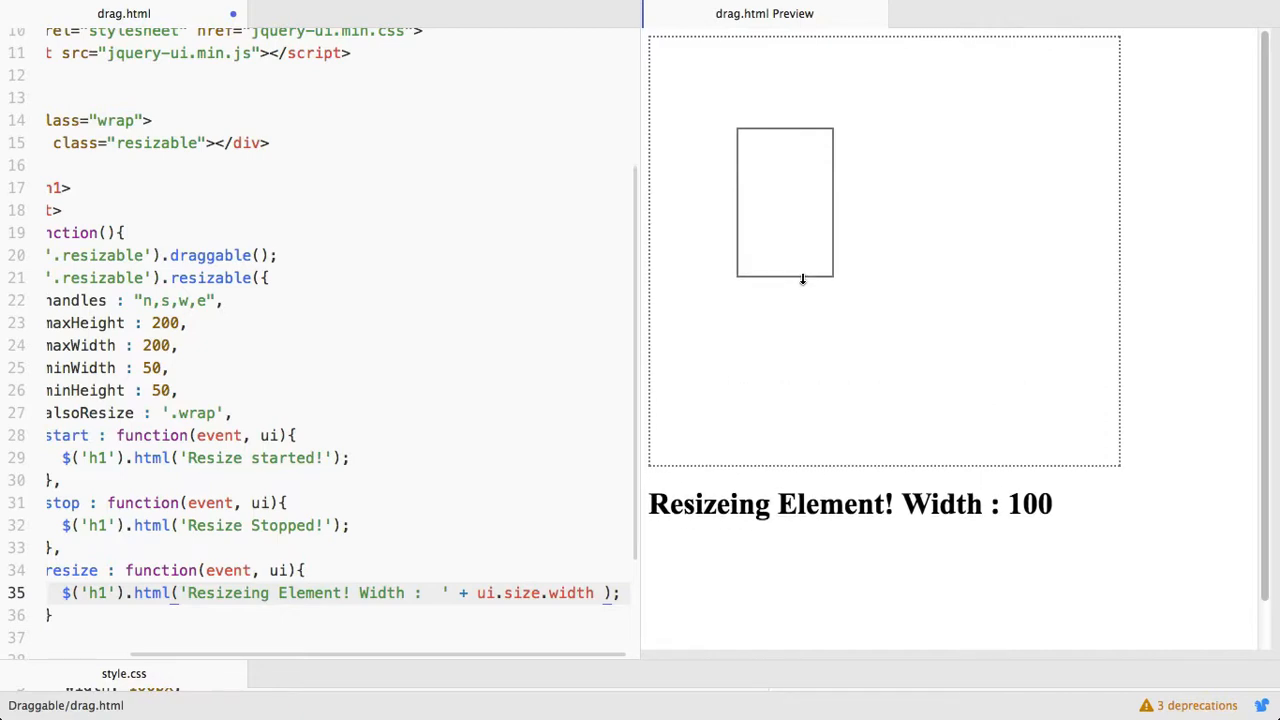
{"action": "left_click_drag", "start_coordinate": [830, 202], "coordinate": [876, 236]}
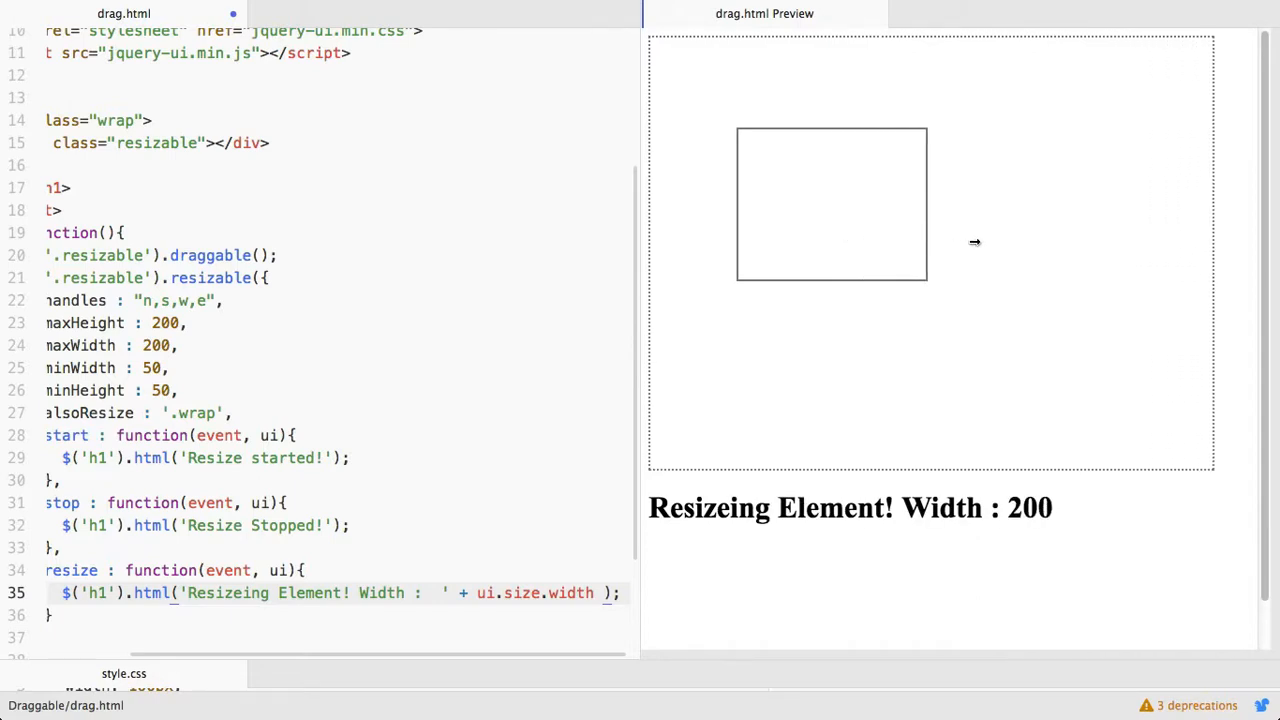
{"action": "left_click_drag", "start_coordinate": [924, 204], "coordinate": [818, 204]}
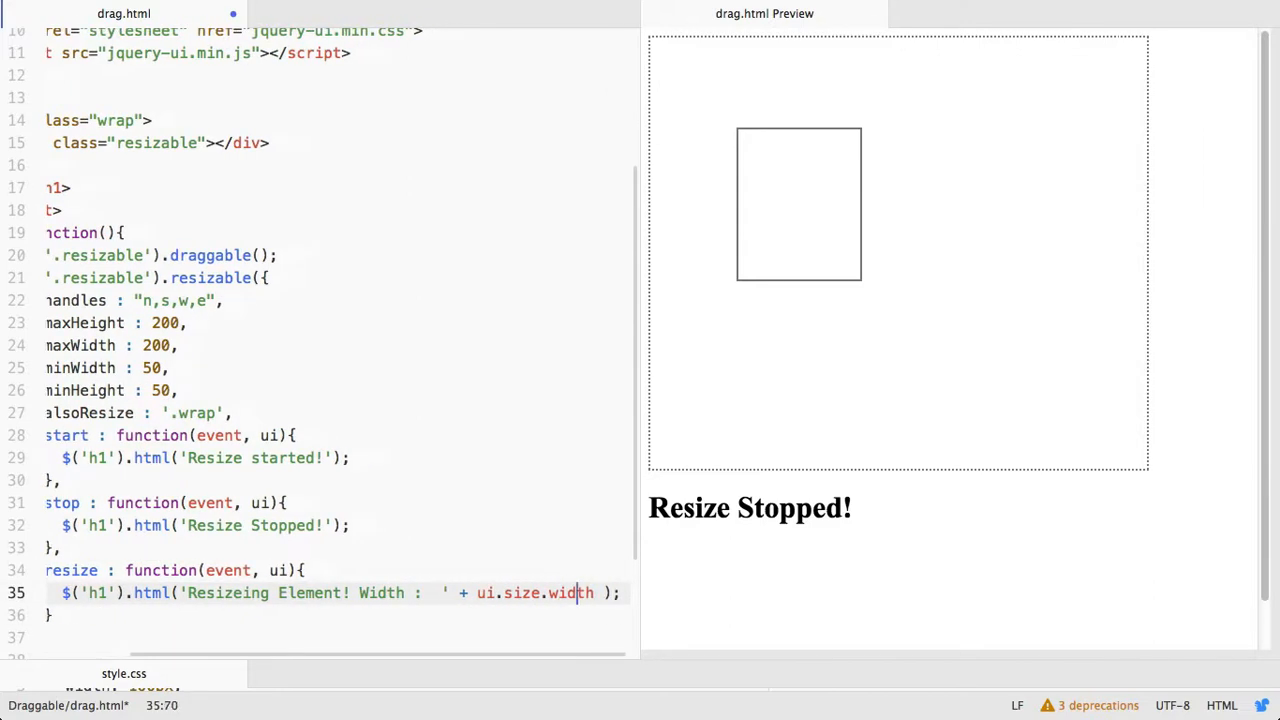
Append ' Height : ' + ui.size.height, save, and resize to read Width : 170 Height : 154
{"action": "type", "text": "+"}
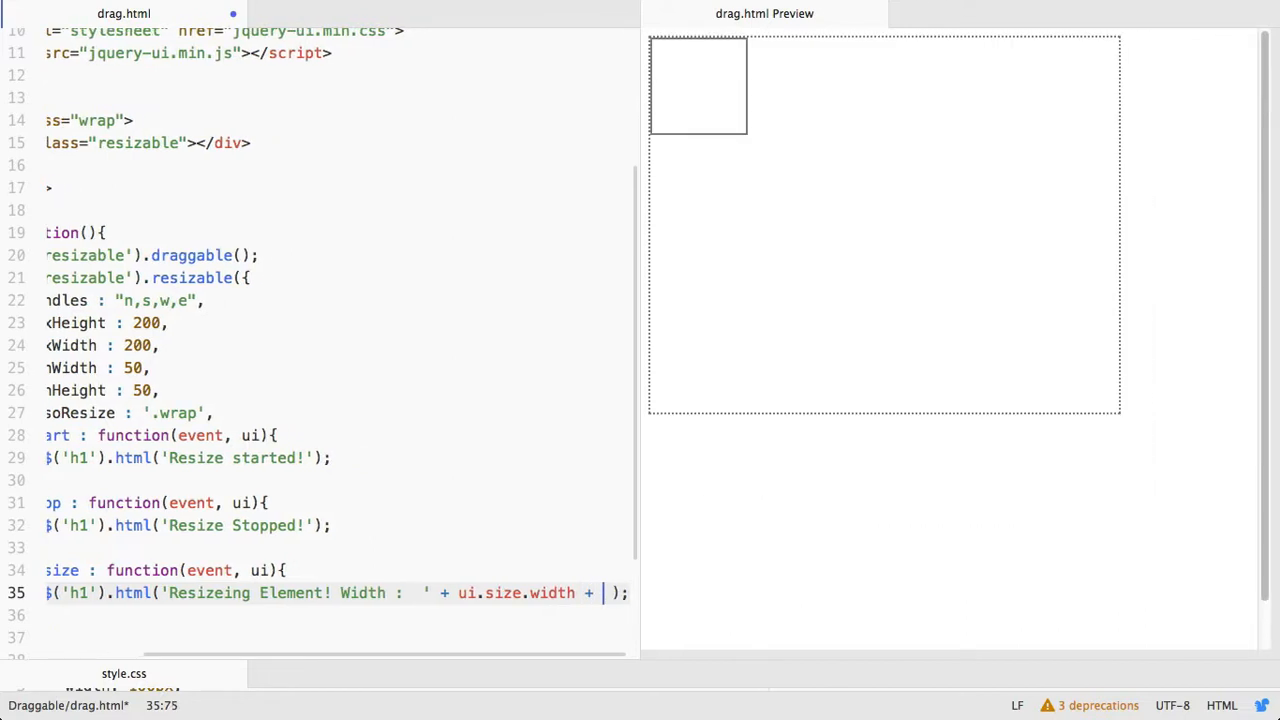
{"action": "type", "text": "'"}
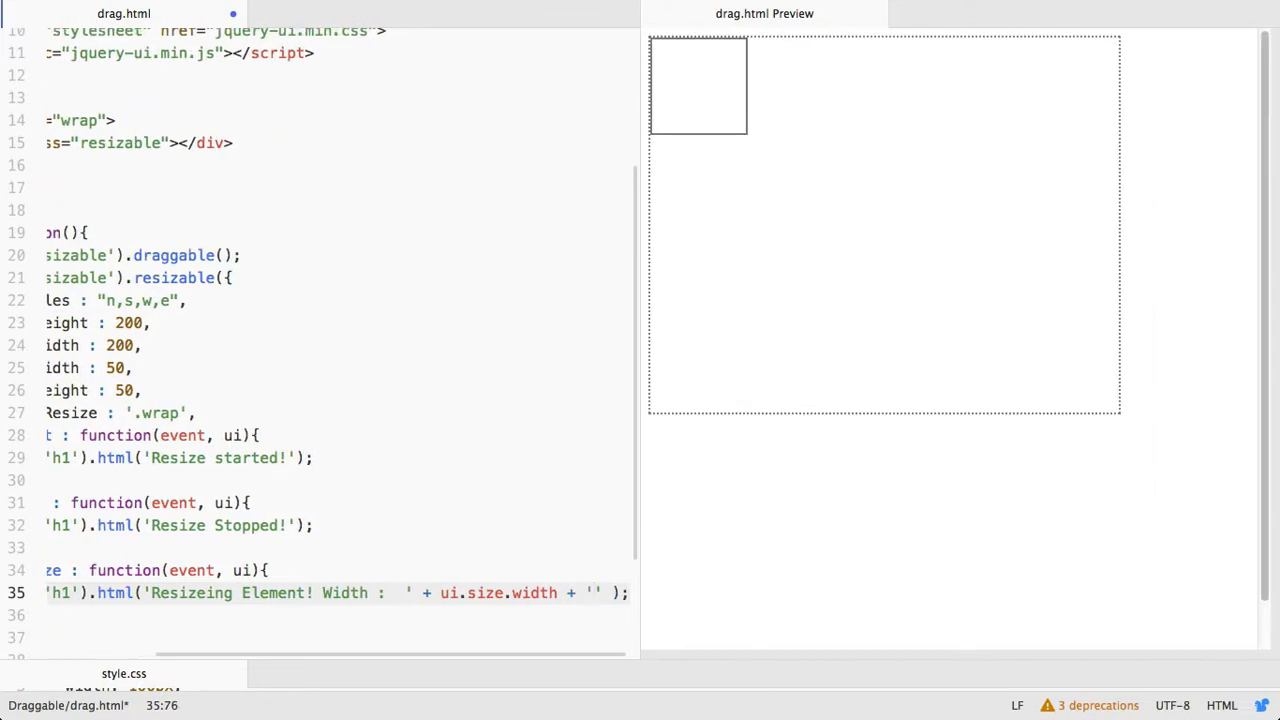
{"action": "type", "text": "Height :"}
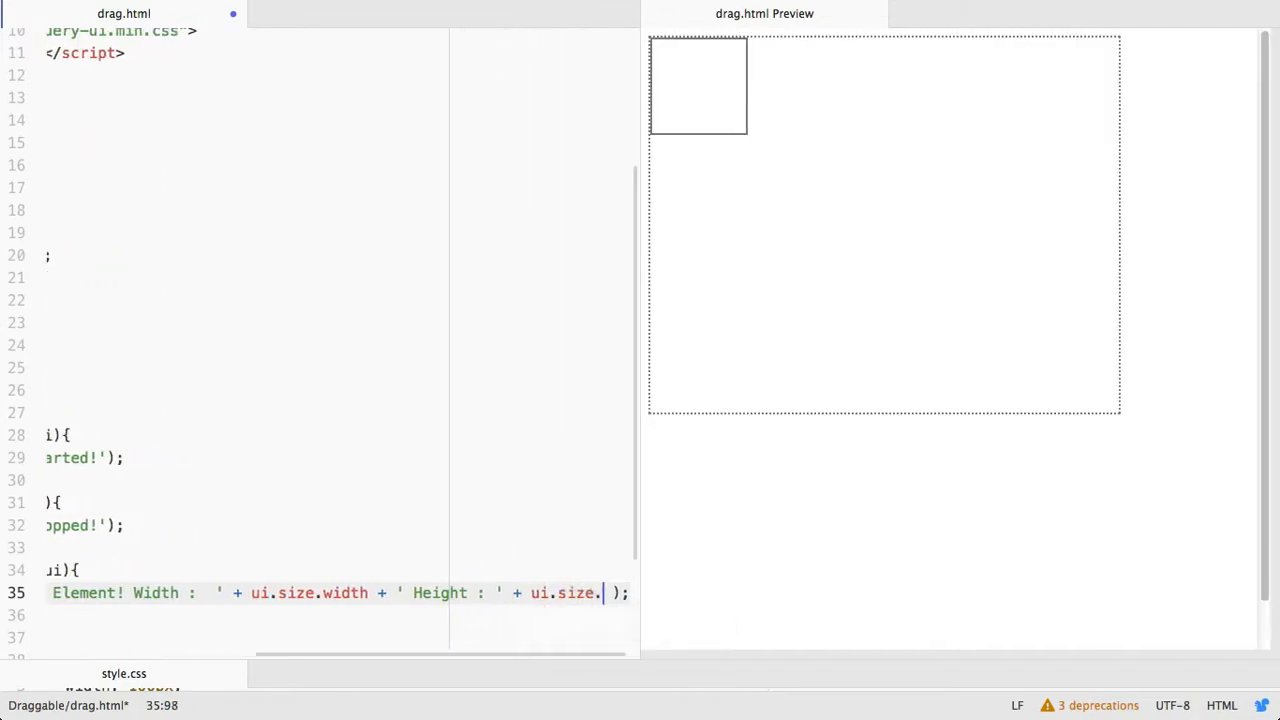
{"action": "type", "text": "height"}
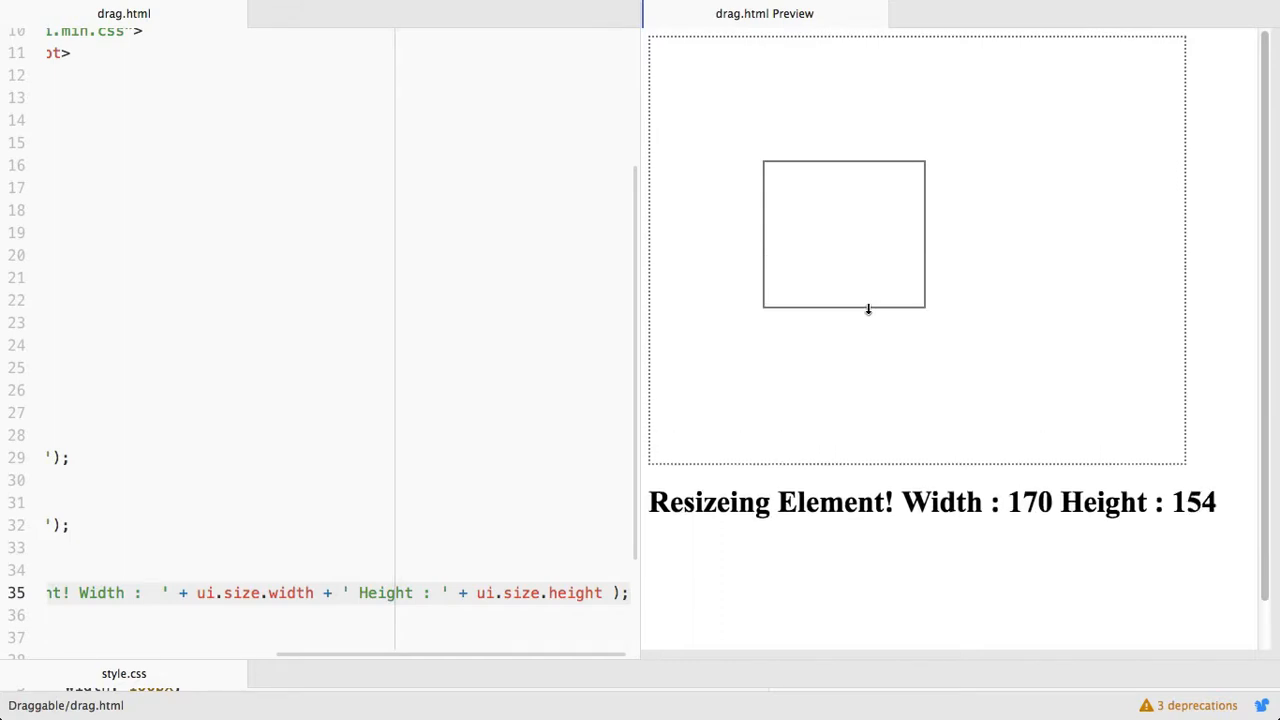
{"action": "left_click_drag", "start_coordinate": [868, 310], "coordinate": [922, 314]}
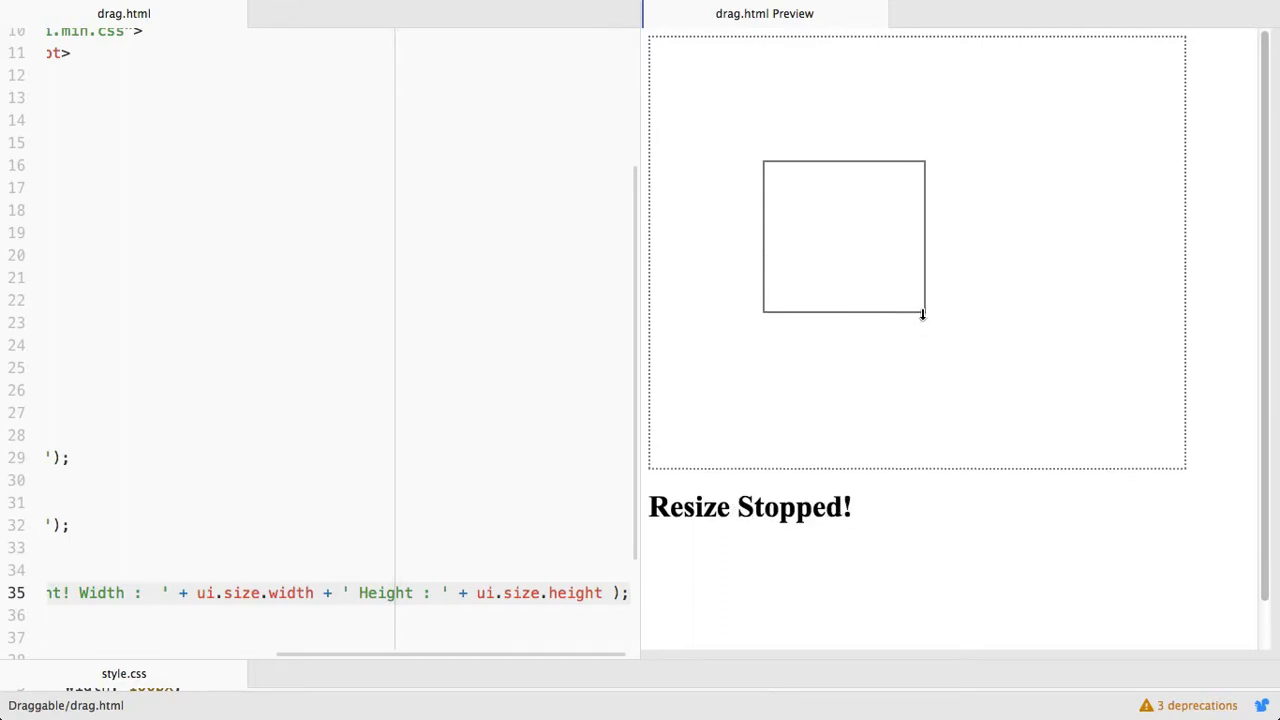
{"action": "left_click_drag", "start_coordinate": [922, 314], "coordinate": [856, 318]}
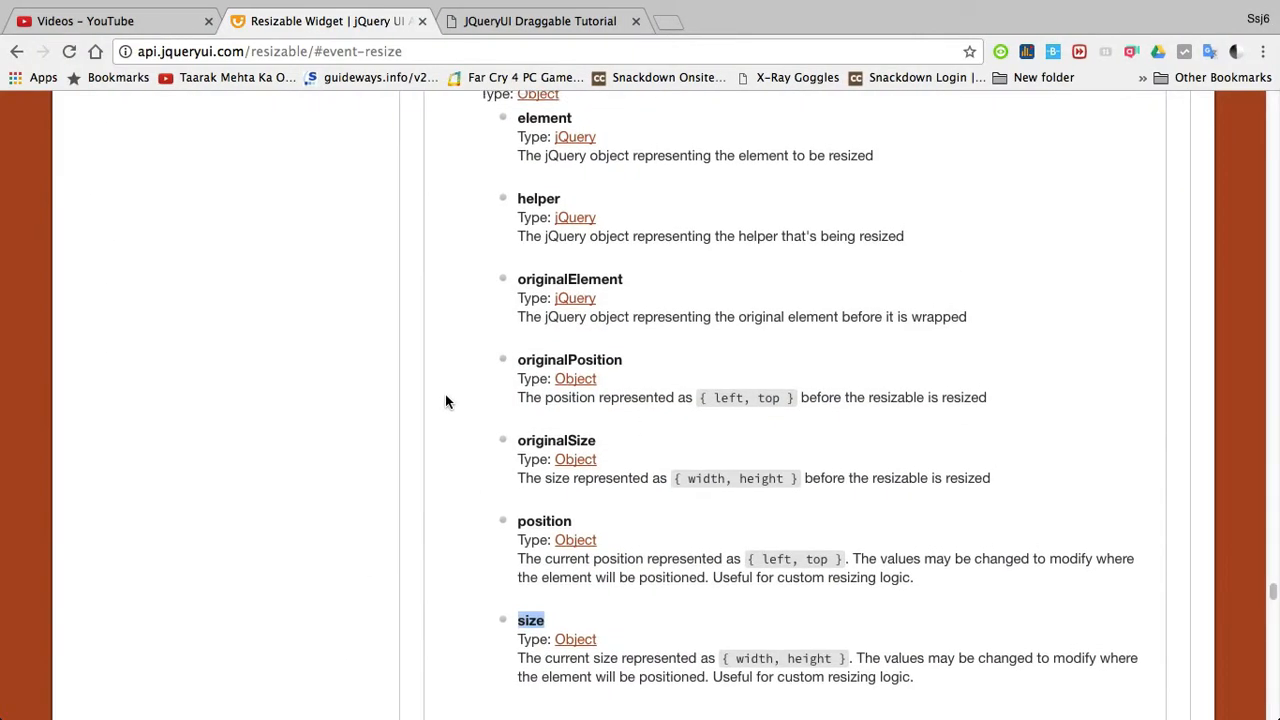
Scroll the Resizable API page back up to the QuickNav box
{"action": "scroll", "scroll_direction": "up", "scroll_amount": 3}
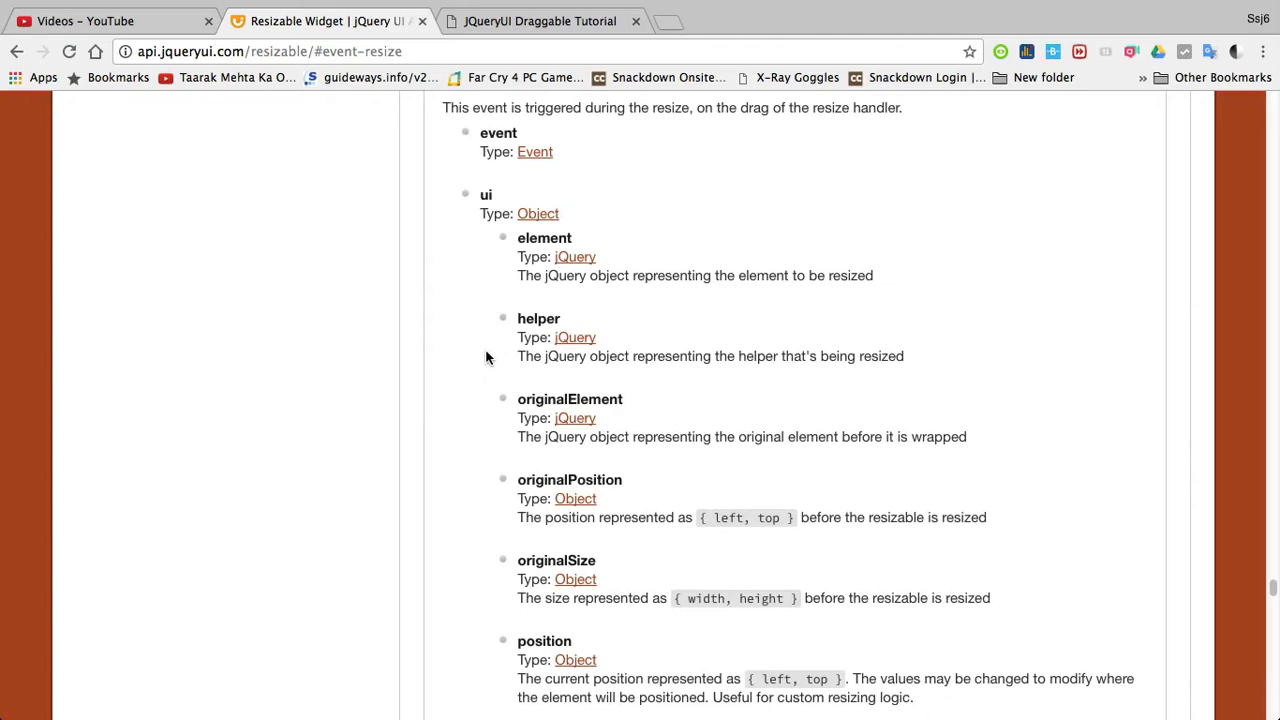
{"action": "scroll", "scroll_direction": "down", "scroll_amount": 3}
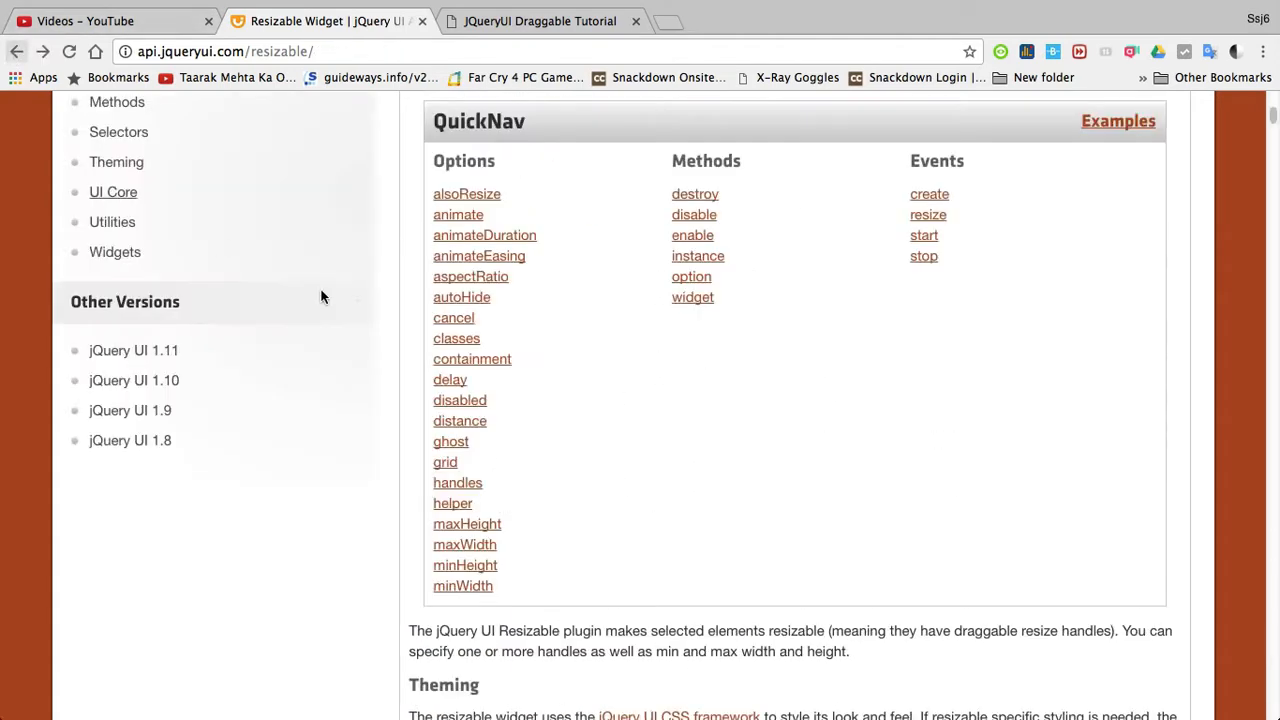
{"action": "mouse_move", "coordinate": [746, 284]}
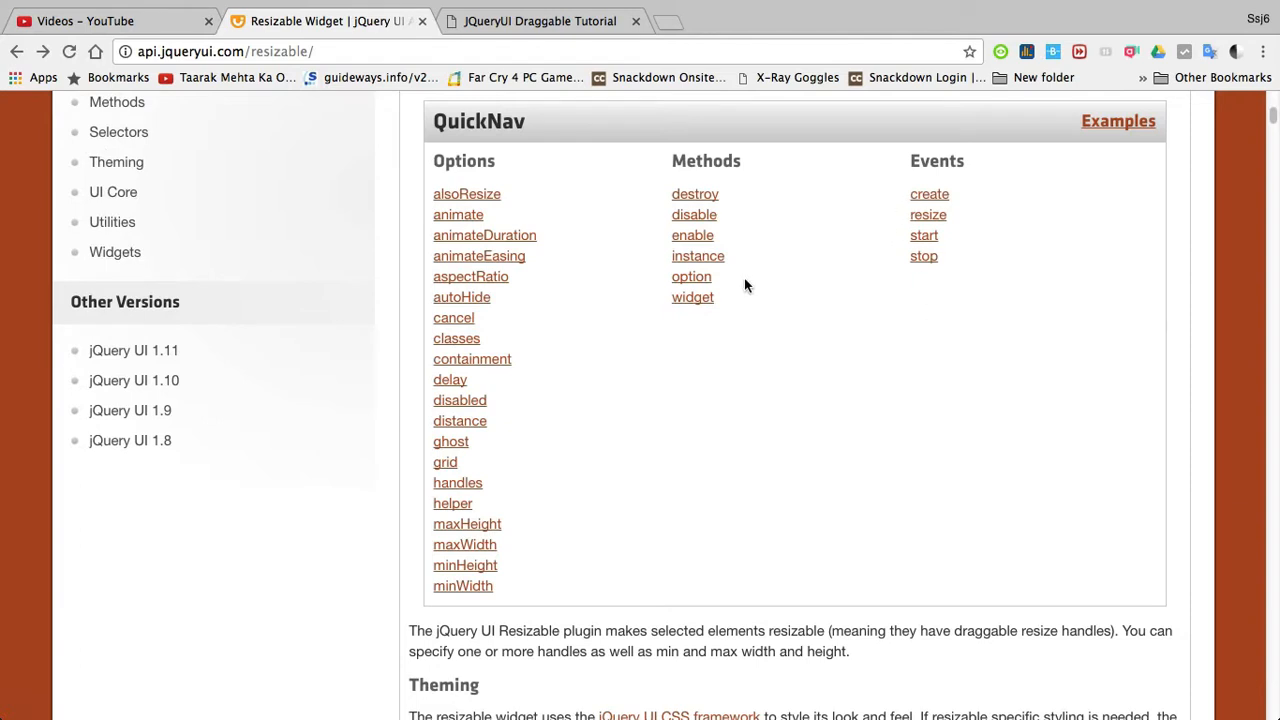
{"action": "mouse_move", "coordinate": [650, 344]}
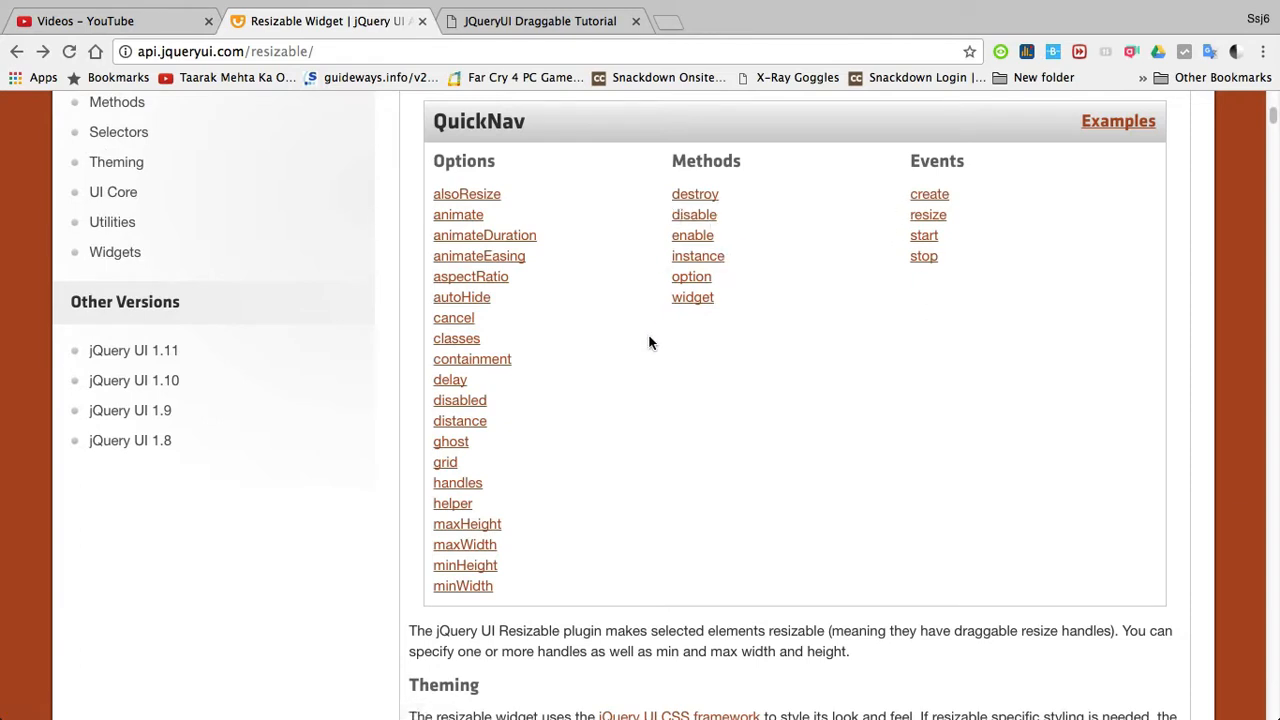